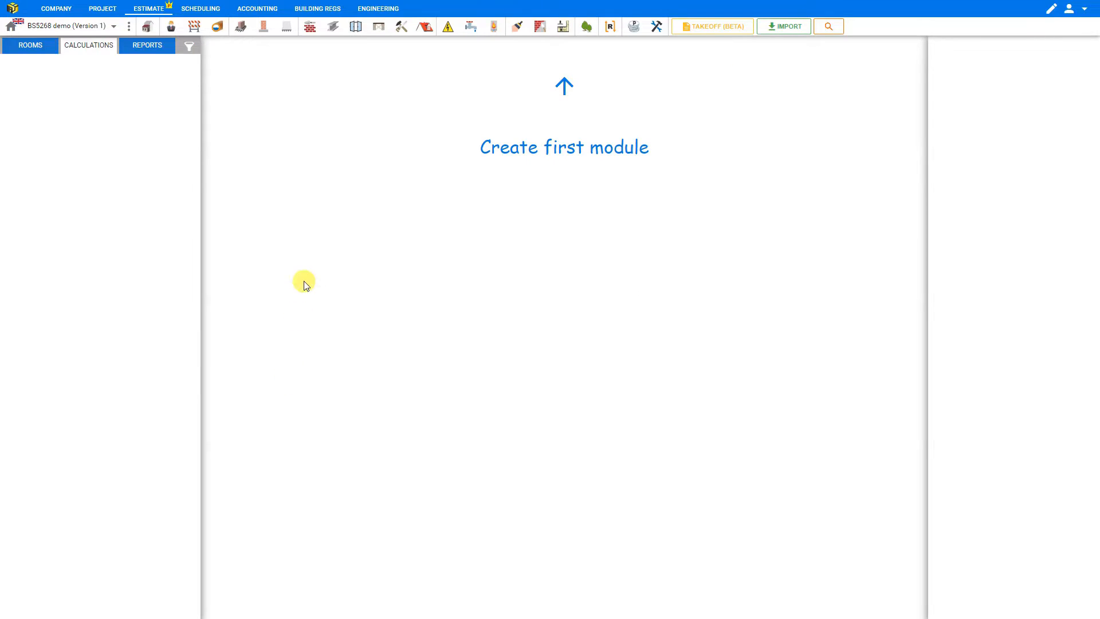
mouse_move(423, 10)
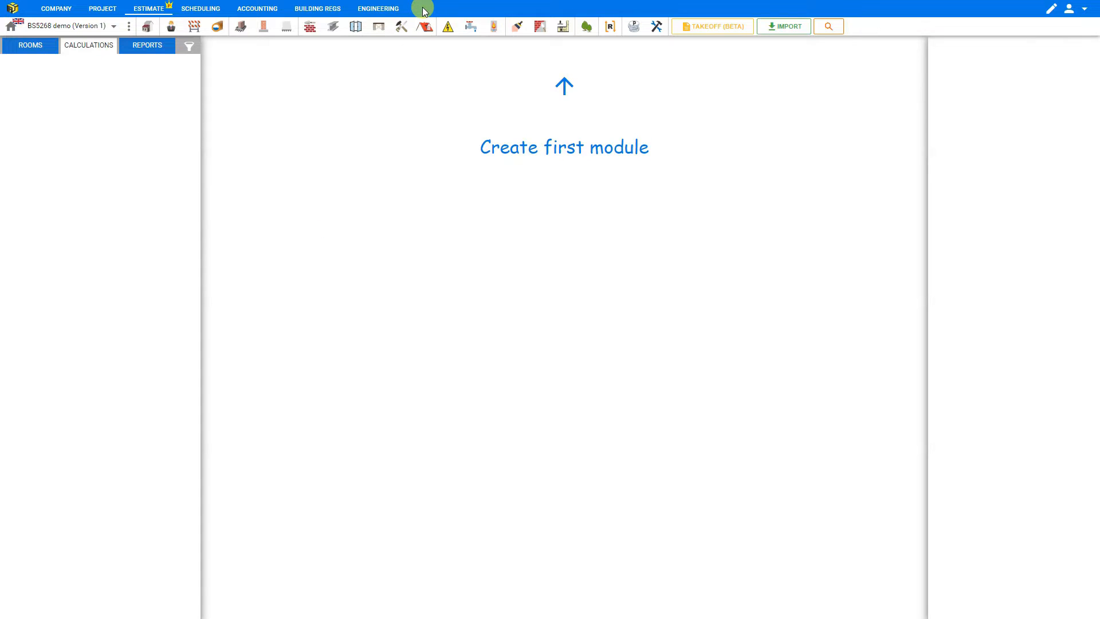
Switch to the Engineering section of the BS5268 demo project
left_click(377, 8)
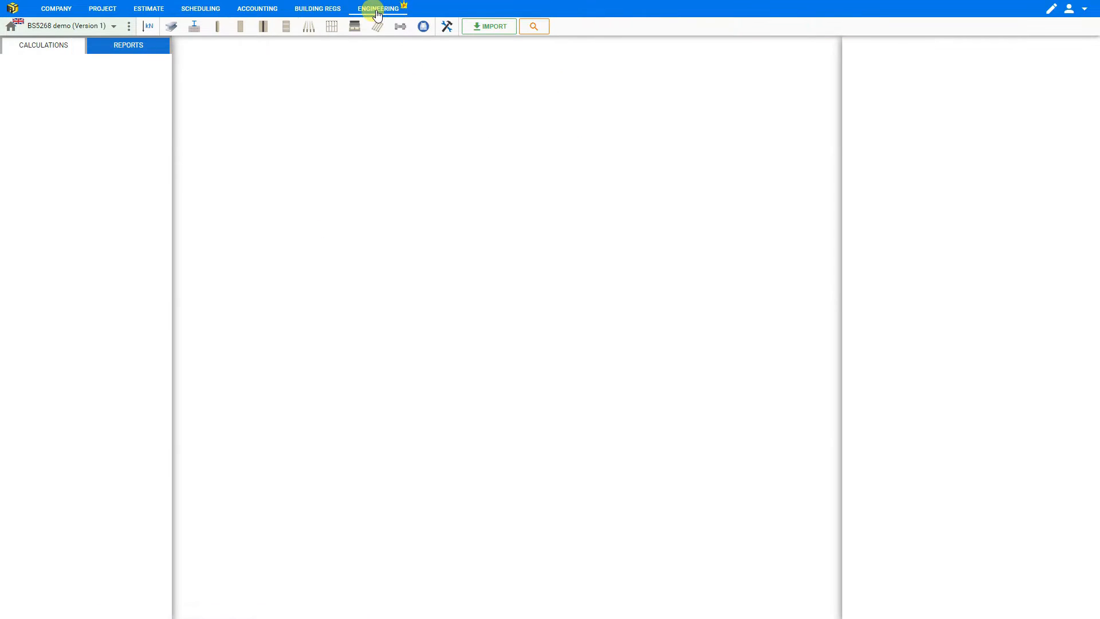
Show the Pitched Roof Rafters calculation choices (No Access / With Access)
left_click(171, 27)
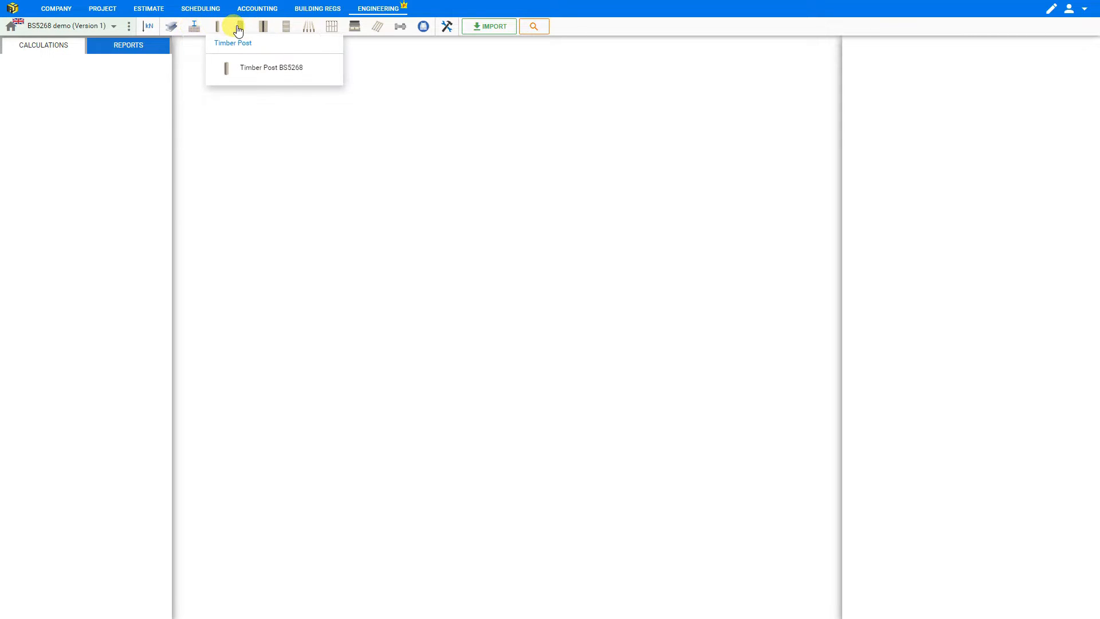
mouse_move(264, 27)
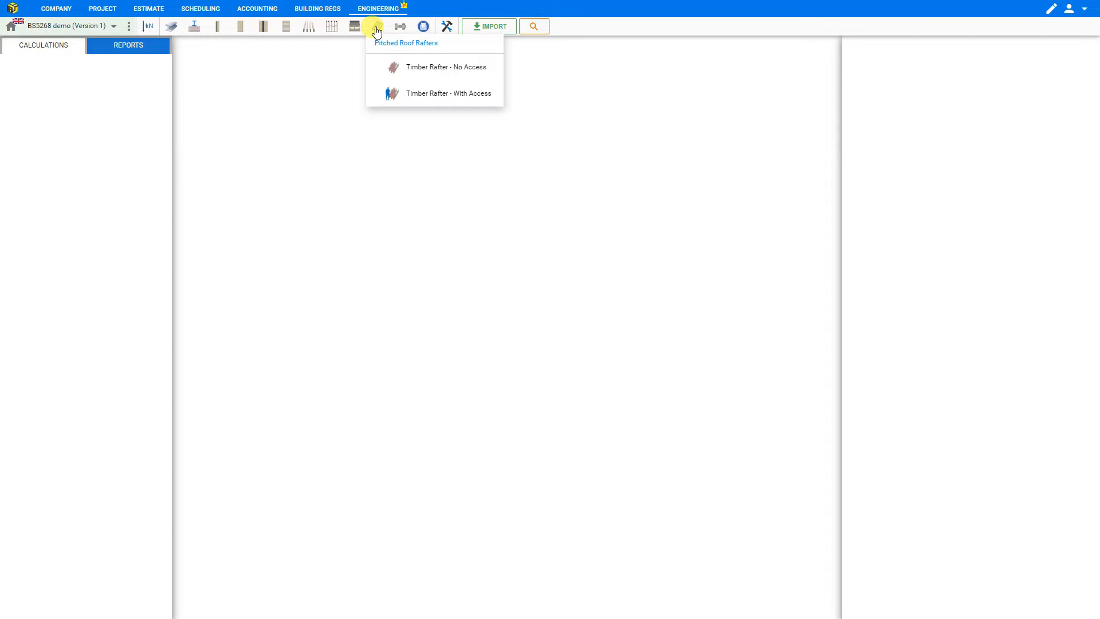
mouse_move(392, 67)
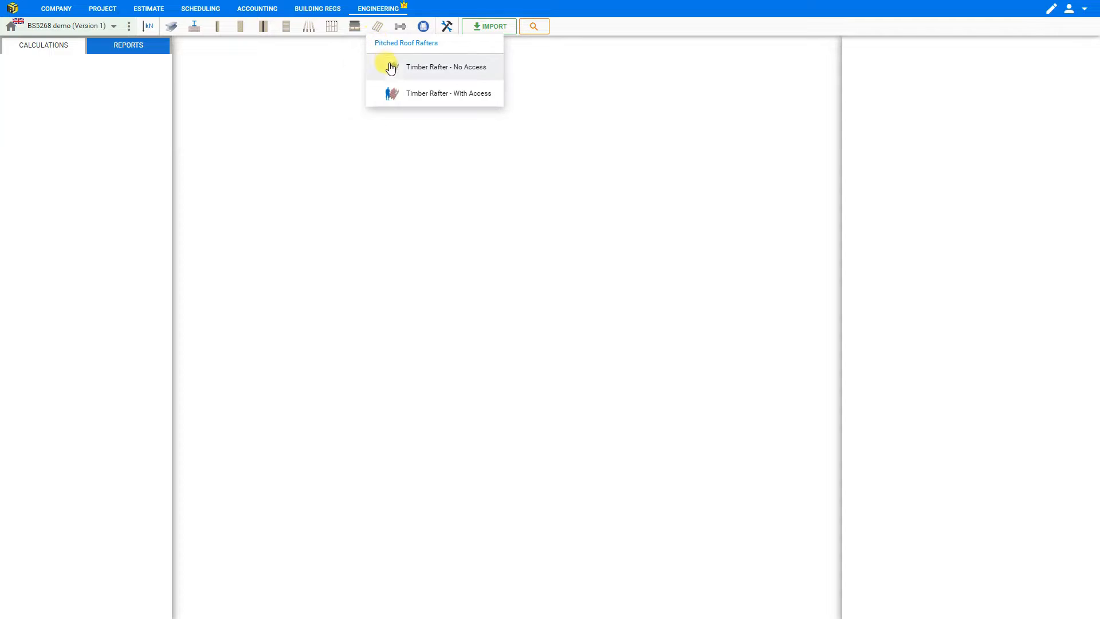
mouse_move(408, 81)
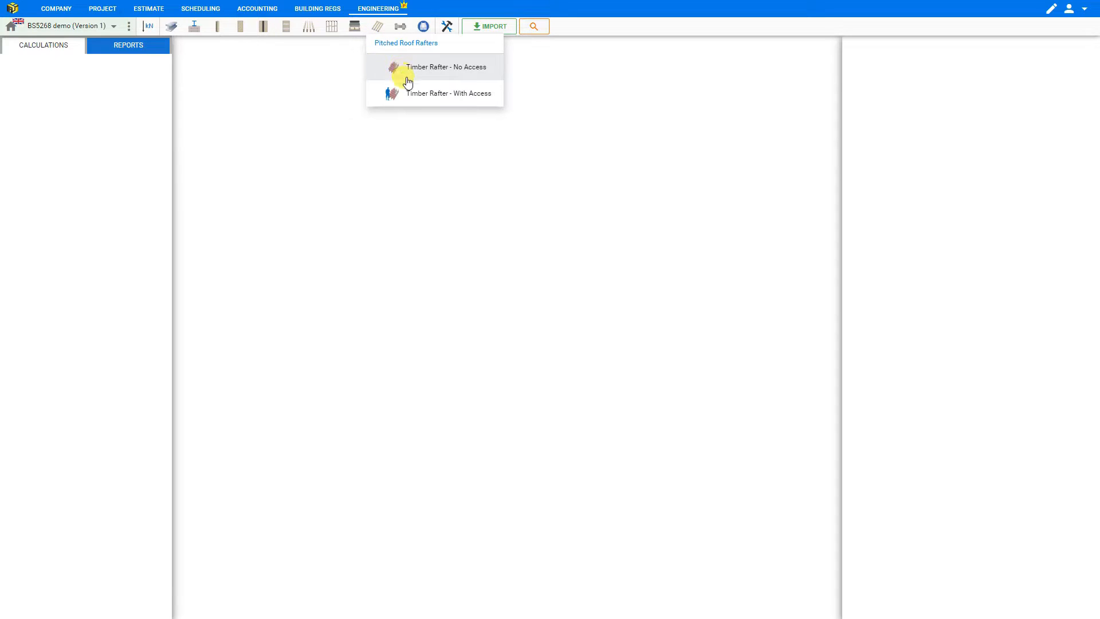
mouse_move(408, 93)
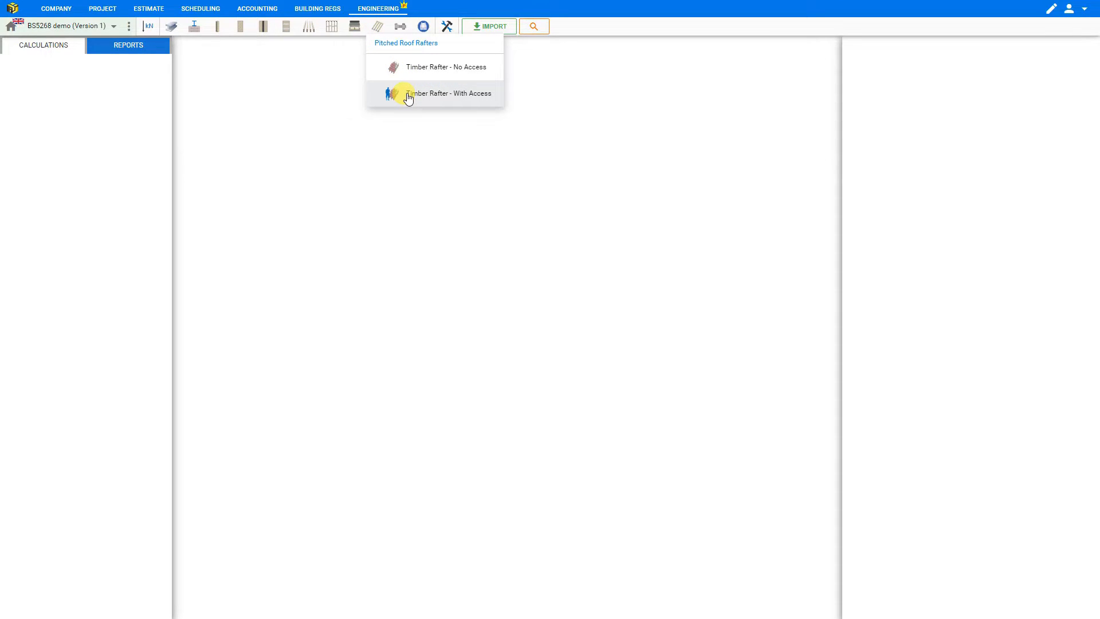
mouse_move(411, 109)
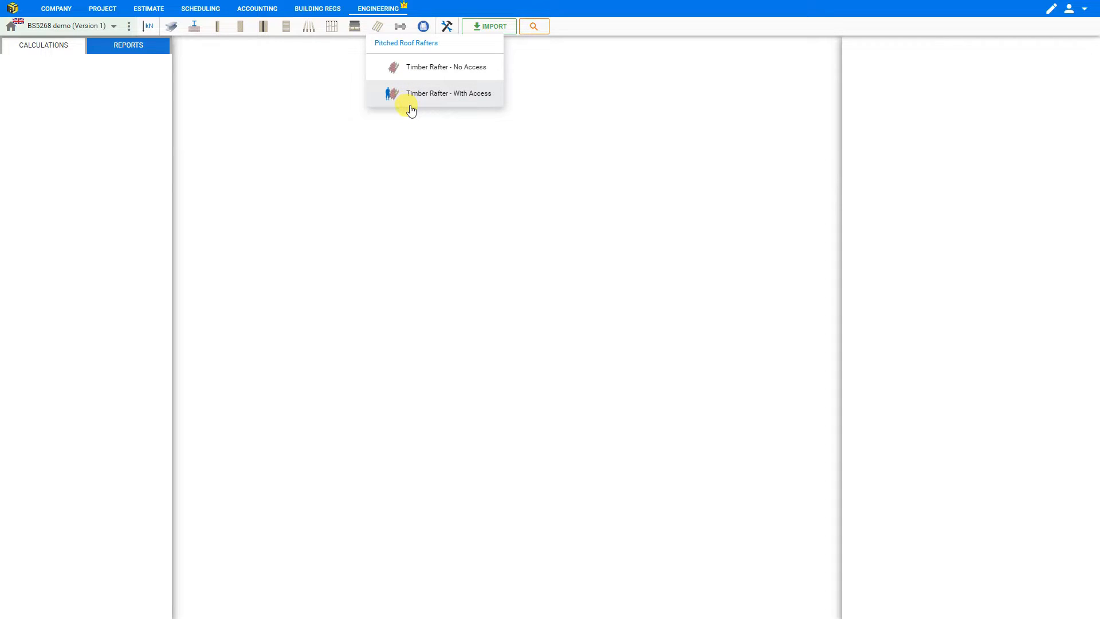
mouse_move(411, 103)
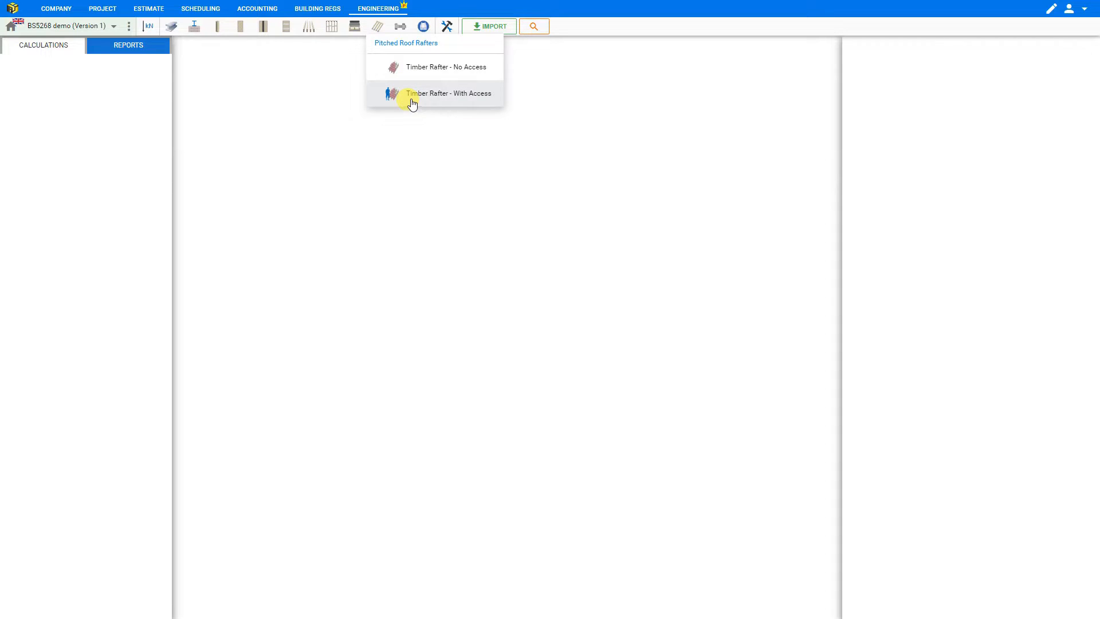
Add a Timber Rafter - With Access calculation to the project
left_click(447, 93)
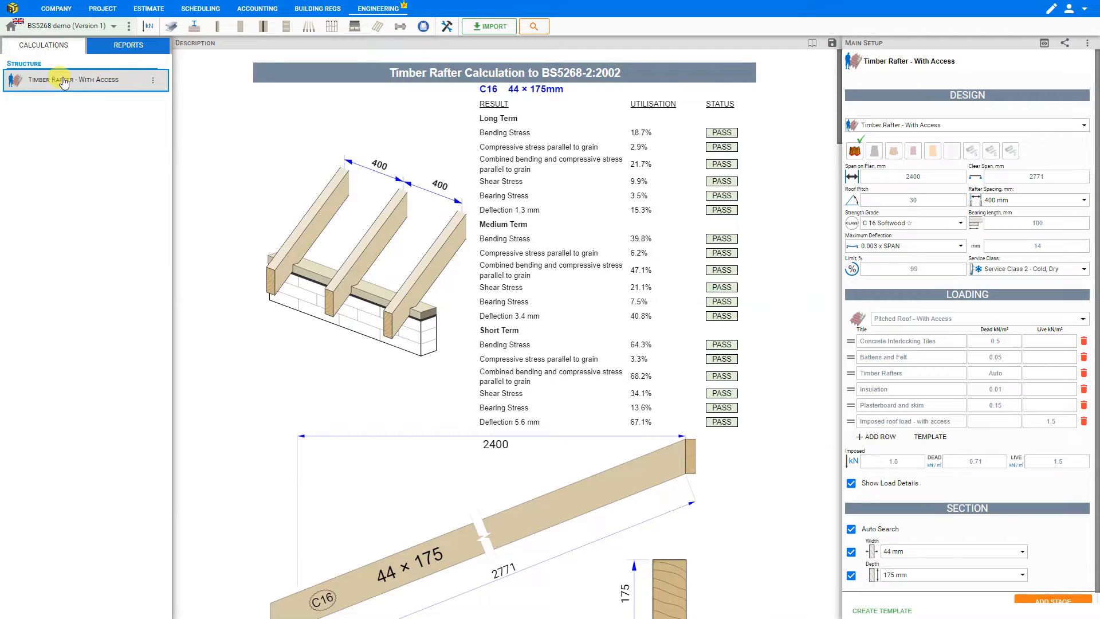
mouse_move(45, 66)
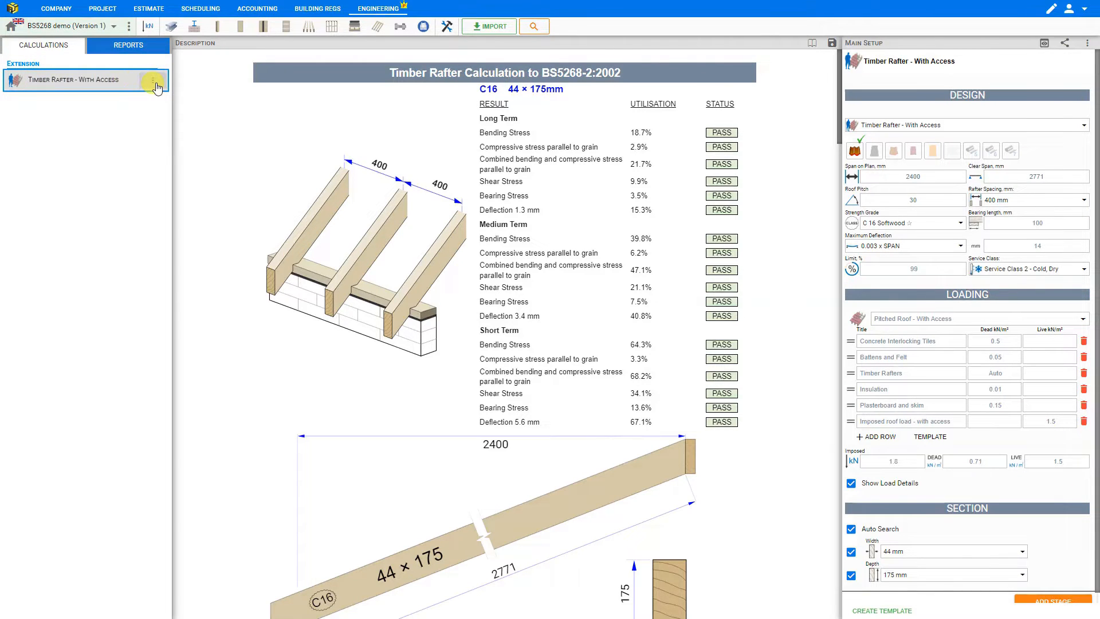
Rename the rafter module to 'Timber Rafter No1' and save the name
left_click(153, 79)
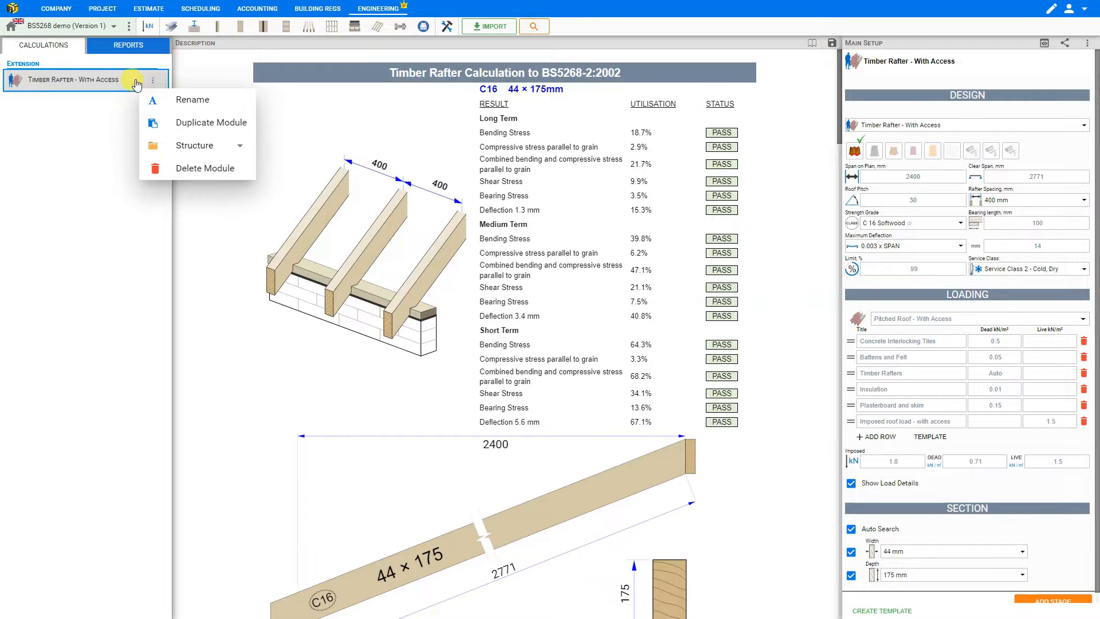
mouse_move(217, 123)
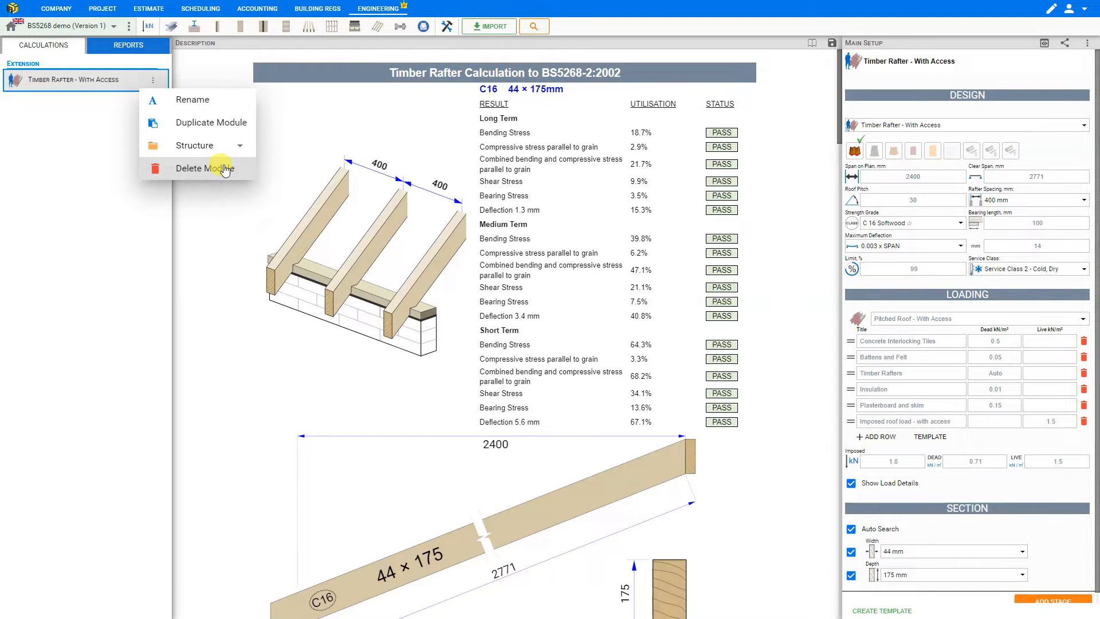
mouse_move(207, 100)
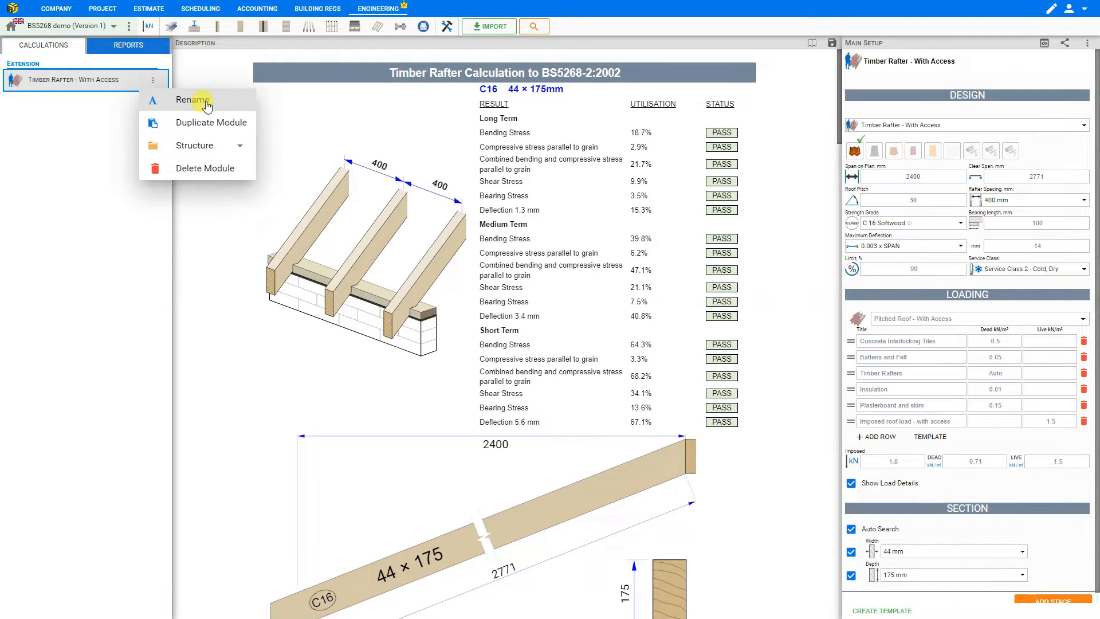
left_click(191, 98)
type("Timber Rafter No")
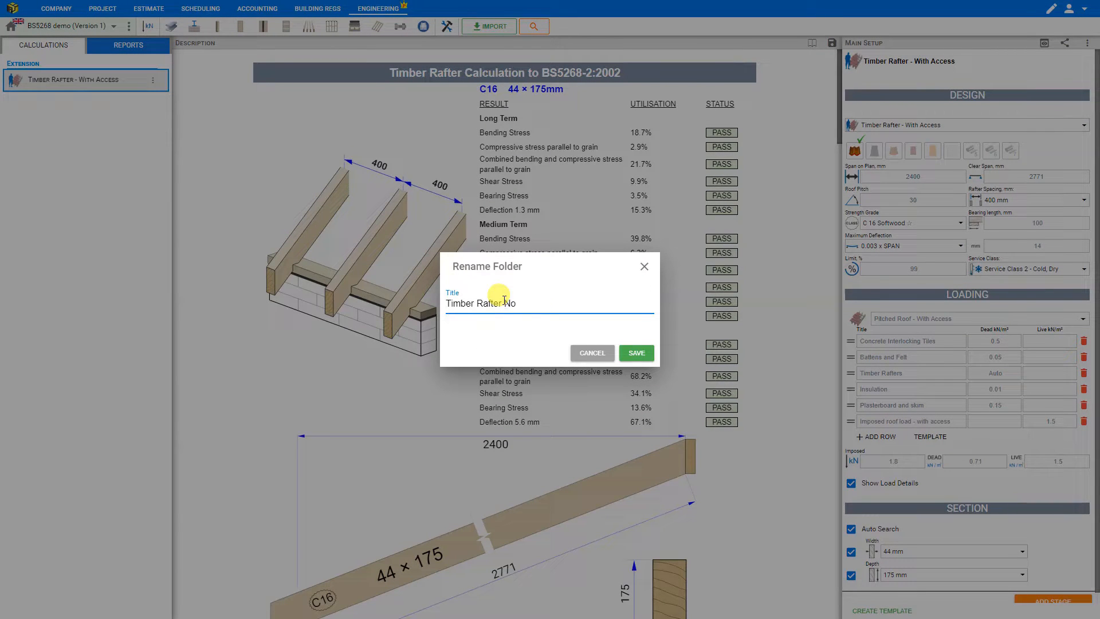
type("1")
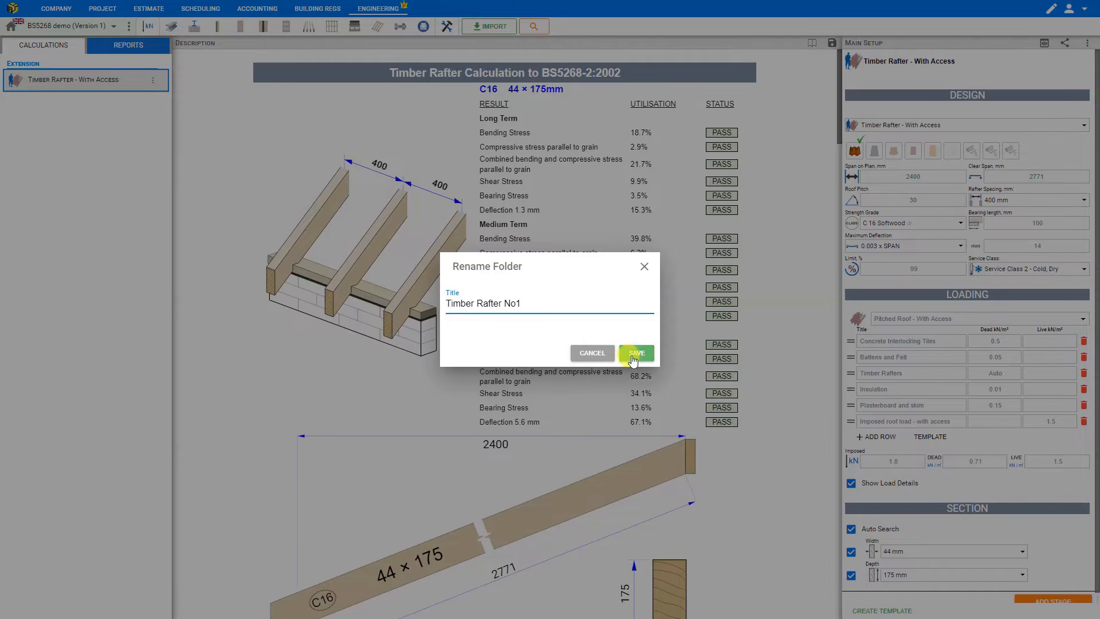
left_click(636, 353)
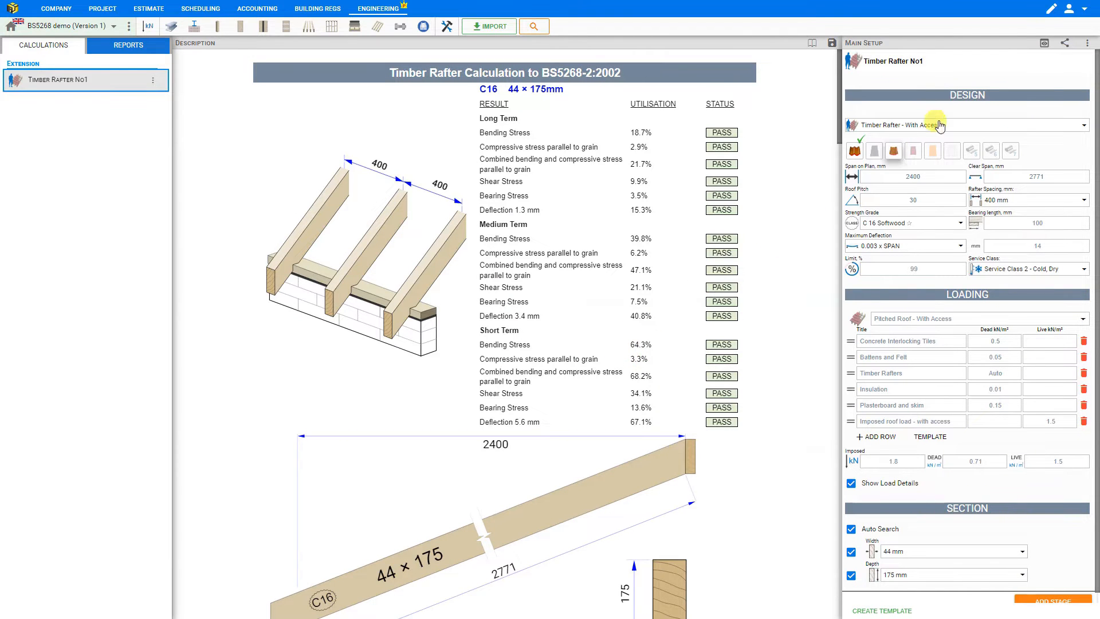
mouse_move(955, 111)
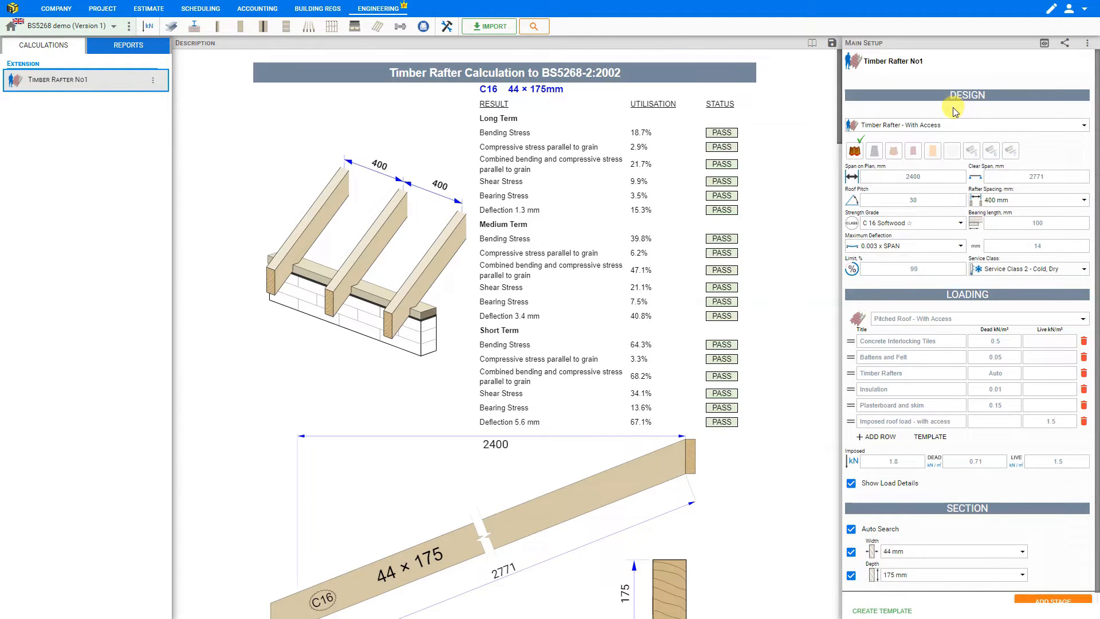
mouse_move(965, 131)
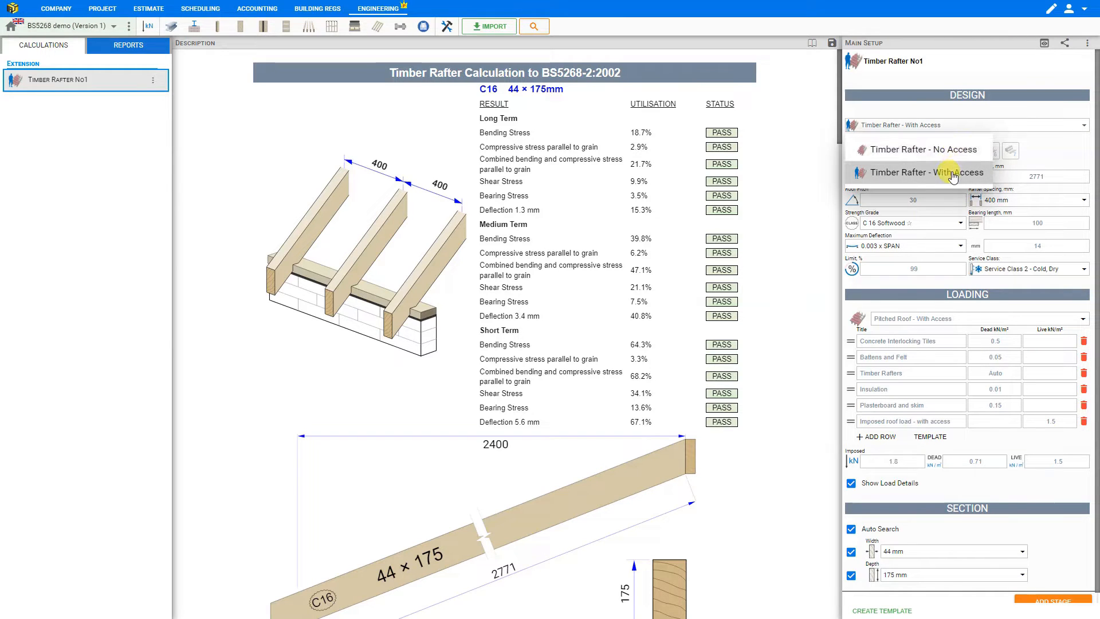
mouse_move(933, 149)
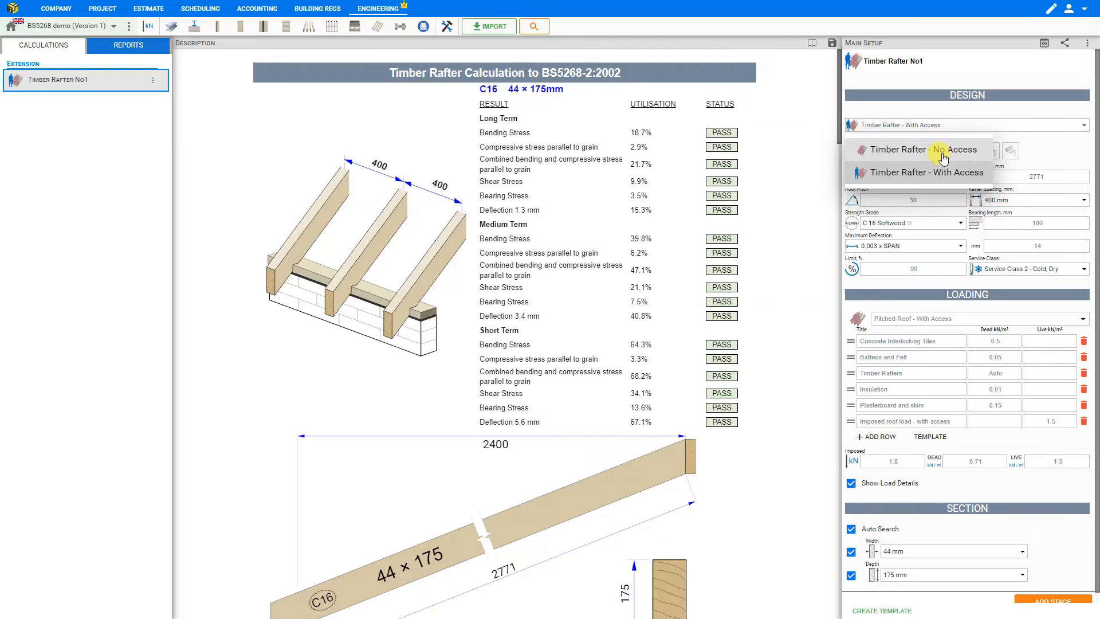
mouse_move(940, 175)
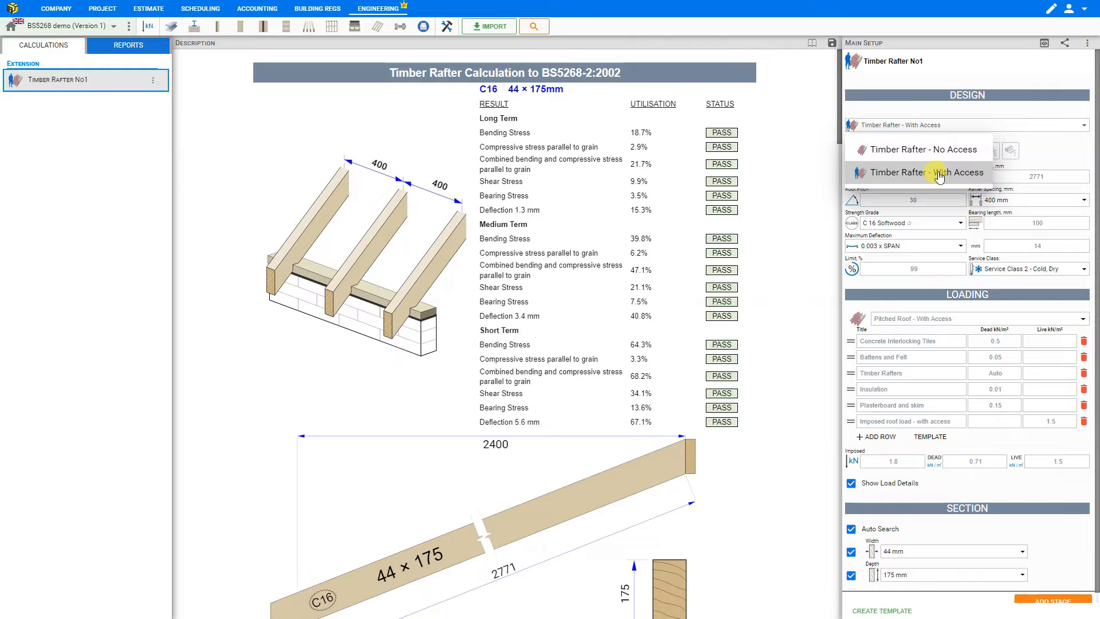
Re-select the Timber Rafter - With Access design type in Main Setup
left_click(926, 172)
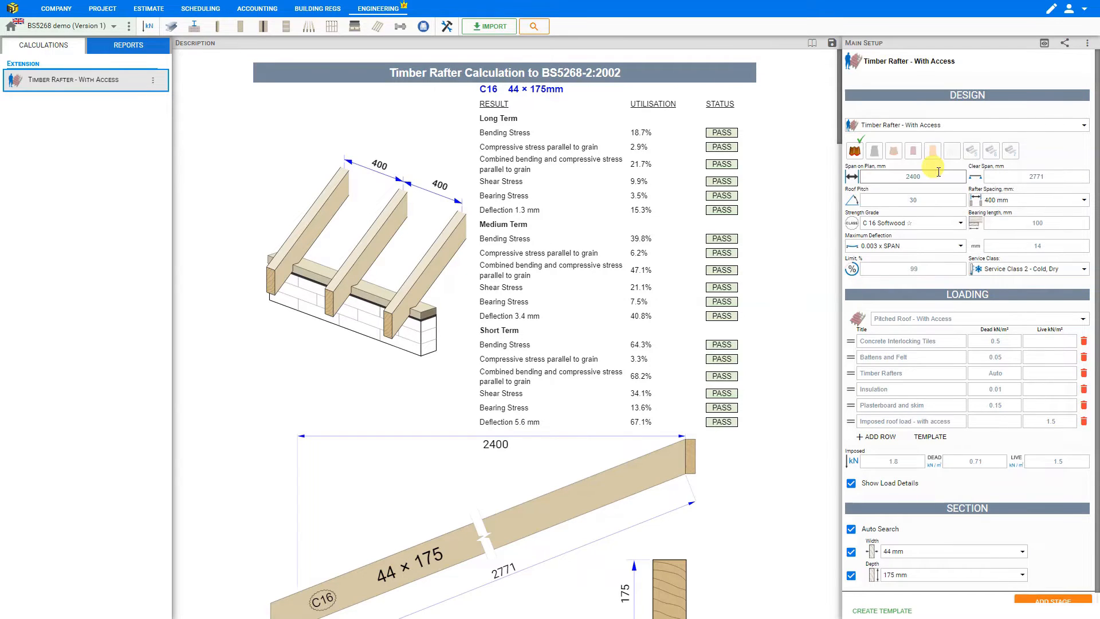
mouse_move(854, 151)
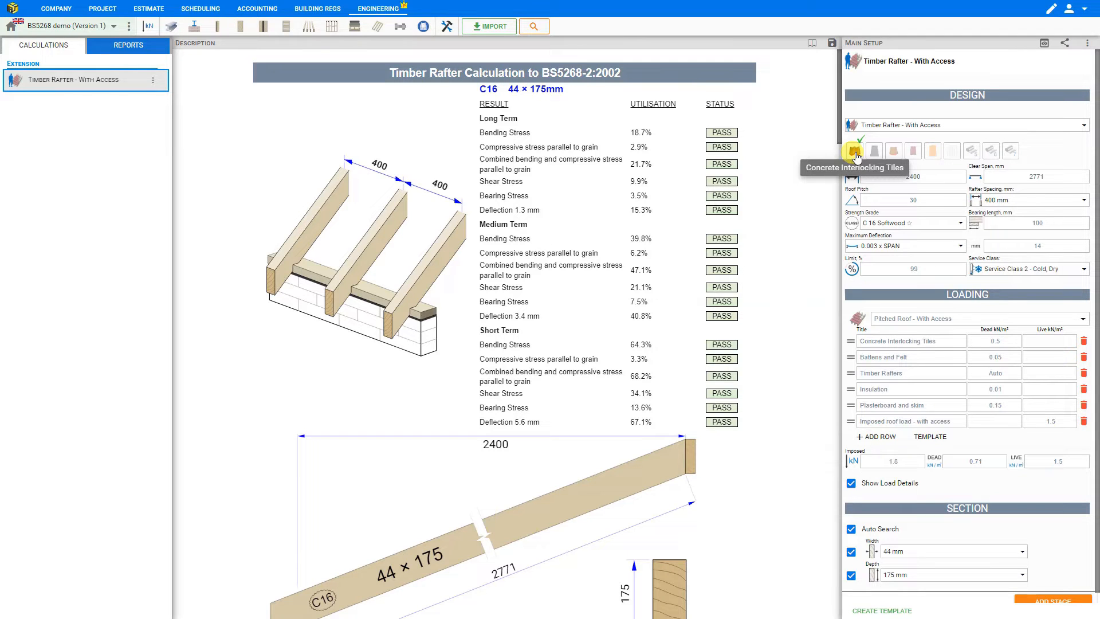
mouse_move(874, 150)
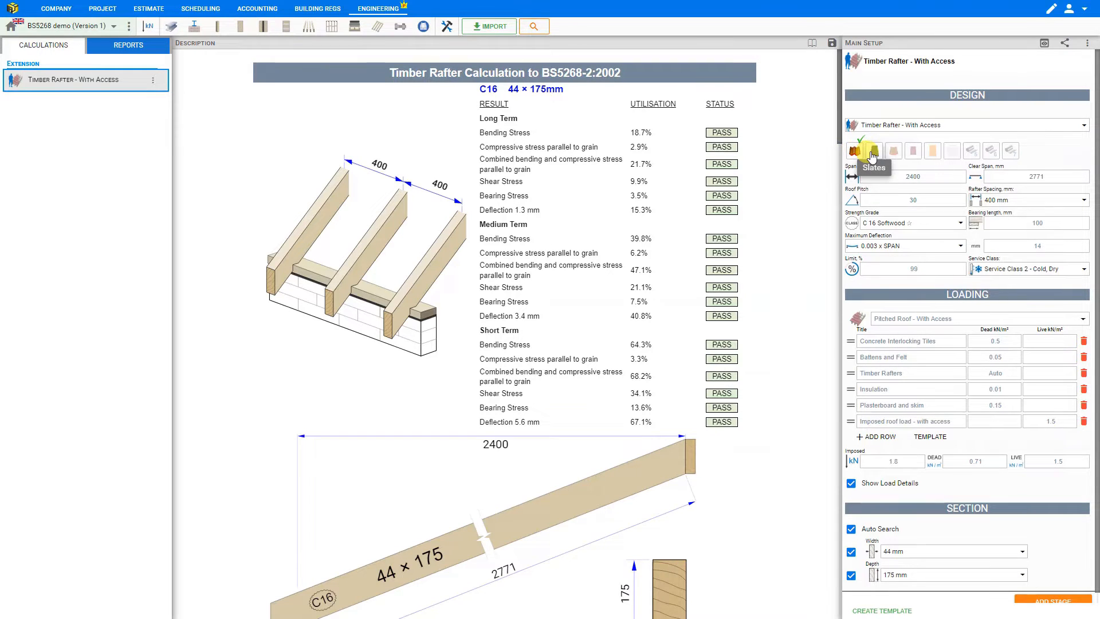
Cycle through roof coverings (slates, plain tiles, lead codes) and settle on Clay Interlocking Tiles
left_click(873, 151)
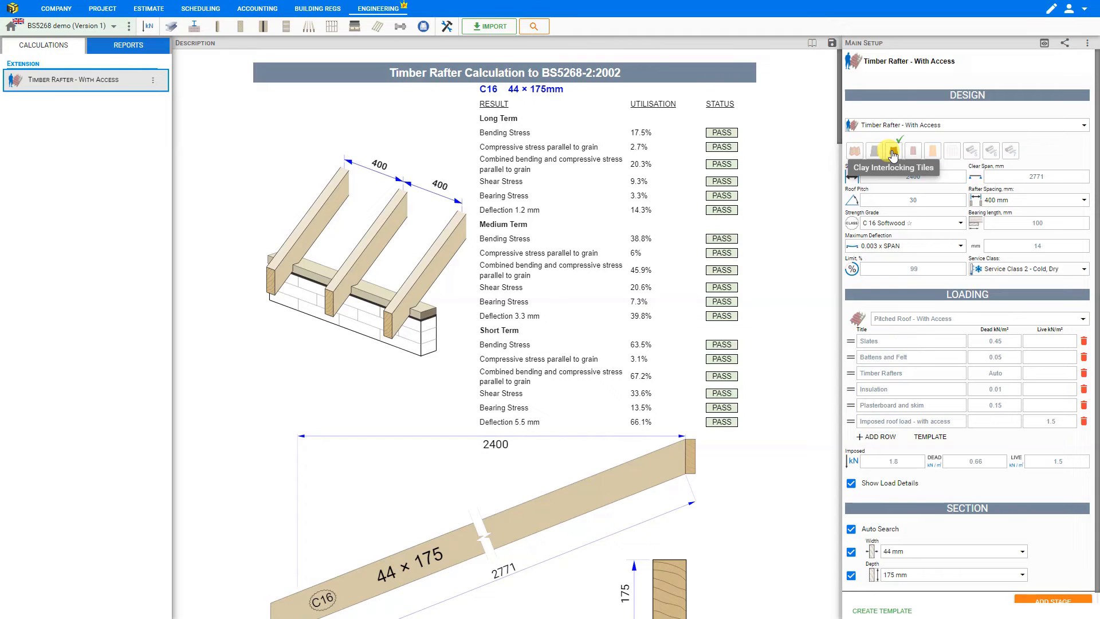
left_click(914, 152)
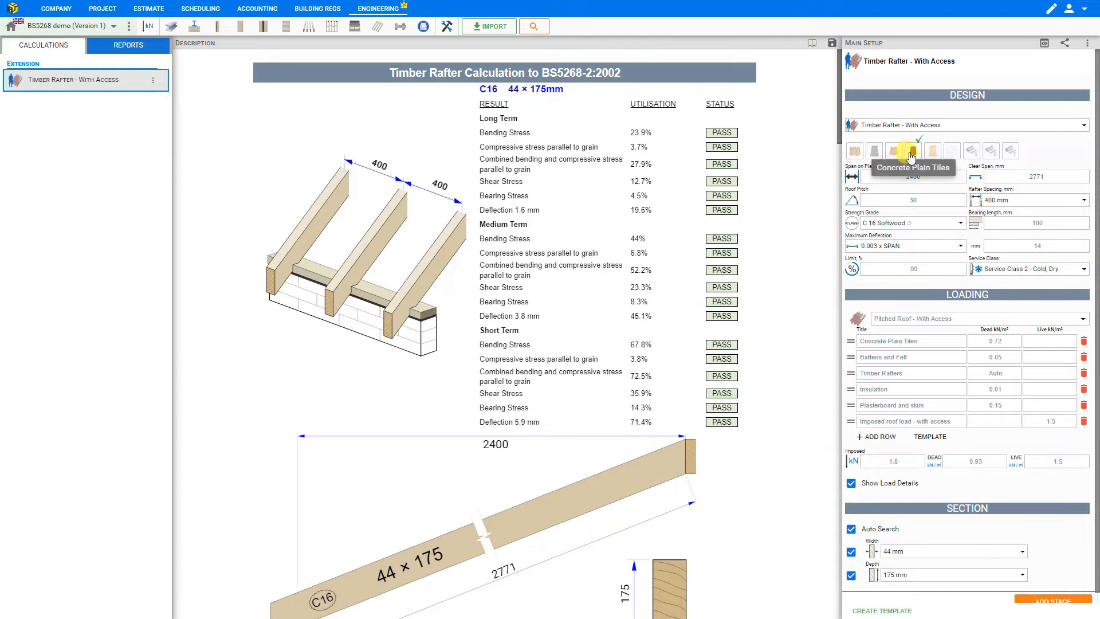
mouse_move(931, 150)
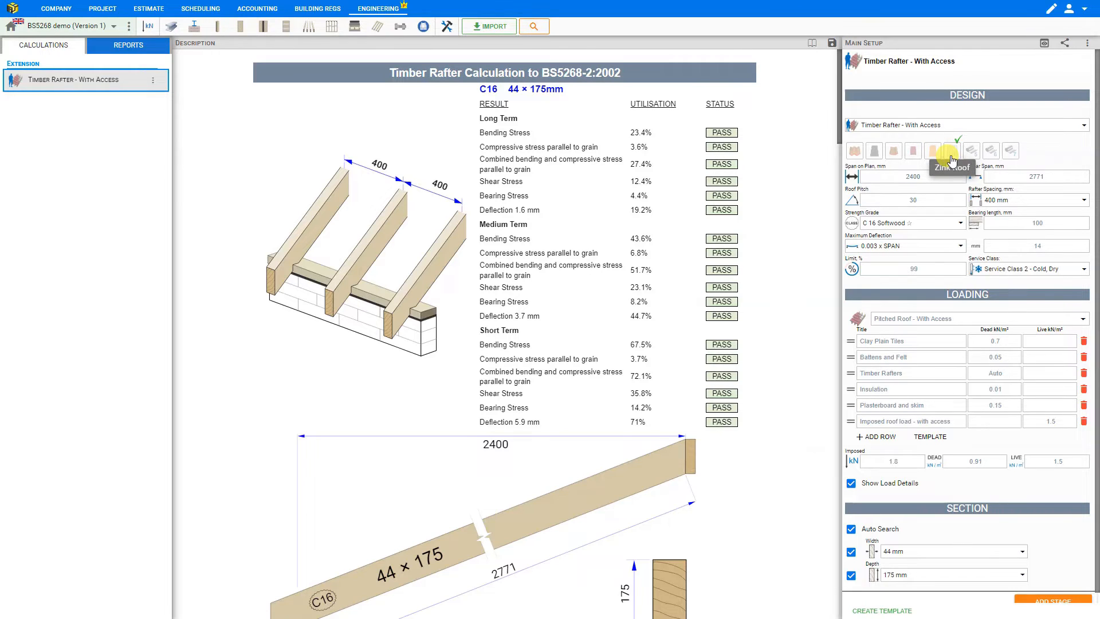
left_click(969, 150)
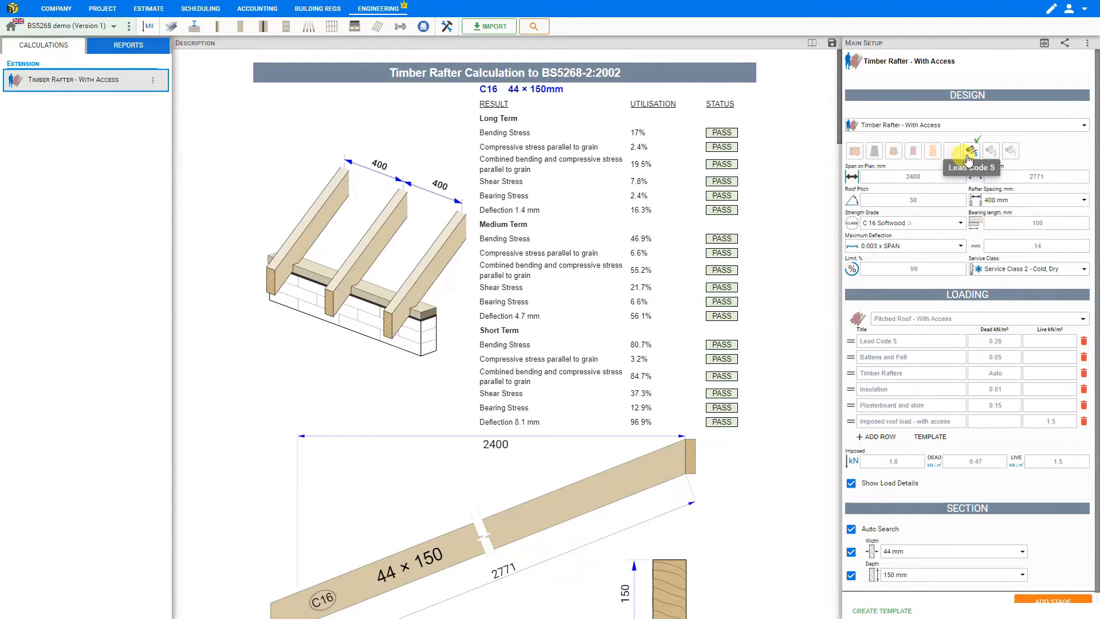
left_click(1011, 150)
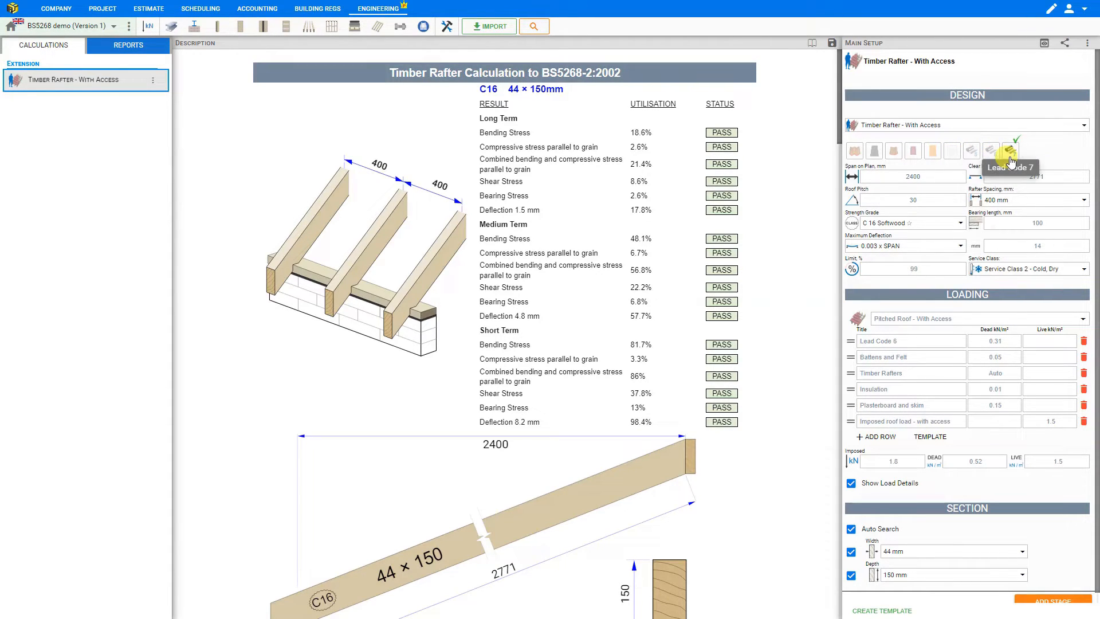
left_click(896, 152)
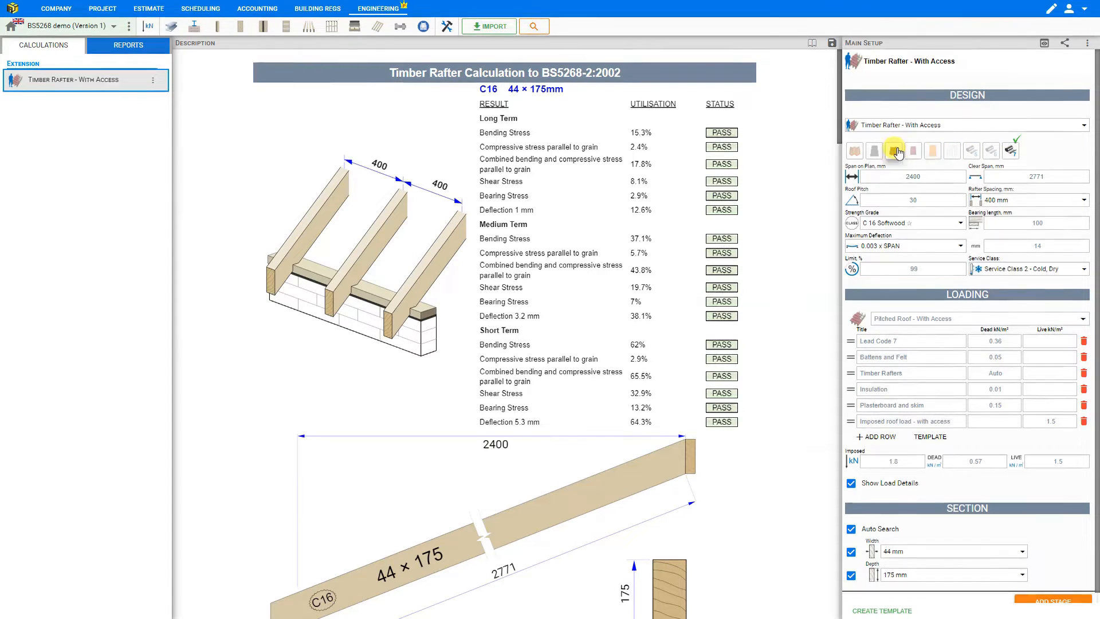
left_click(892, 151)
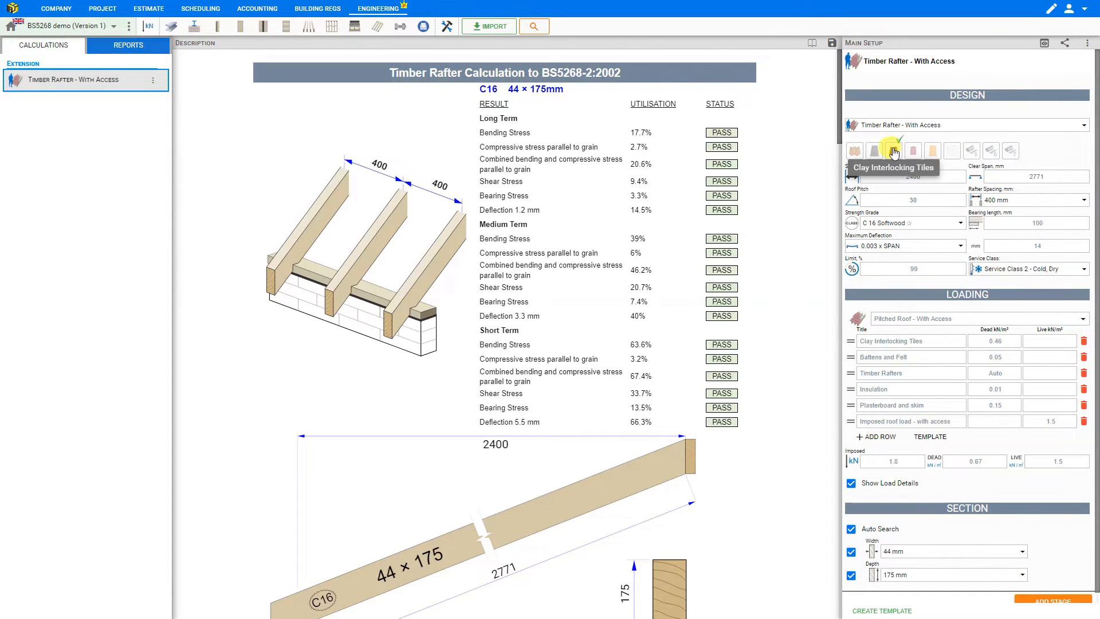
left_click(893, 152)
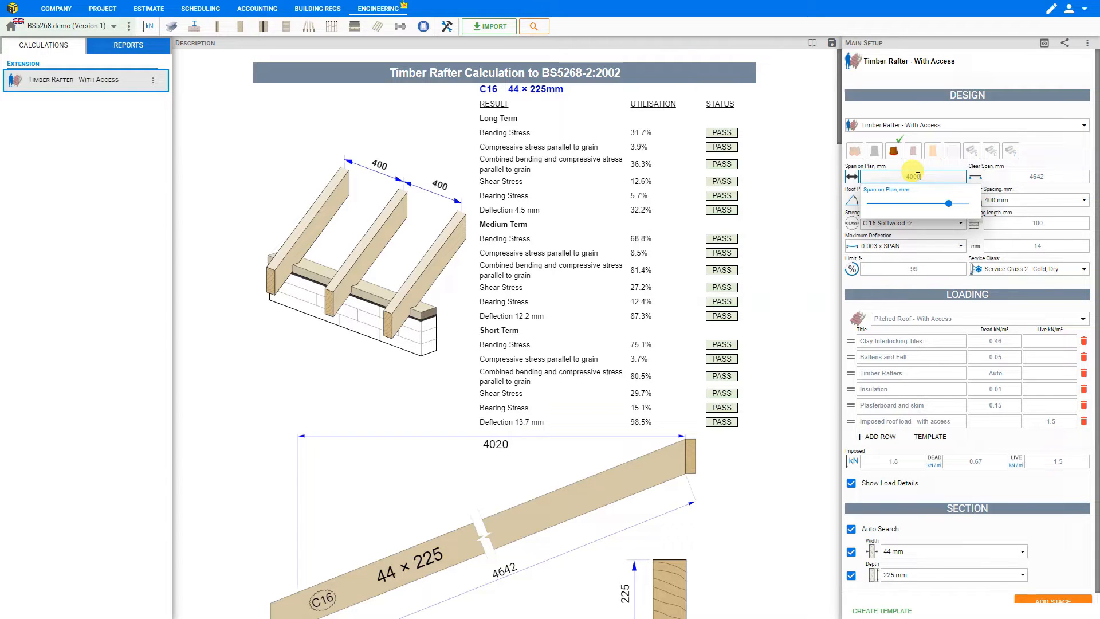
Set the span on plan to 4000 mm and move to the roof pitch field
type("4000")
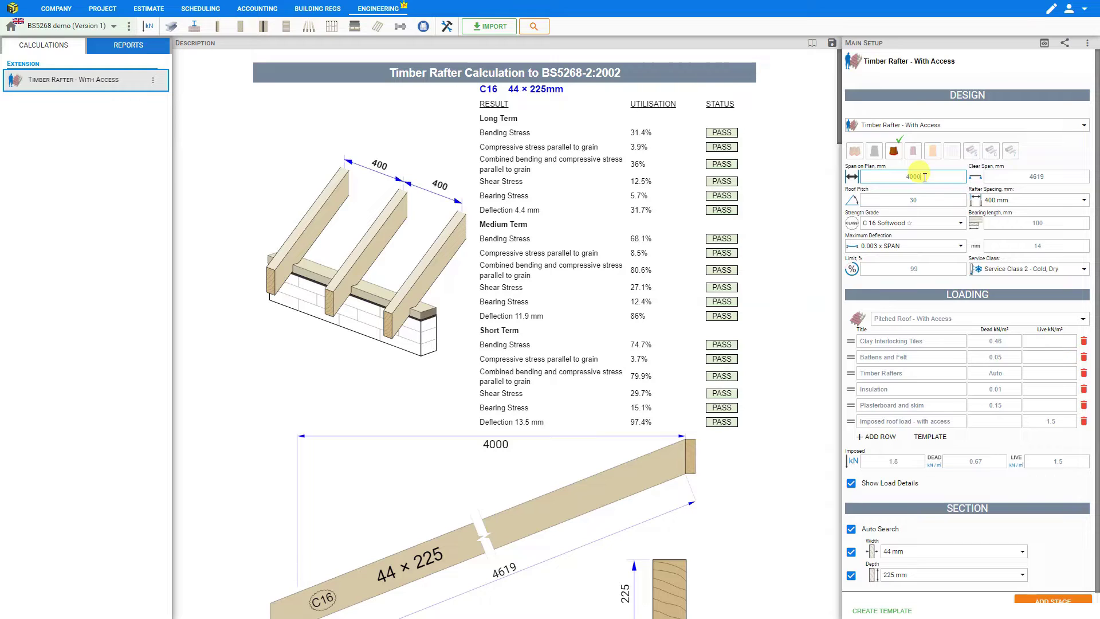
left_click(912, 200)
type("36")
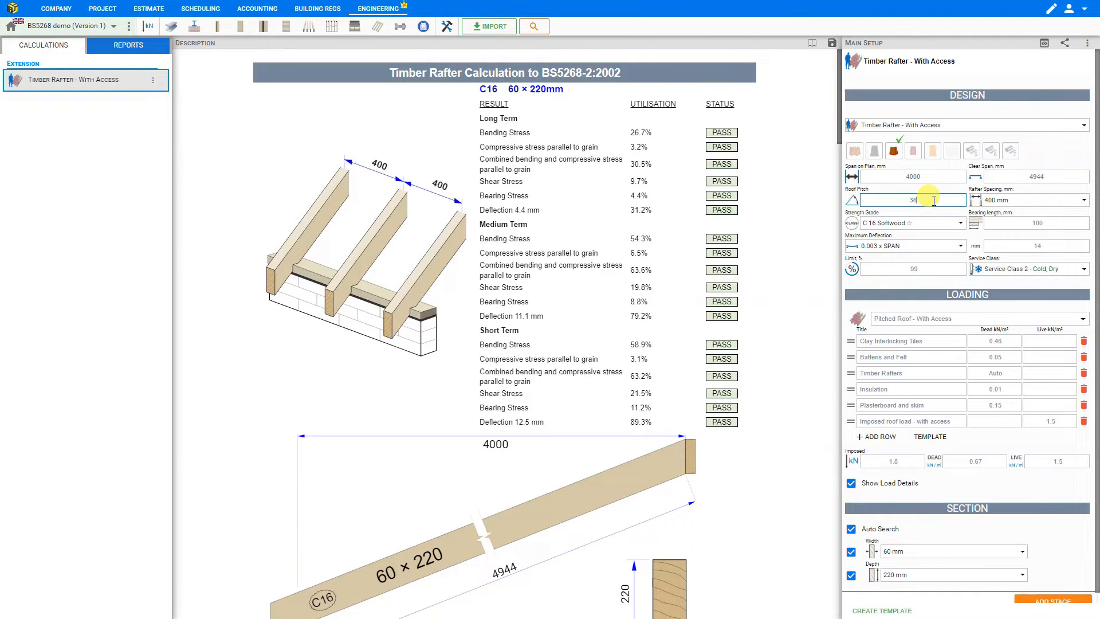
left_click(912, 199)
type("30")
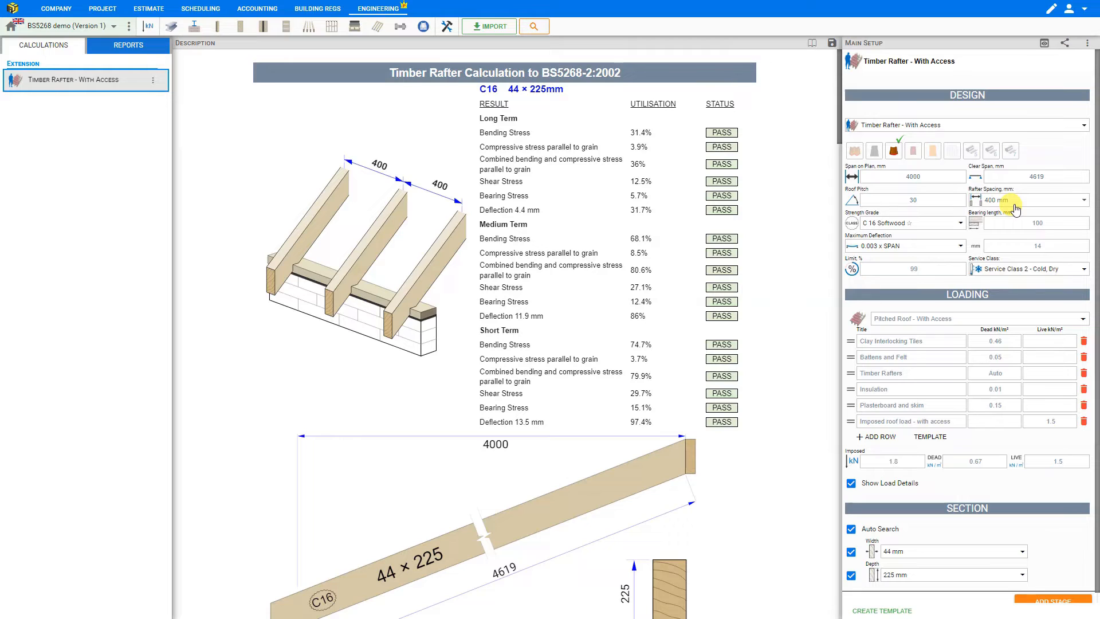
Review rafter spacings and set the strength grade to C24 Softwood
left_click(1083, 200)
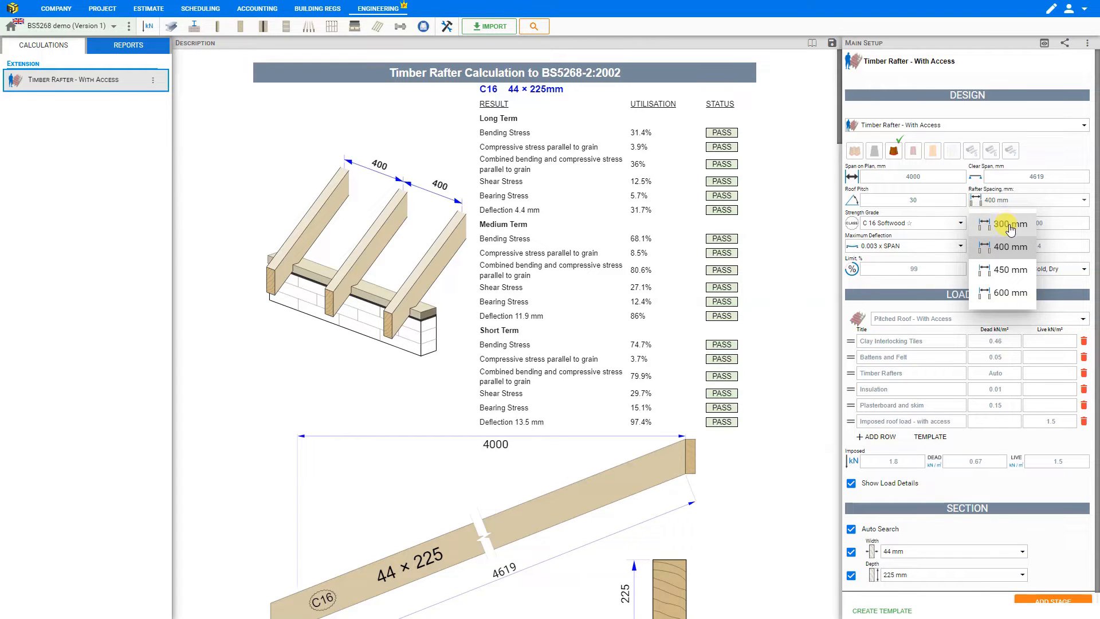
mouse_move(1004, 292)
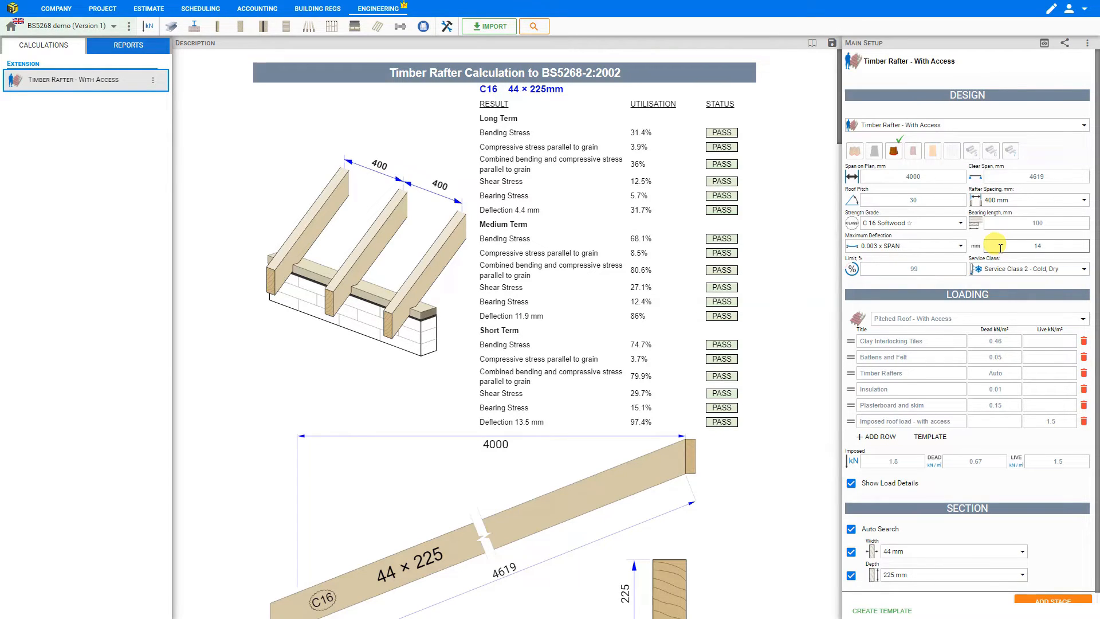
mouse_move(932, 230)
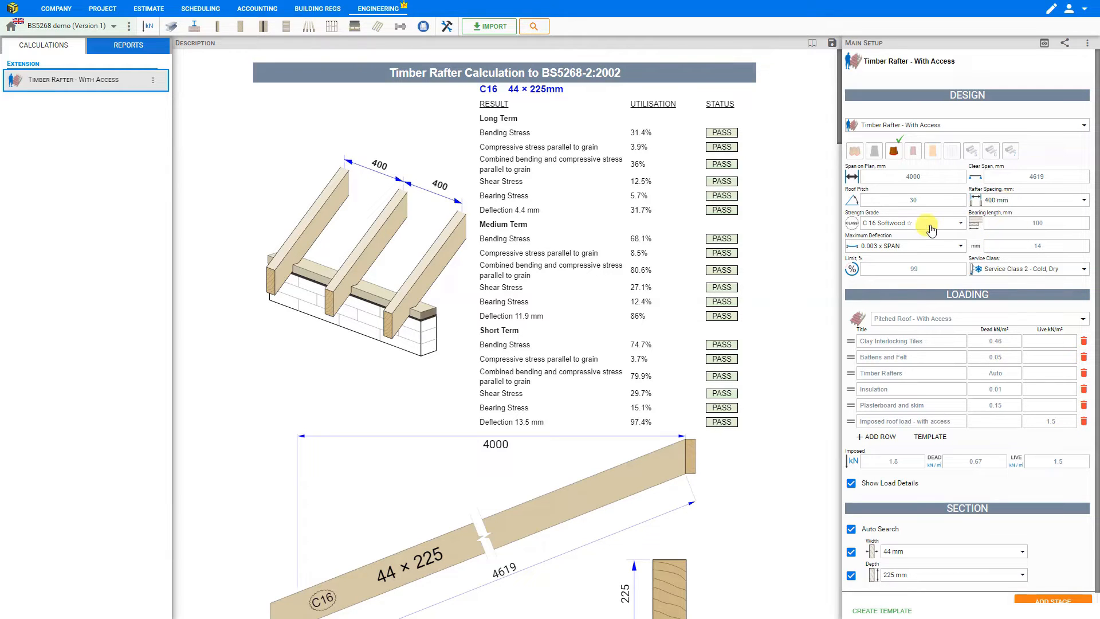
left_click(952, 223)
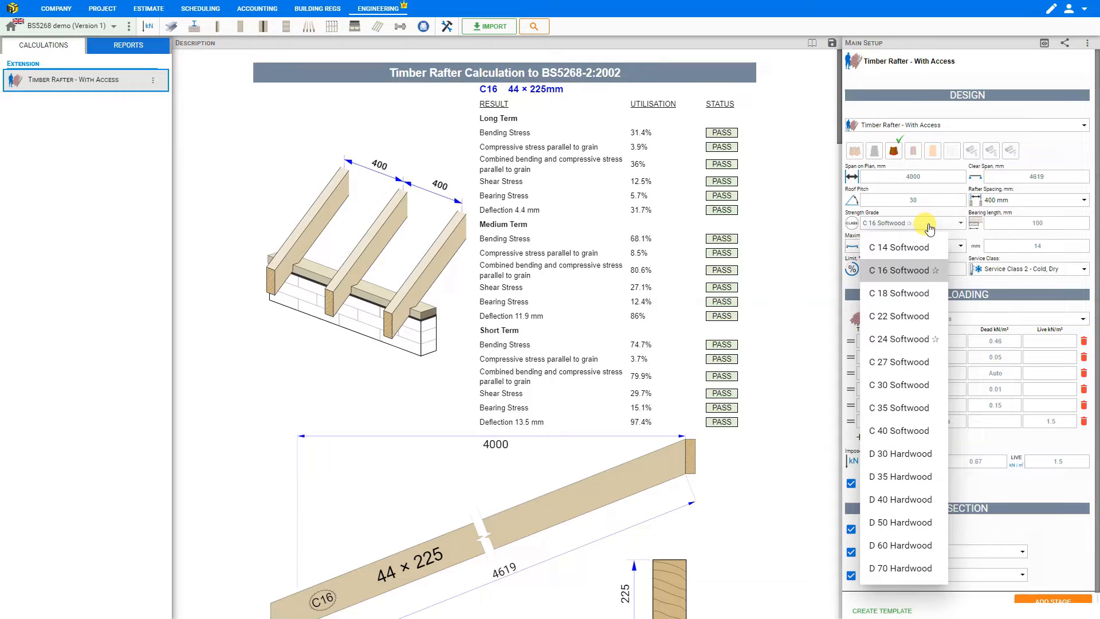
mouse_move(901, 339)
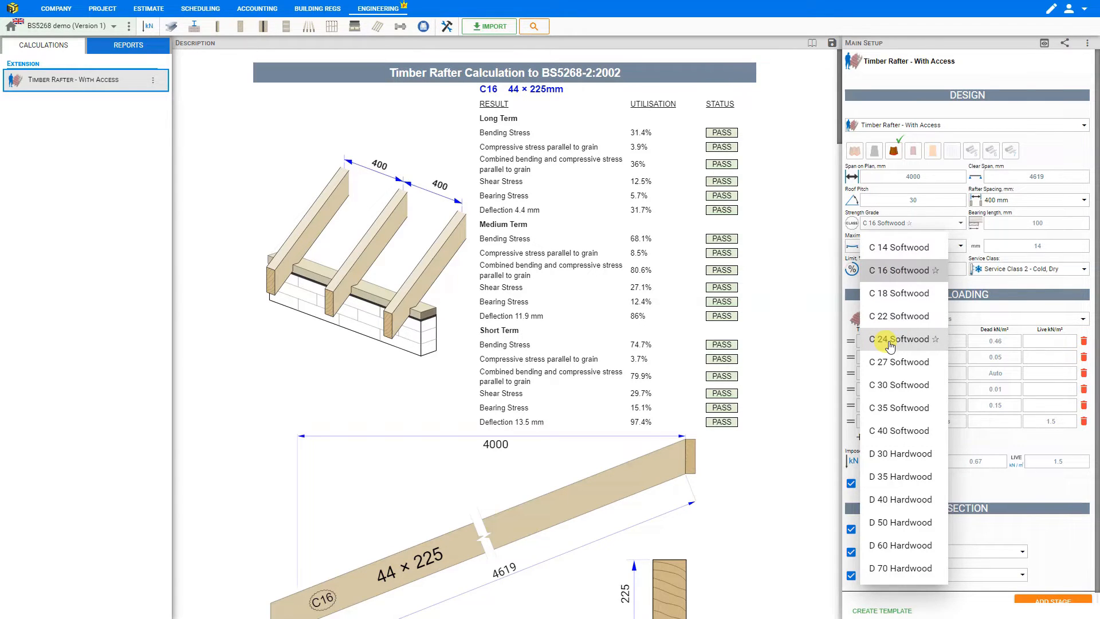
left_click(901, 339)
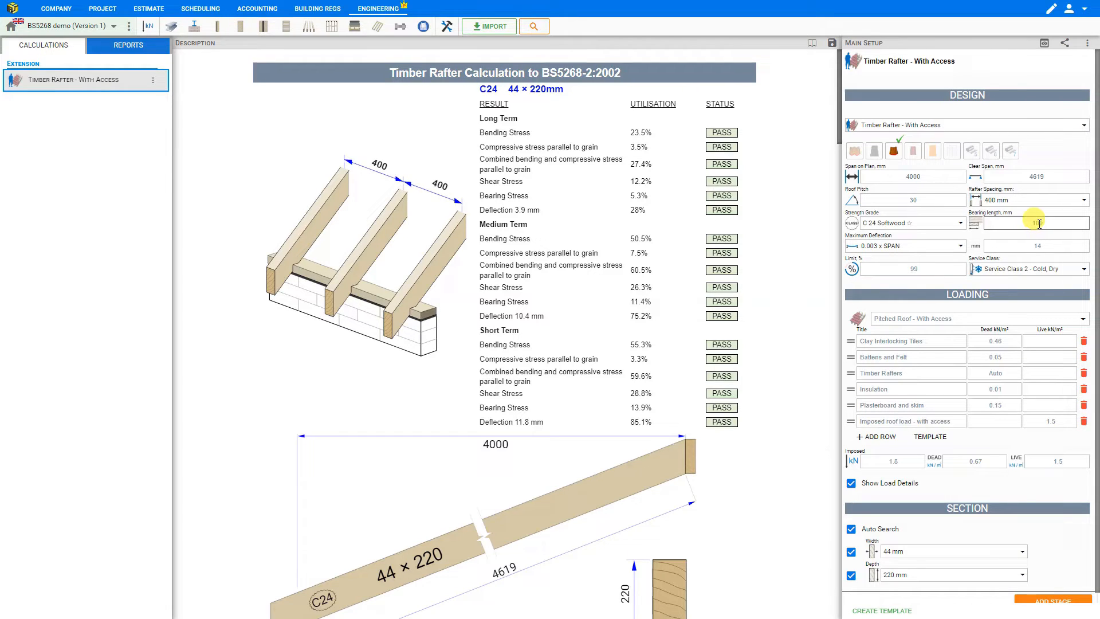
type("100")
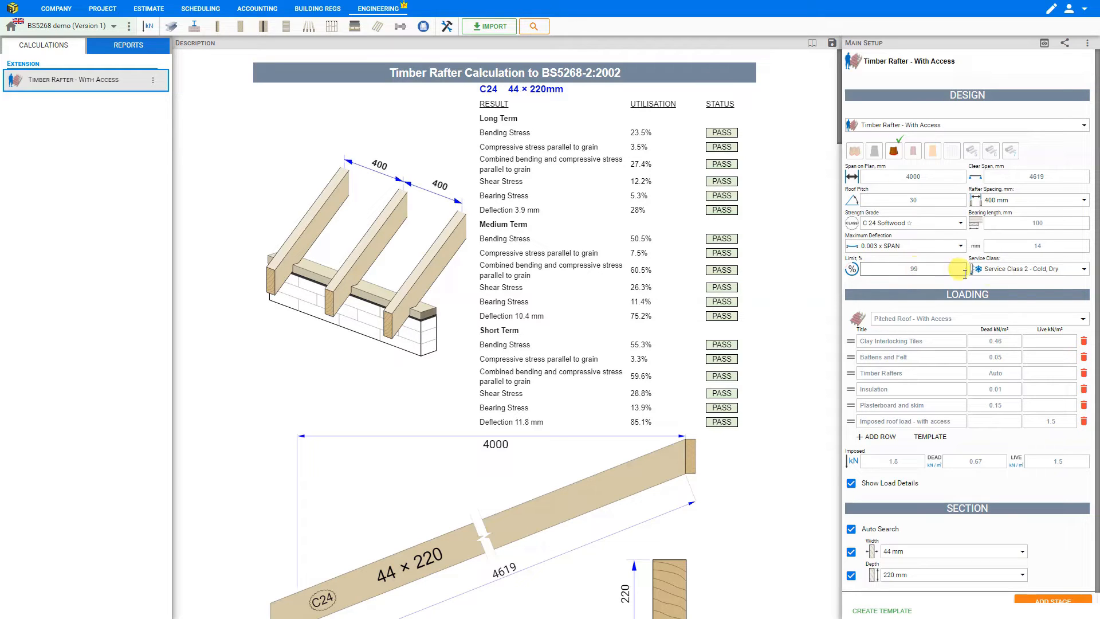
left_click(1028, 268)
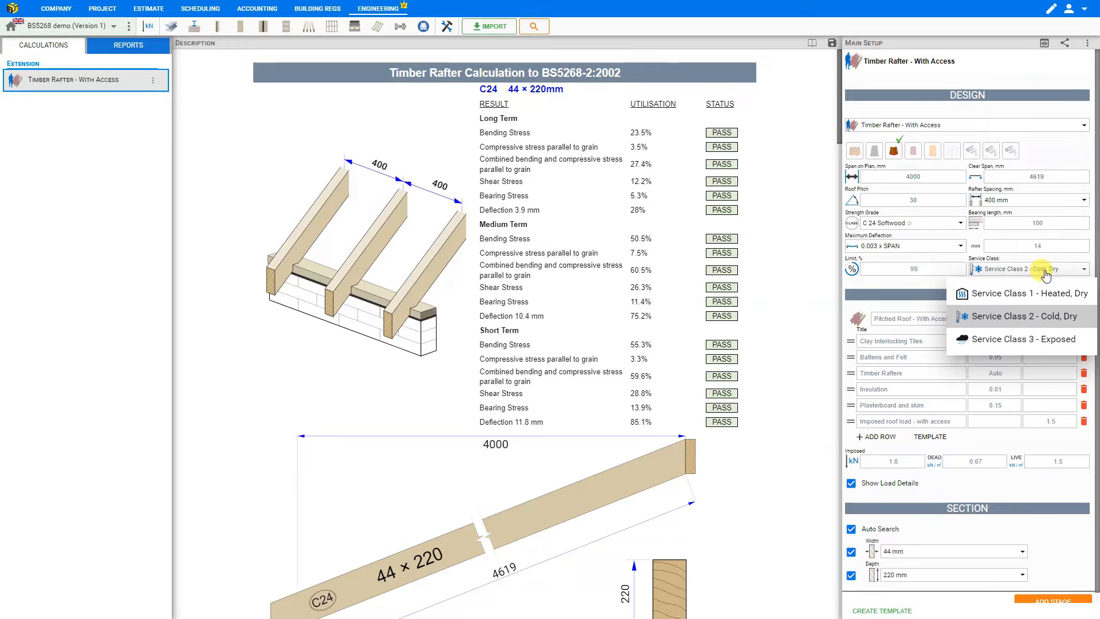
mouse_move(1021, 293)
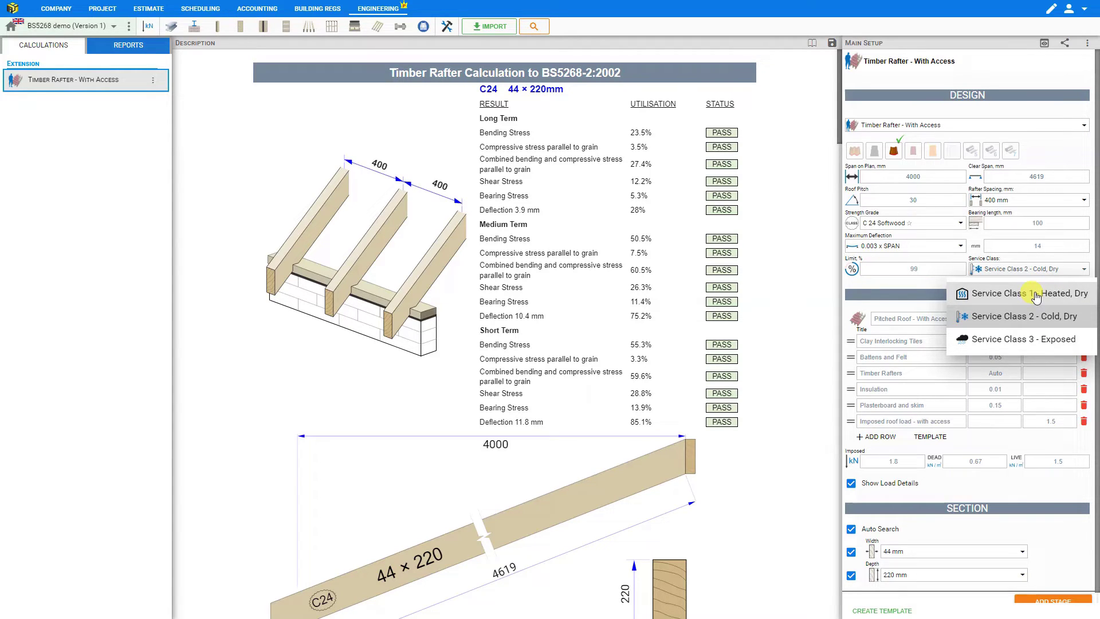
mouse_move(1035, 317)
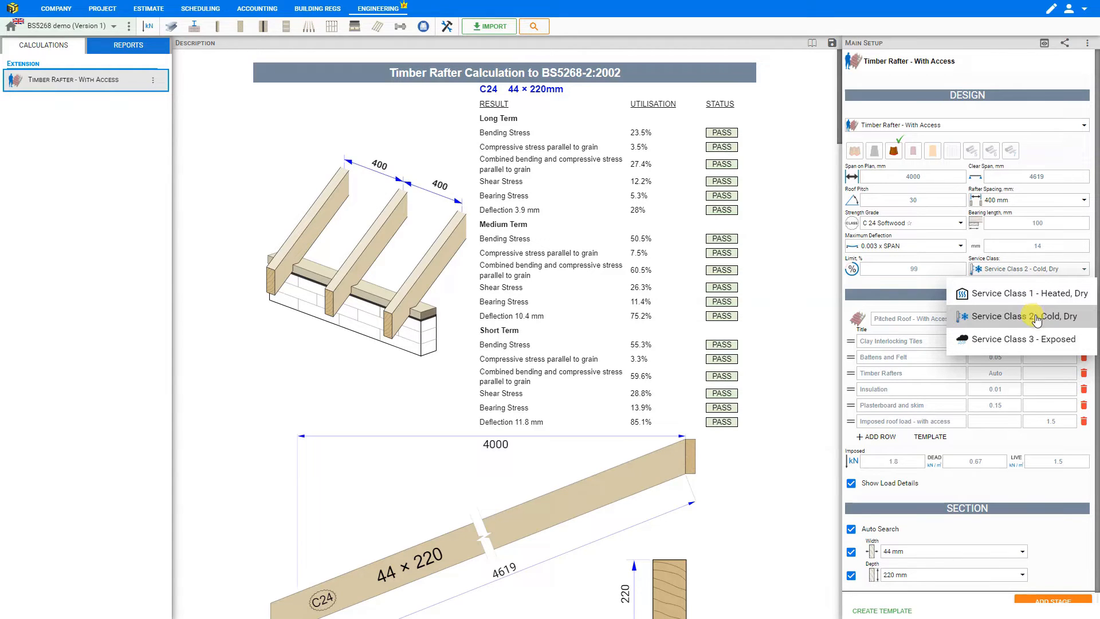
mouse_move(1038, 348)
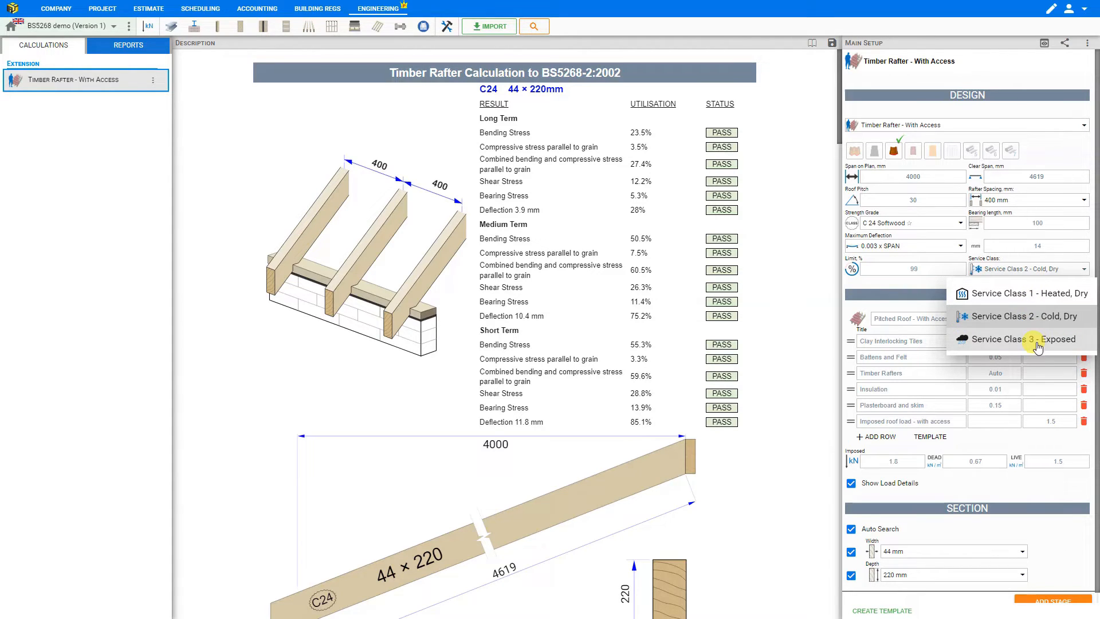
mouse_move(1021, 316)
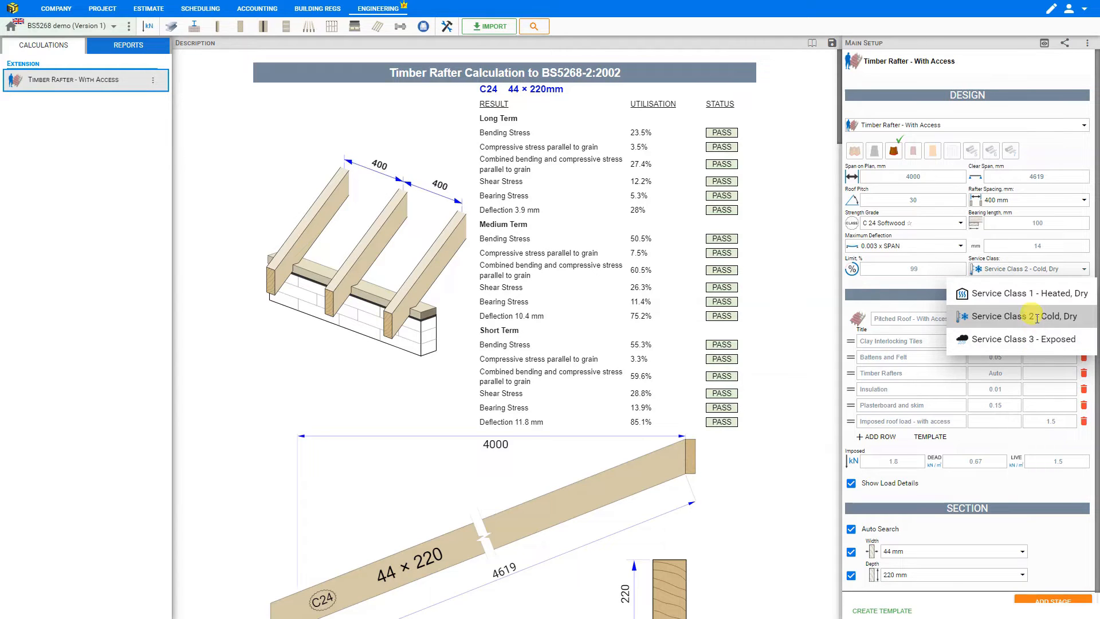
left_click(1021, 317)
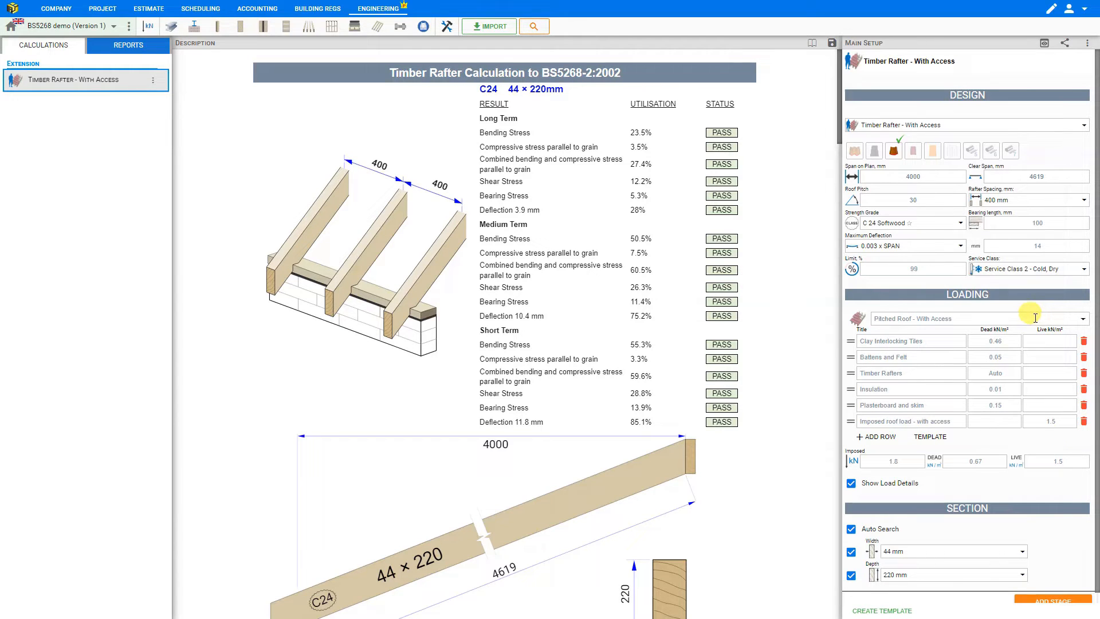
mouse_move(971, 297)
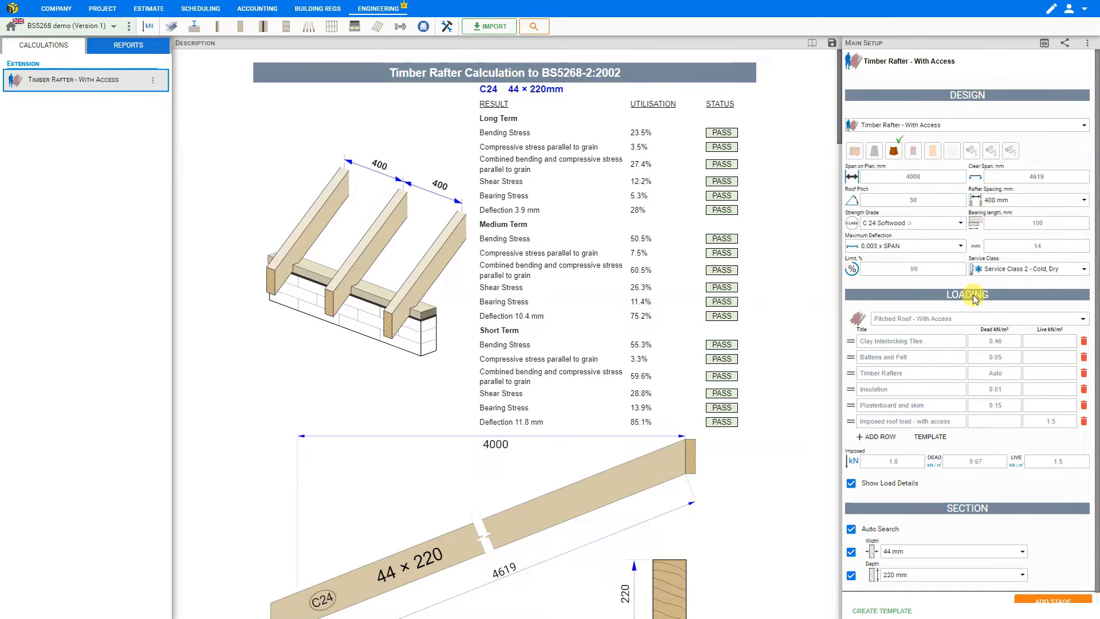
mouse_move(904, 317)
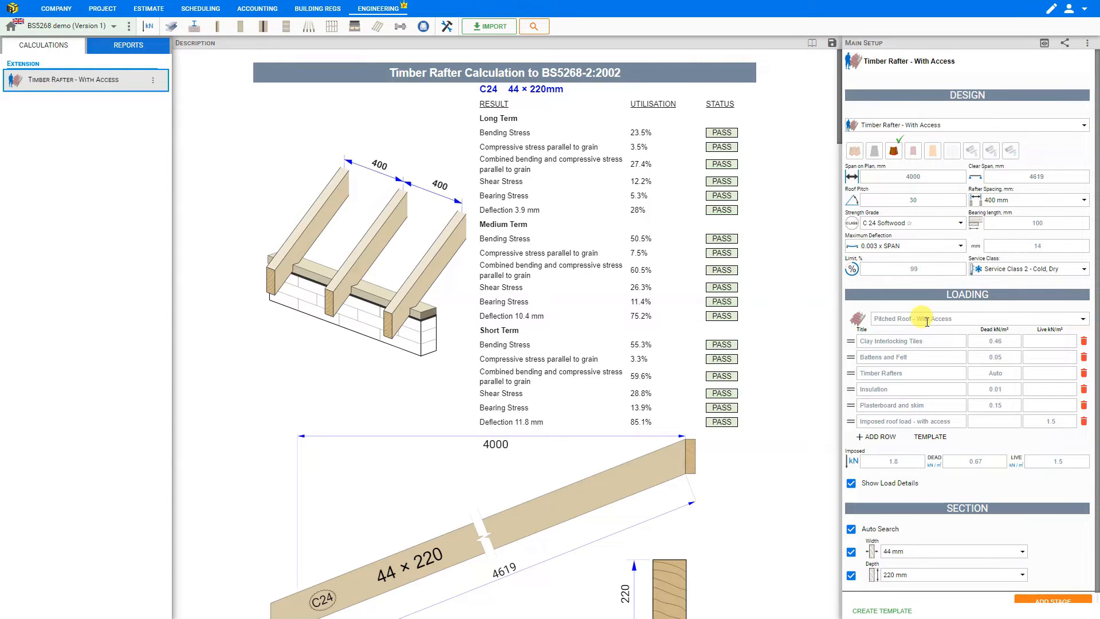
Inspect the imposed and live load values in the Design panel
left_click(893, 461)
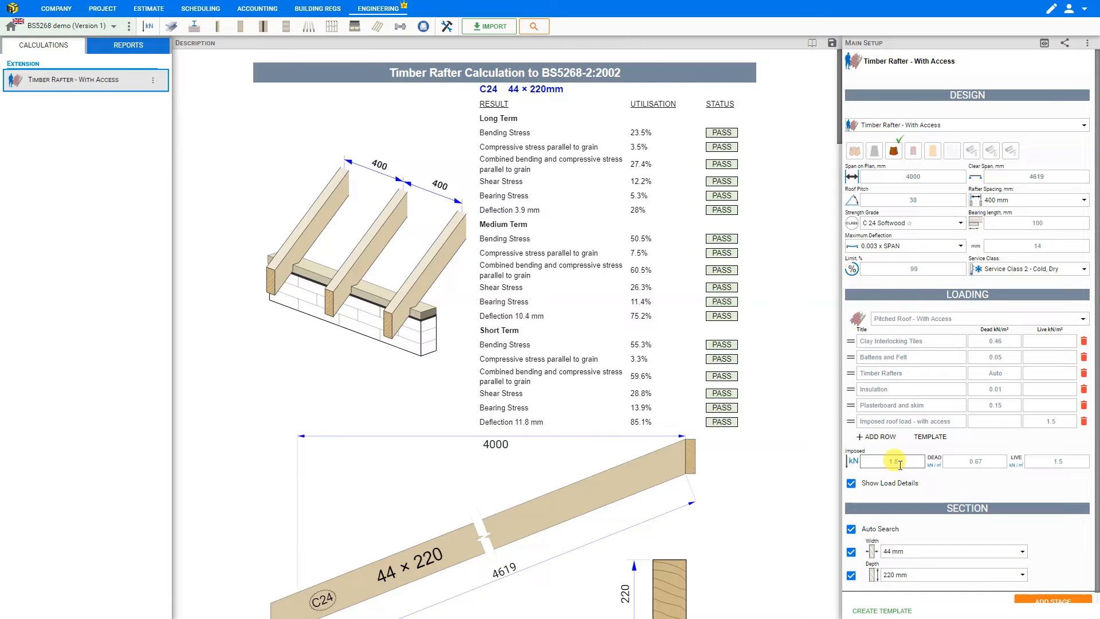
left_click(1052, 460)
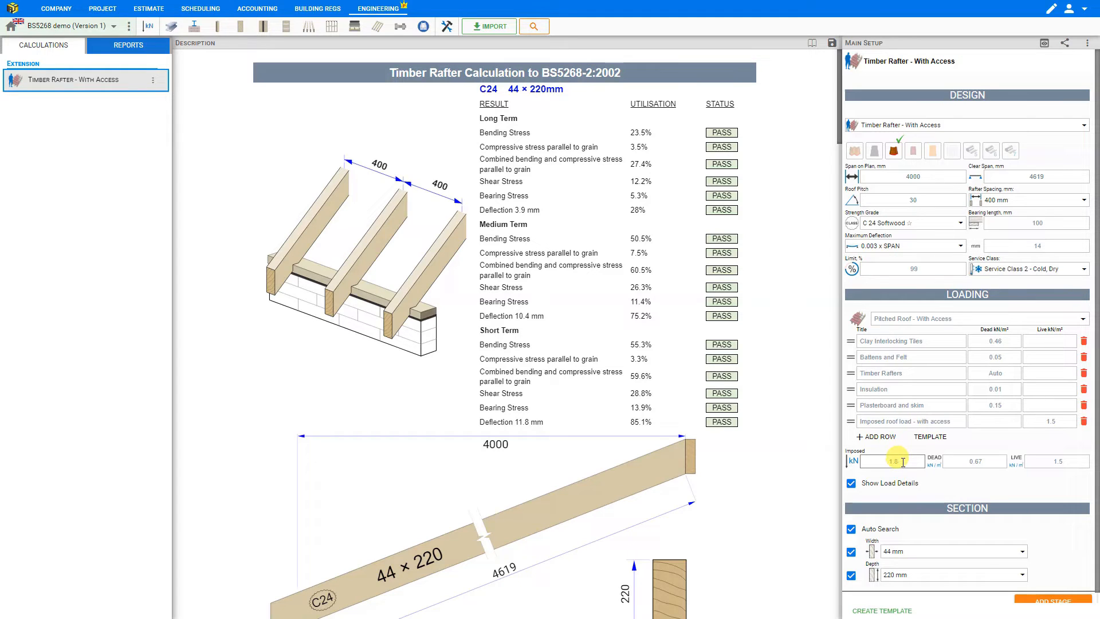
left_click(1056, 460)
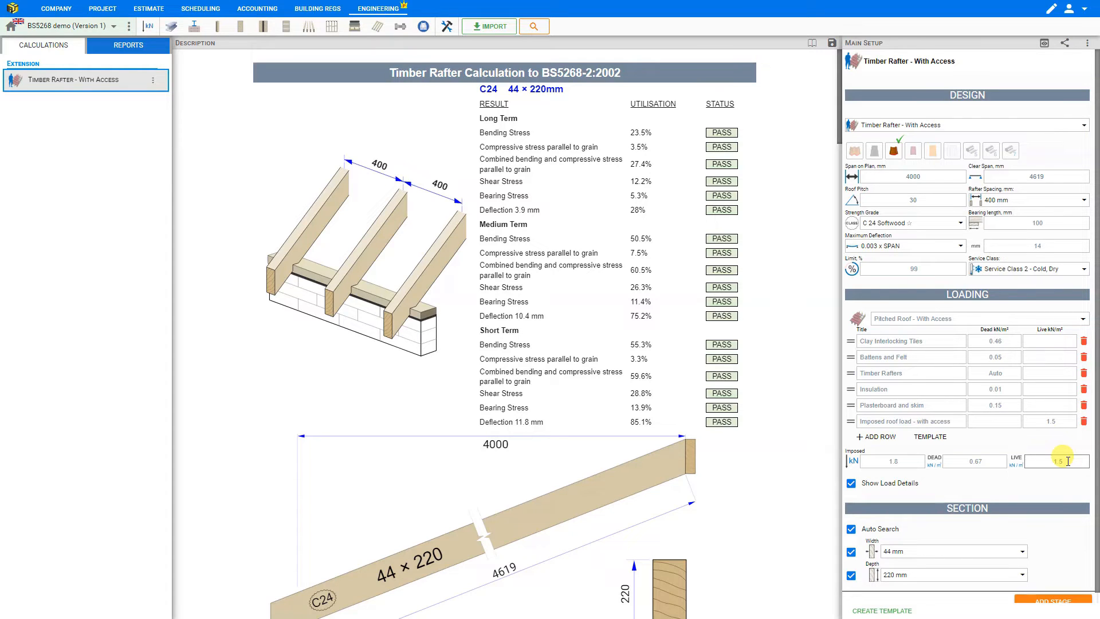
left_click(974, 461)
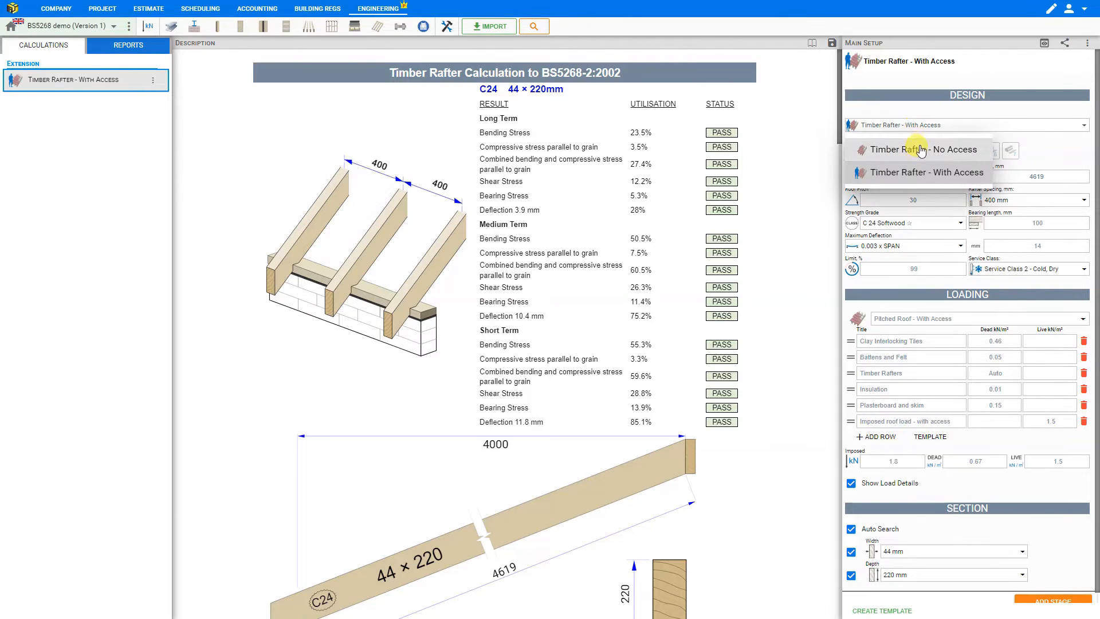
Try the No Access design with Scotland/NE England snow loading, then apply Pitched Roof - With Access loading at 1.5 kN
left_click(924, 149)
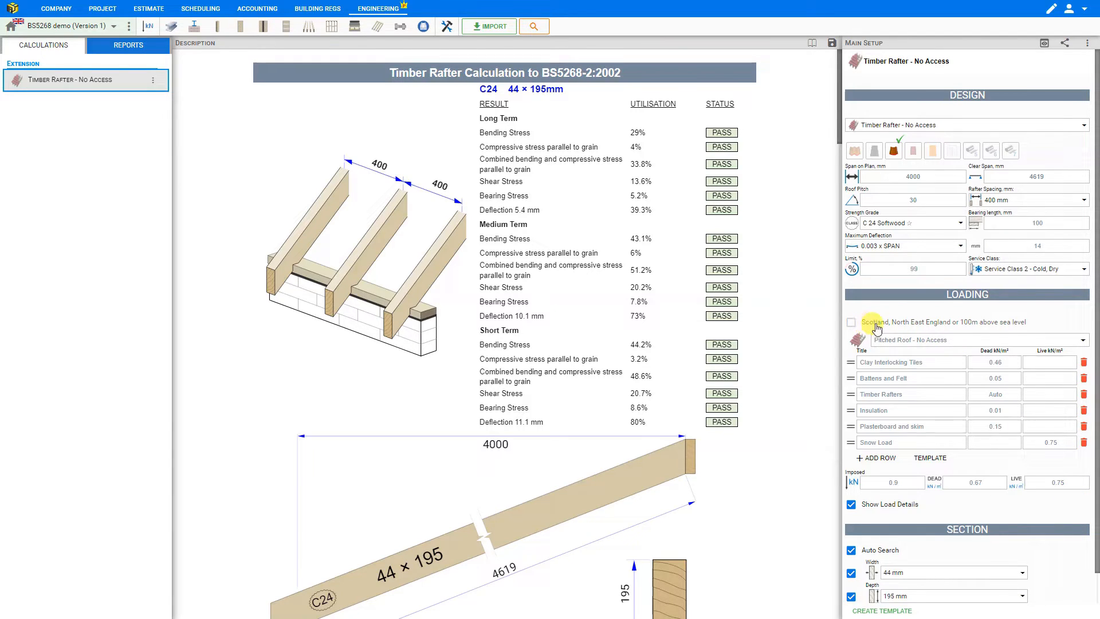
mouse_move(994, 330)
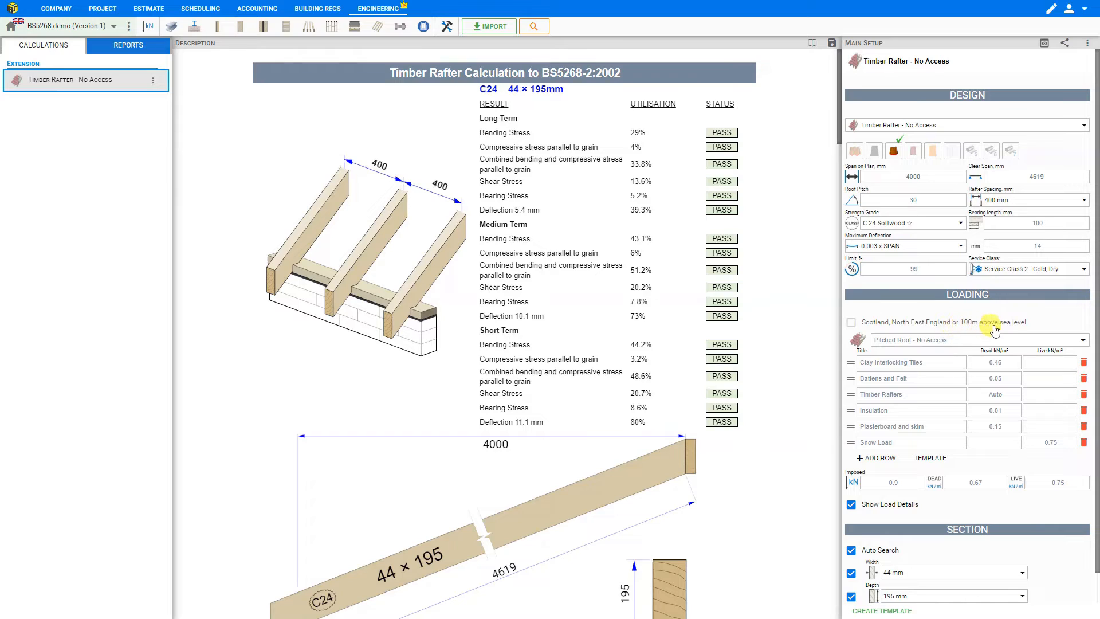
left_click(851, 324)
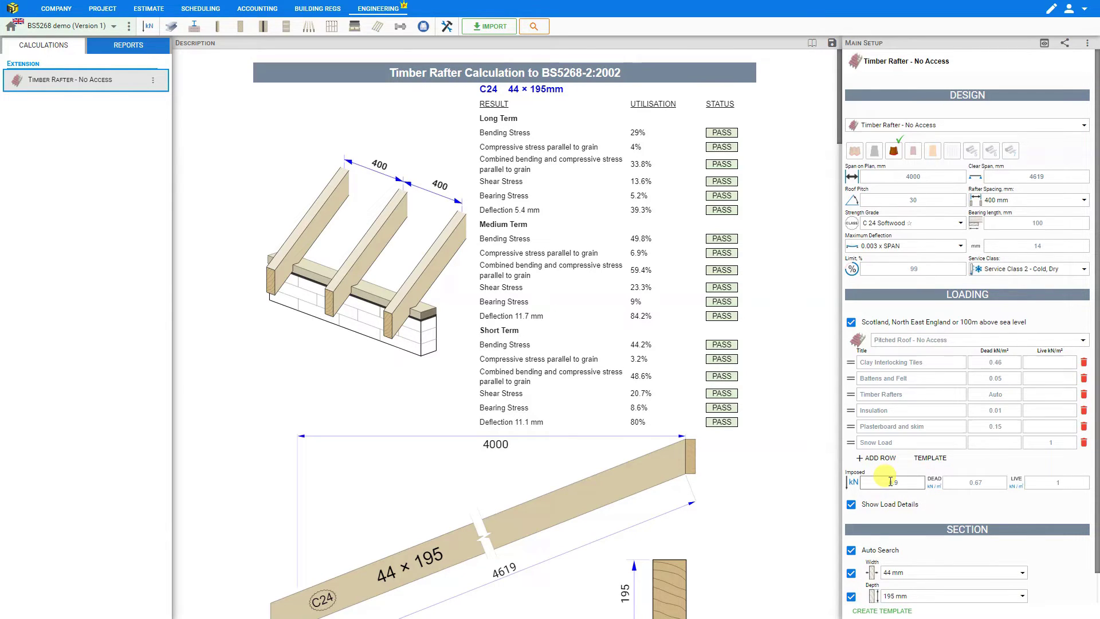
left_click(1070, 482)
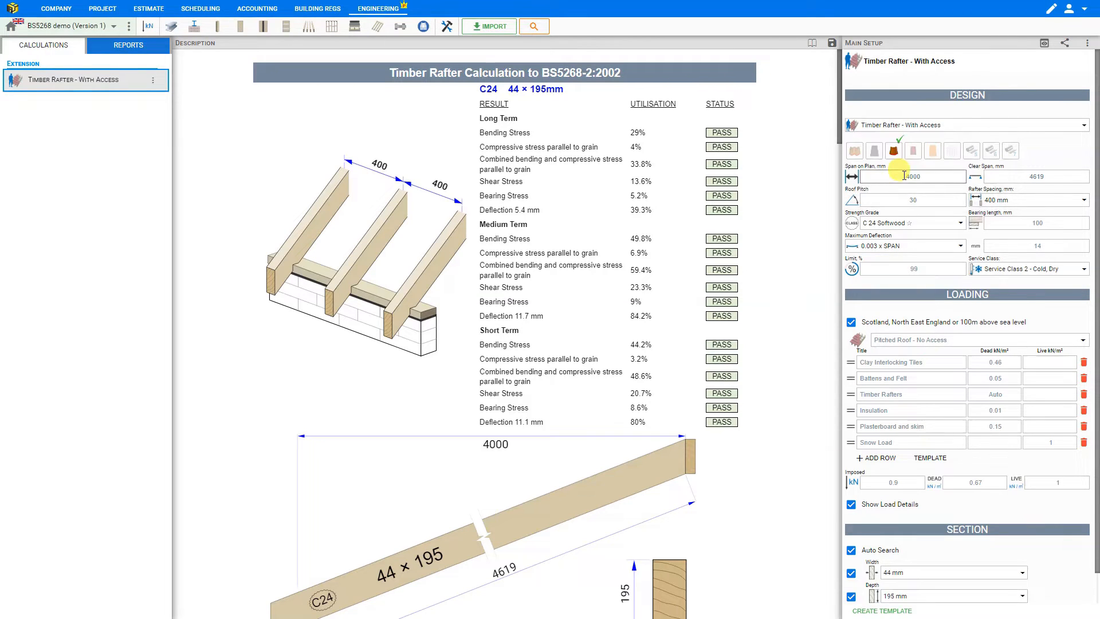
left_click(975, 339)
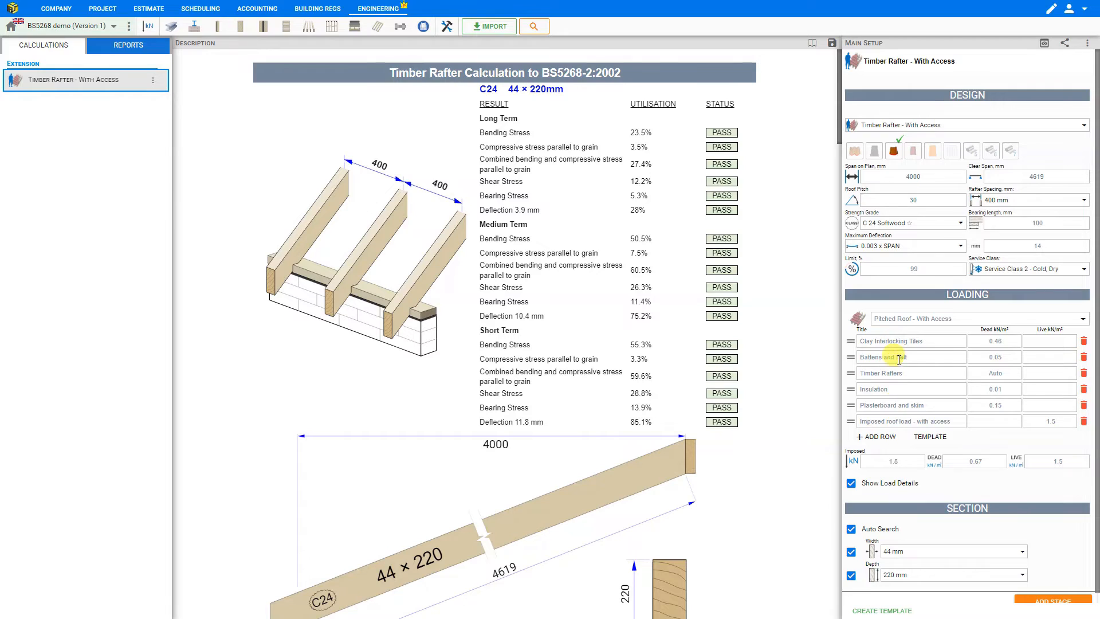
Add a Plywood loading row with dead load 12 and bring up the material template catalogue
left_click(875, 436)
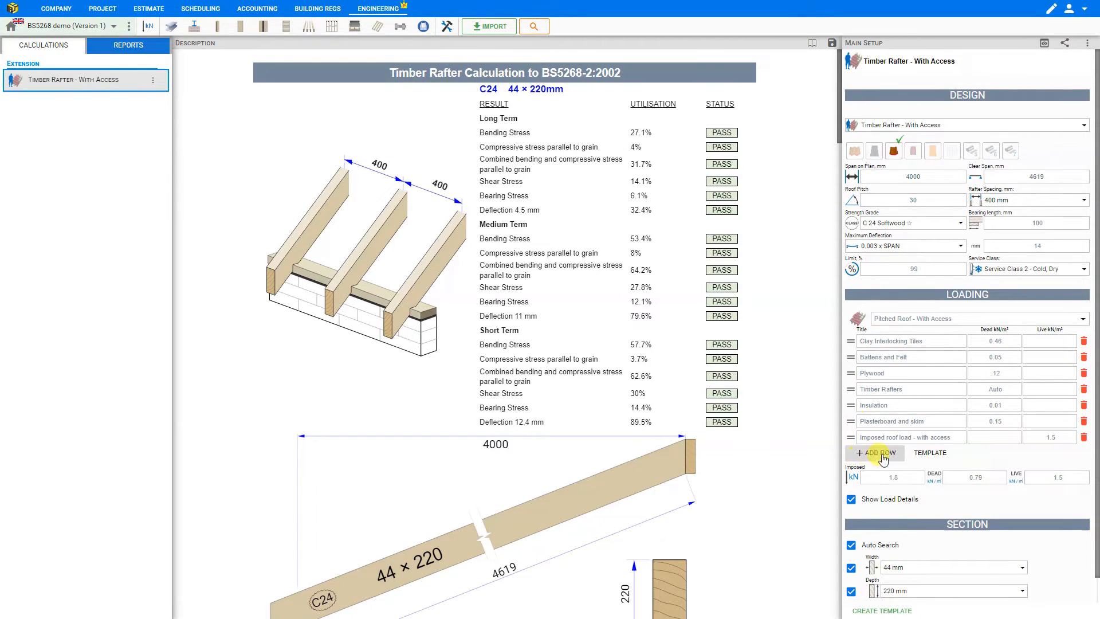
left_click(931, 452)
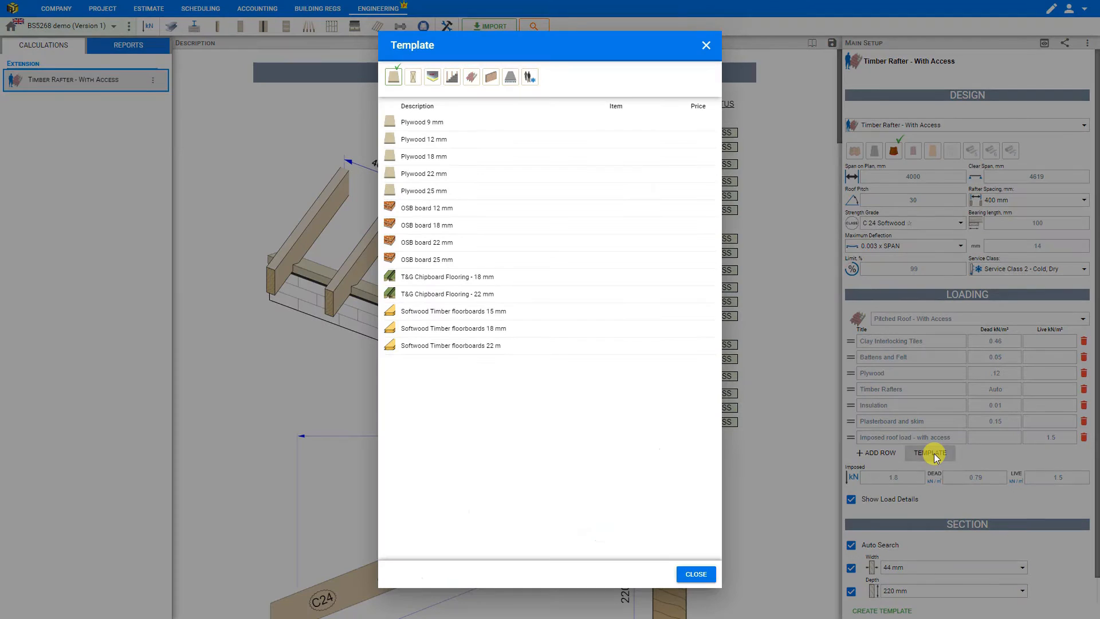
mouse_move(571, 276)
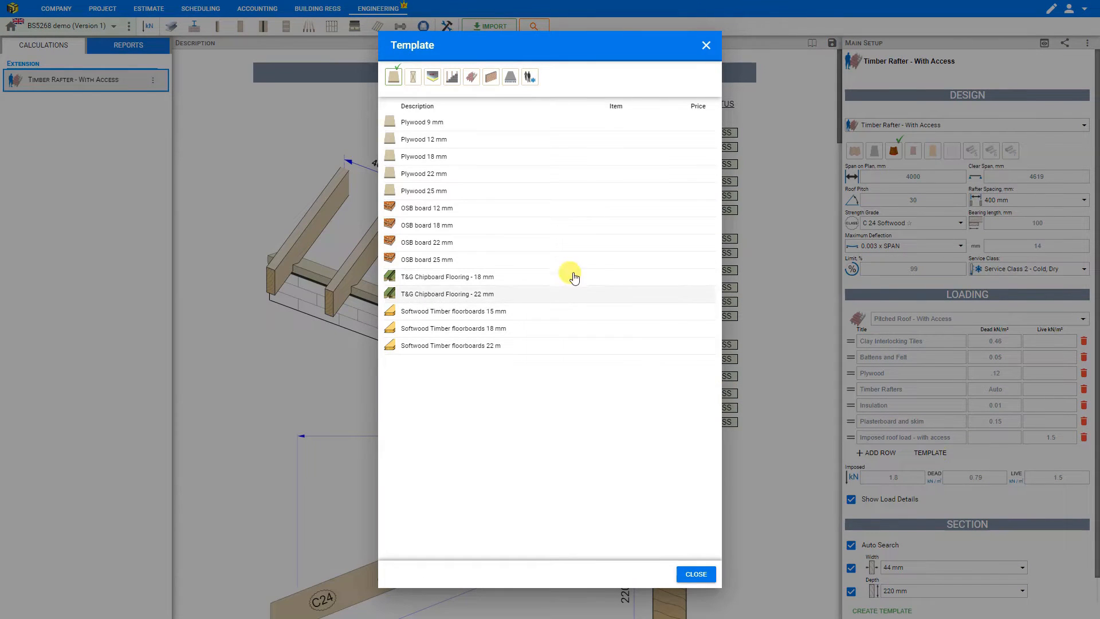
mouse_move(393, 77)
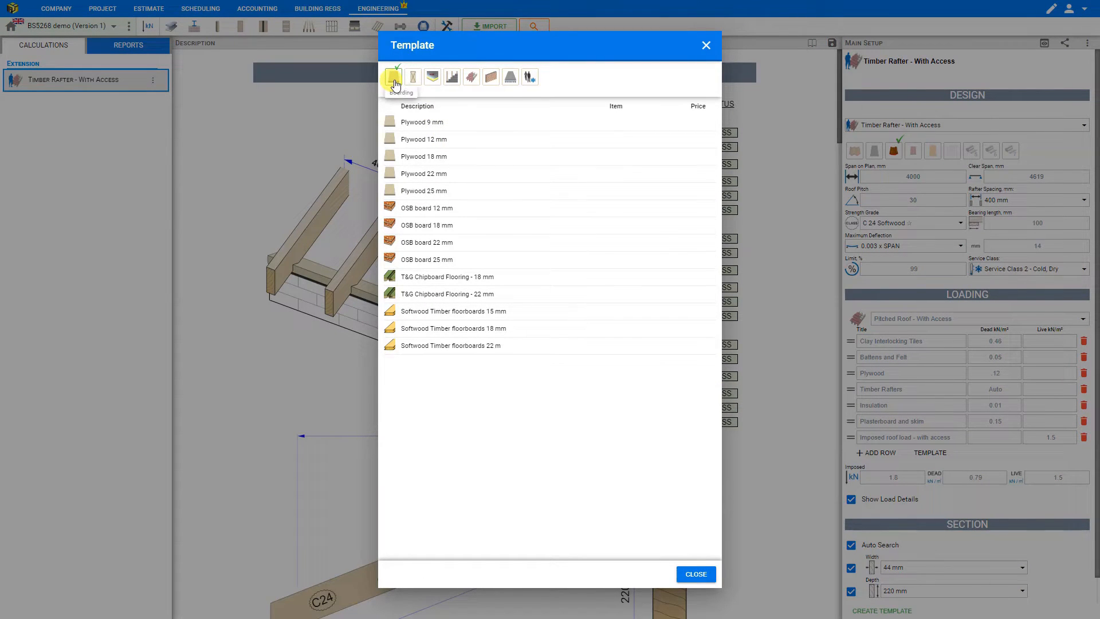
Browse the timber, finishes, roof covering, slab and imposed-load template categories, returning to Boarding
left_click(433, 77)
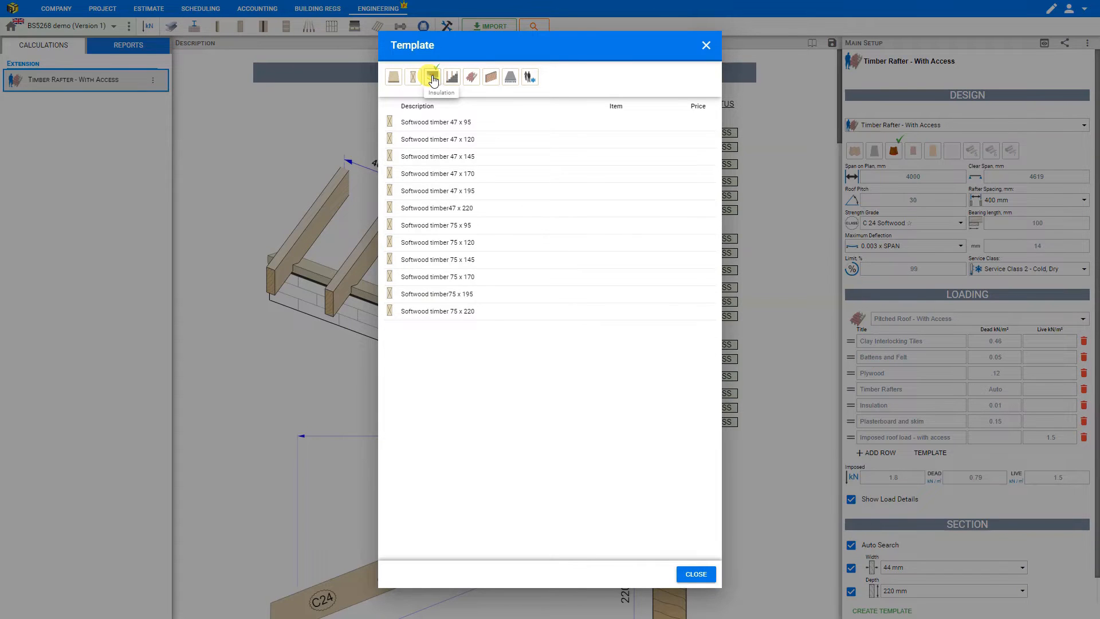
left_click(451, 77)
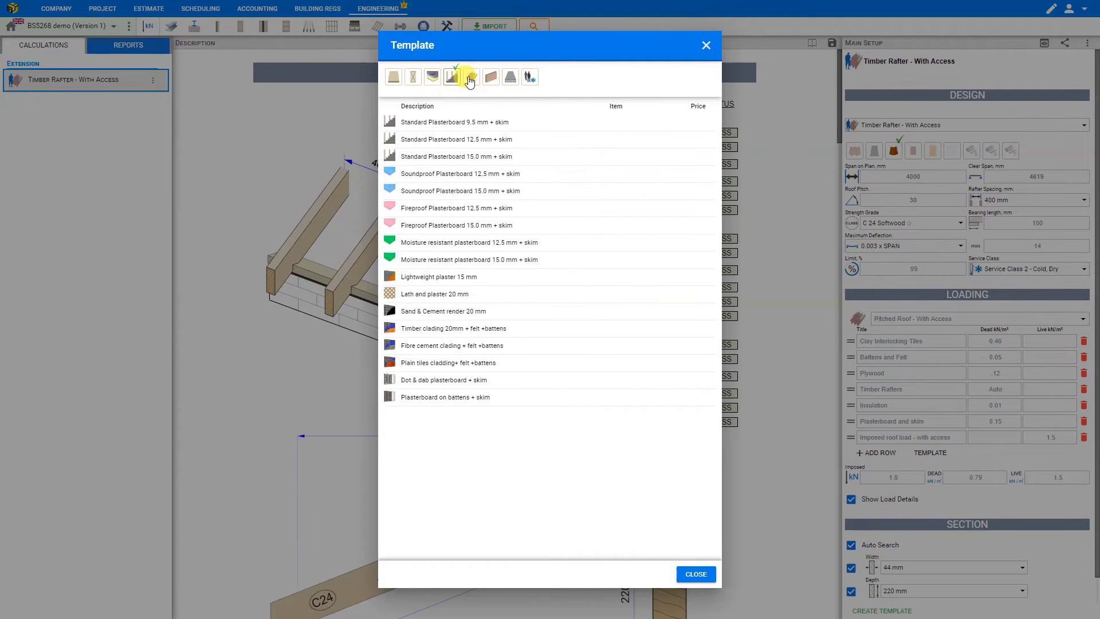
left_click(489, 77)
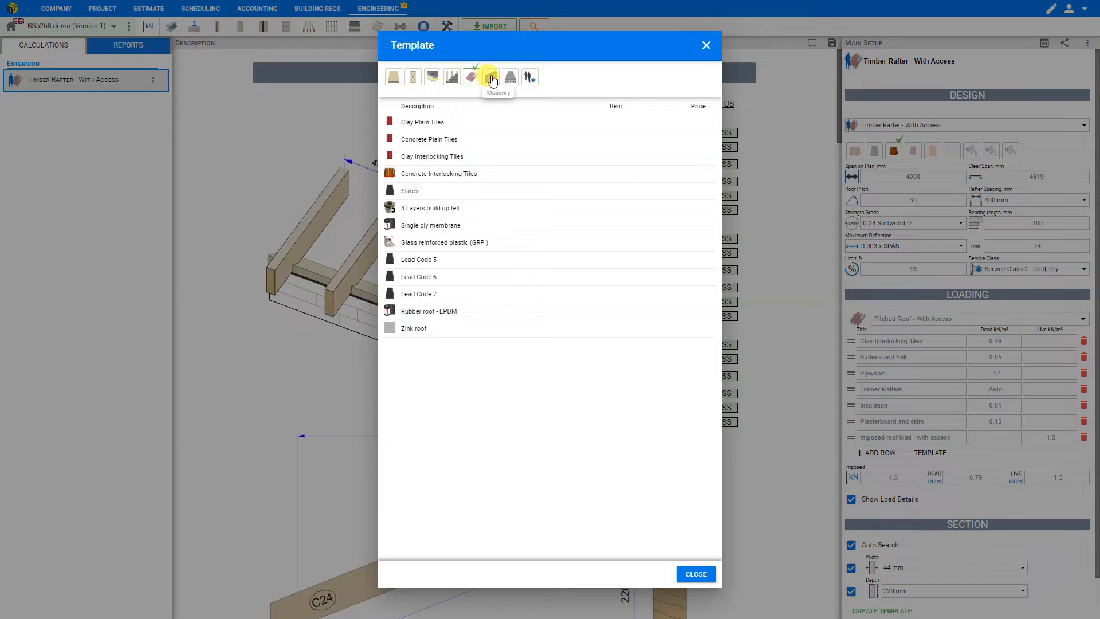
left_click(510, 77)
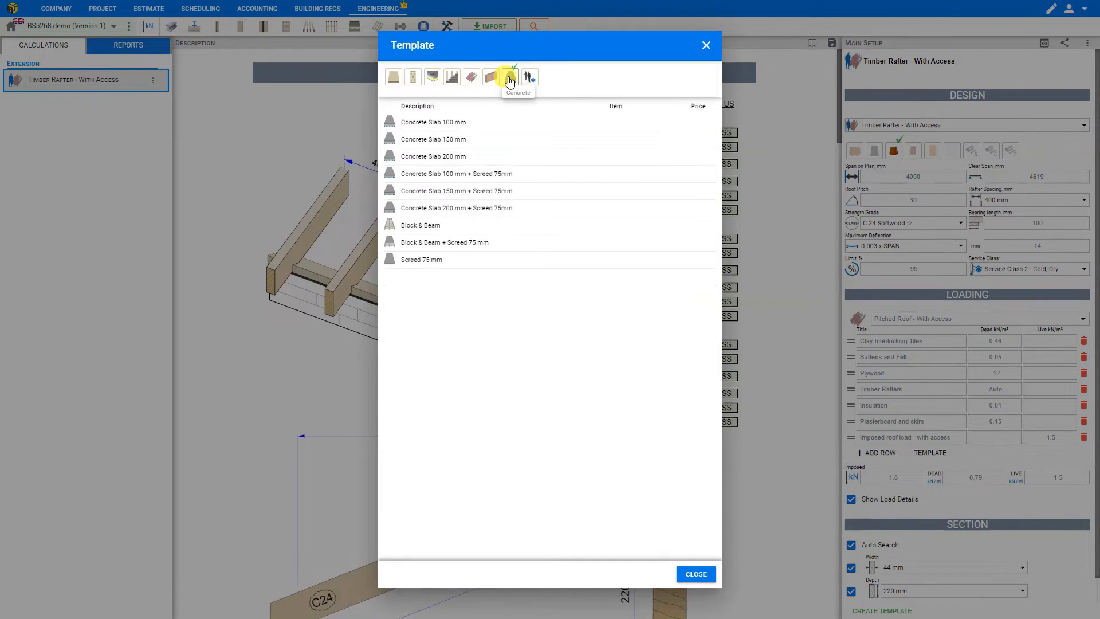
left_click(529, 77)
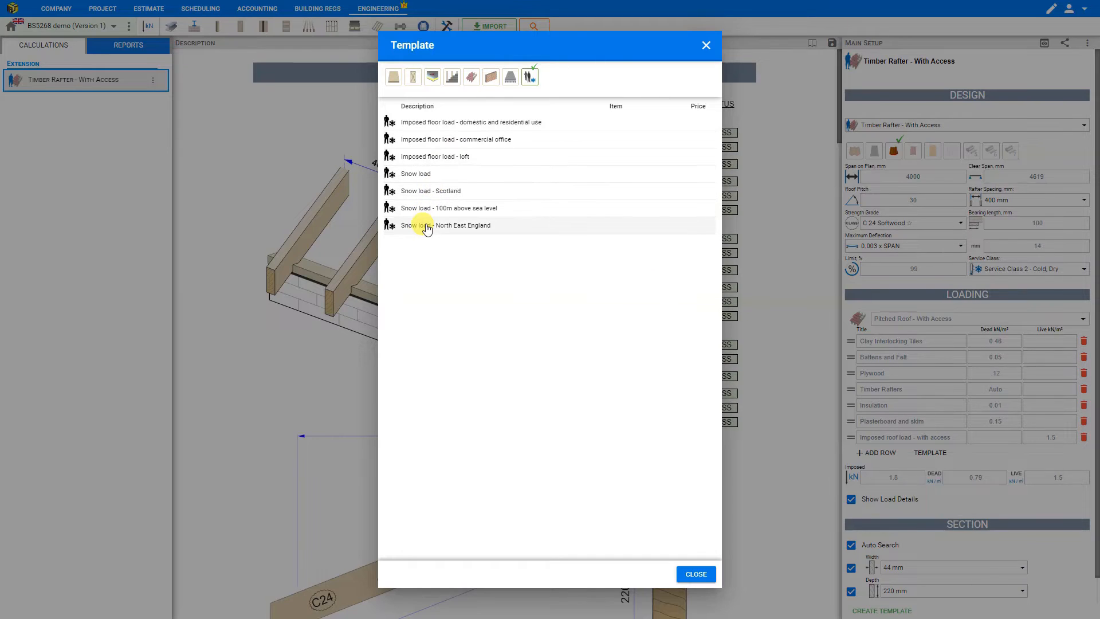
mouse_move(393, 76)
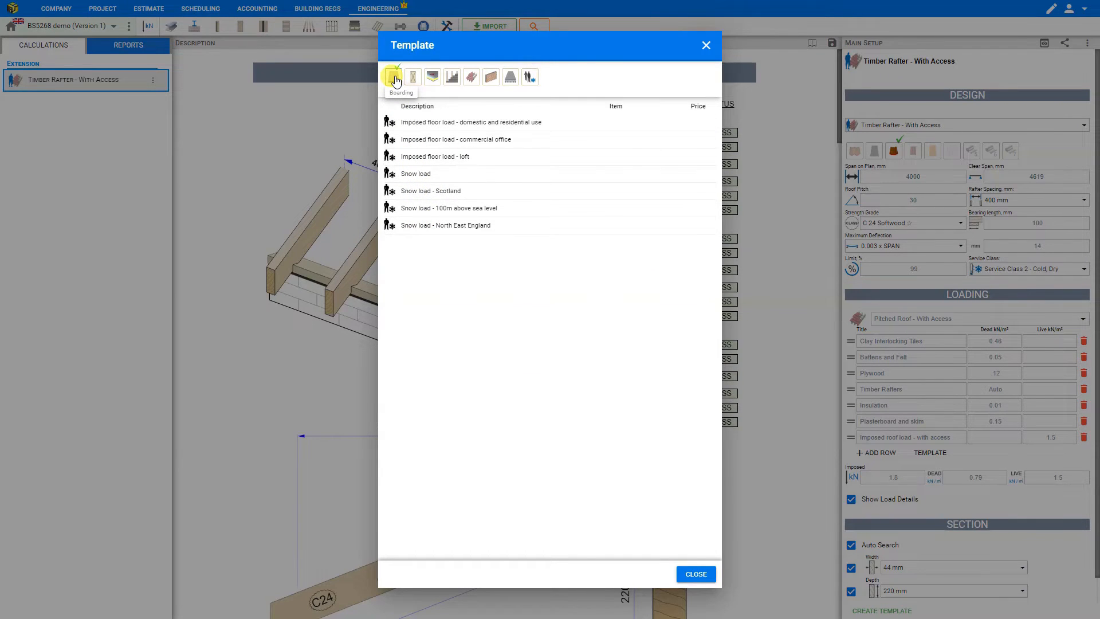
left_click(393, 77)
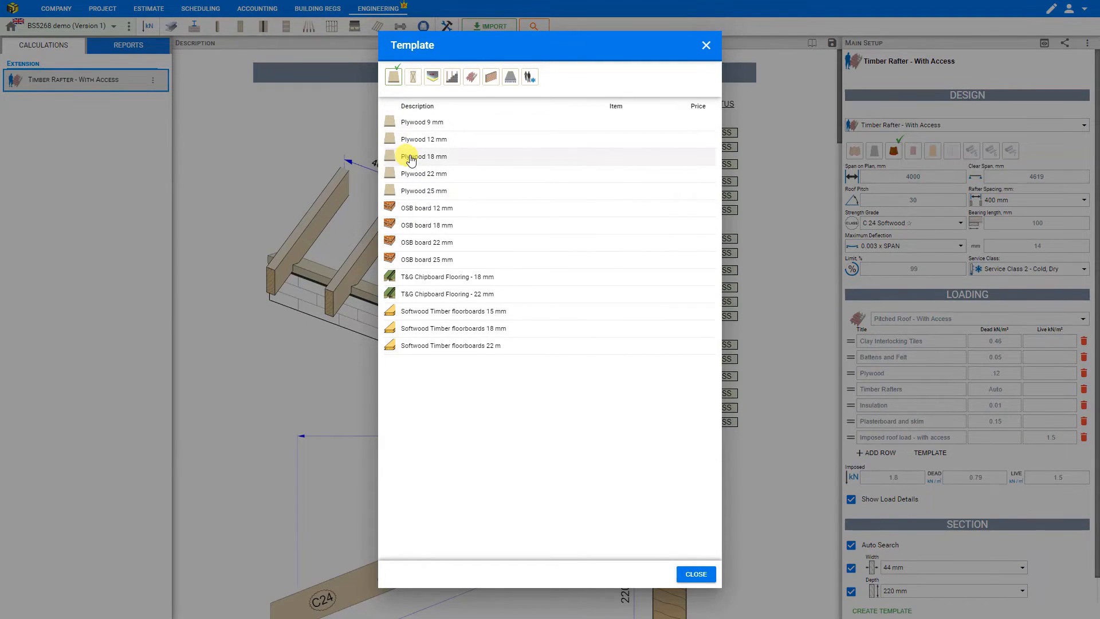
Add the Plywood 18 mm template row (0.13) to the loading and close the catalogue
left_click(424, 156)
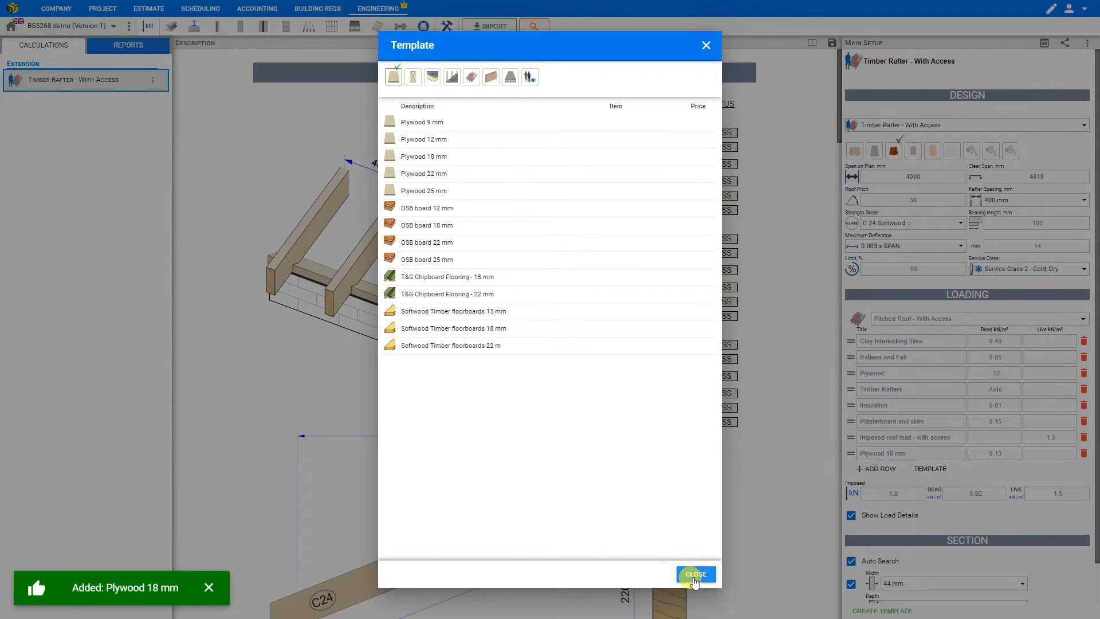
left_click(696, 574)
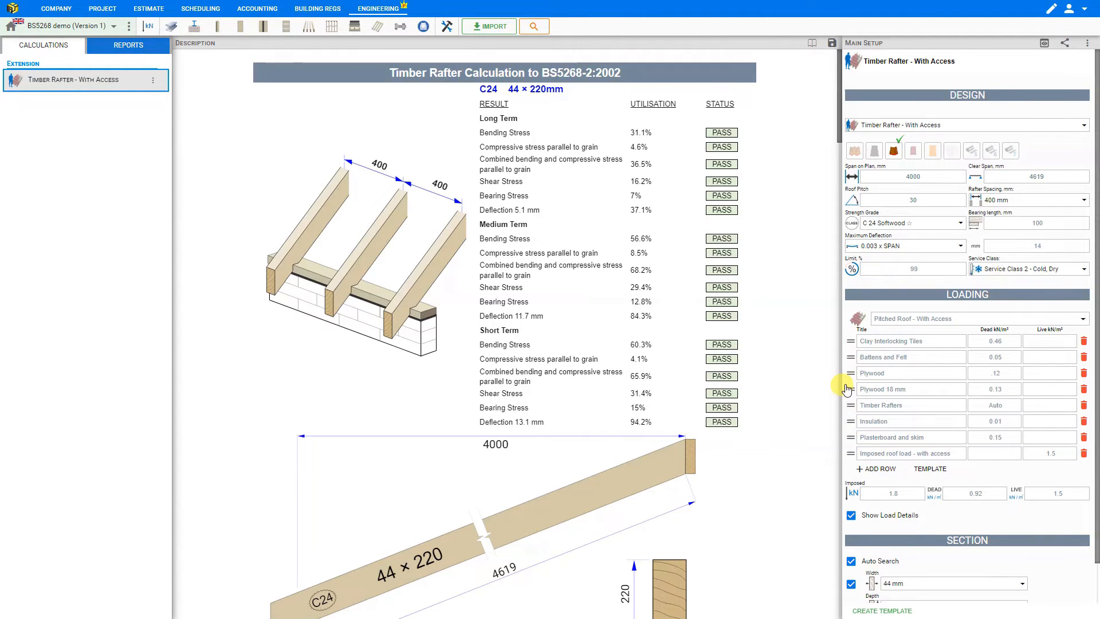
mouse_move(899, 374)
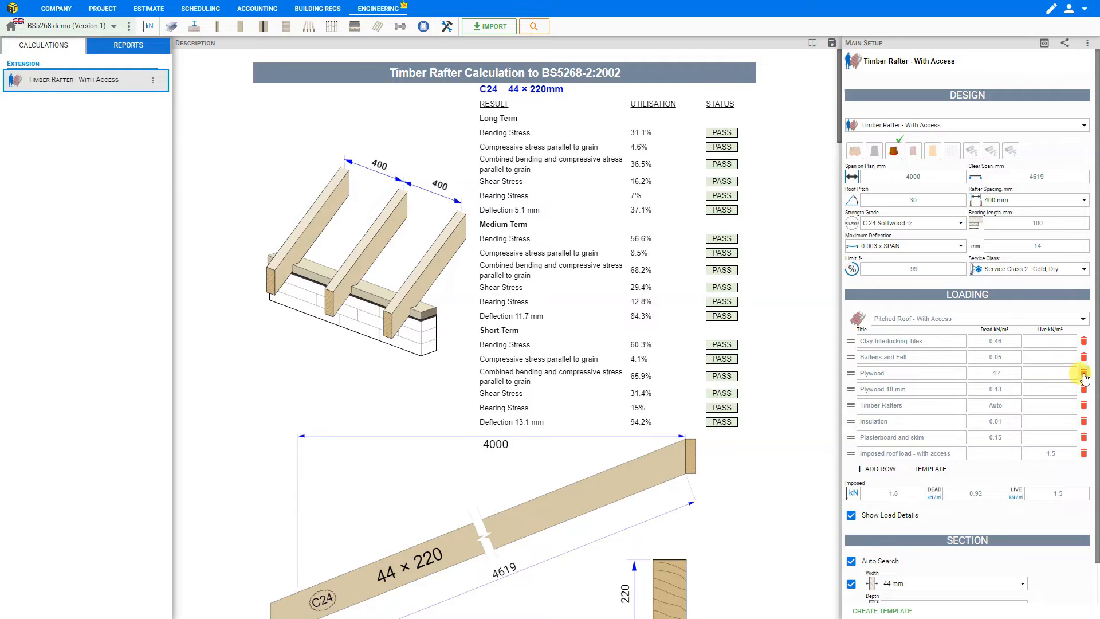
Delete the manual Plywood row with dead load 12 and show the loading build-up template list
left_click(1084, 373)
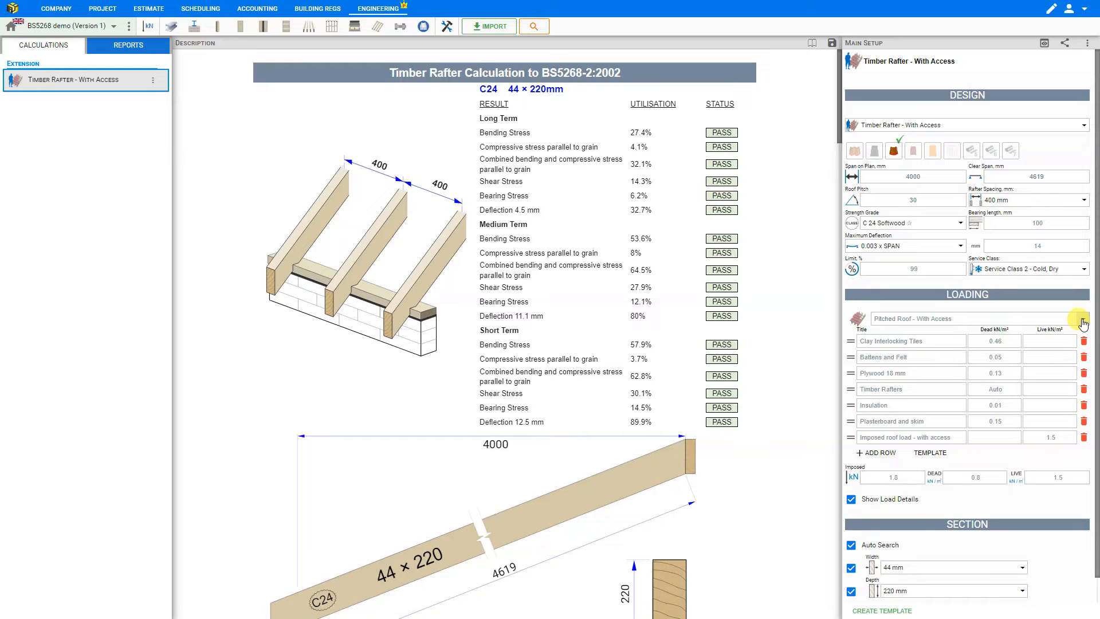
left_click(1080, 318)
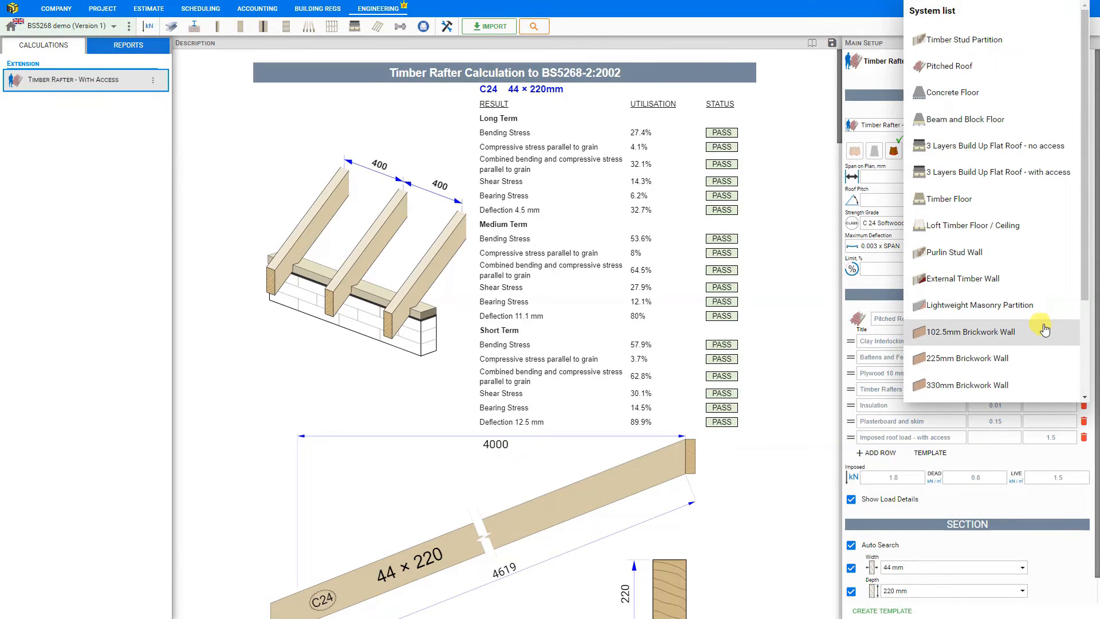
Save the current loading as a custom template named 'Pitched Roof - With Access - w' and recheck the list
scroll("down", 3)
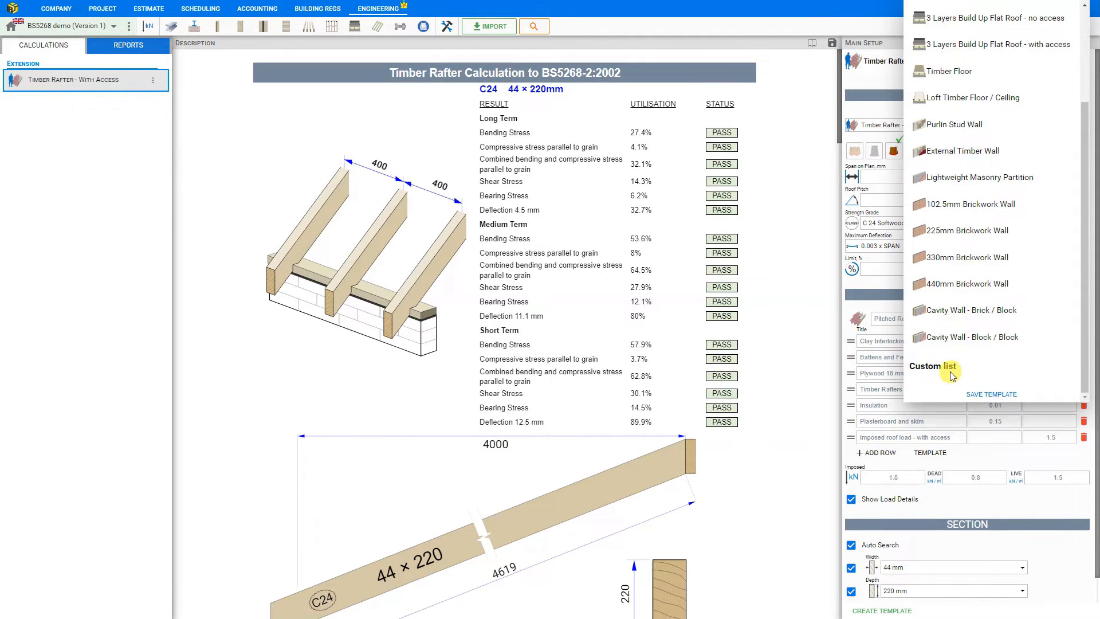
left_click(992, 393)
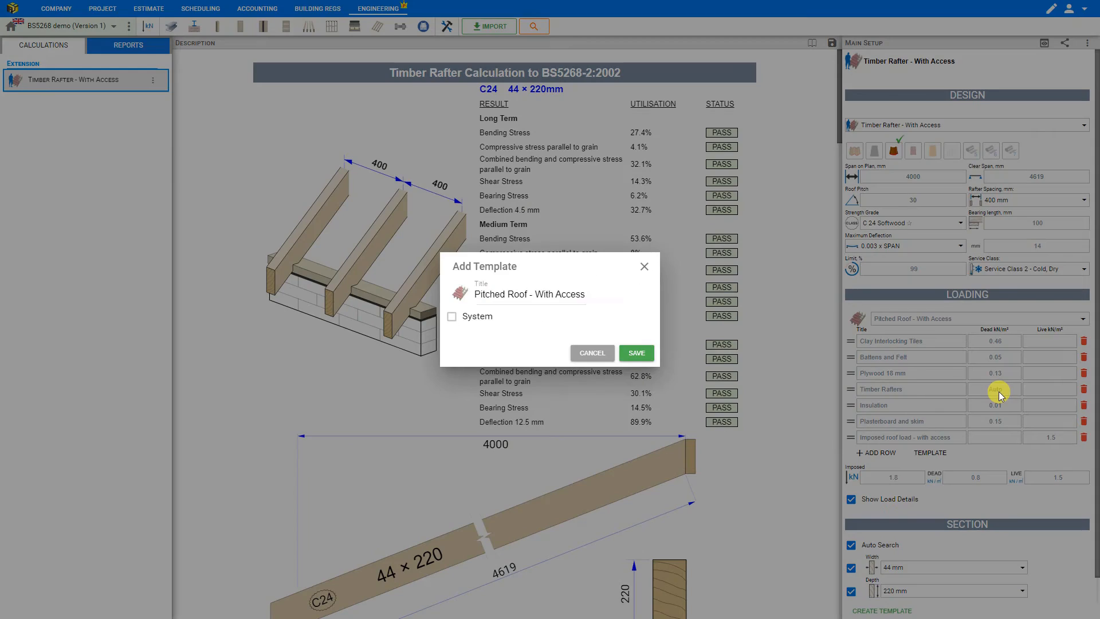
left_click(530, 294)
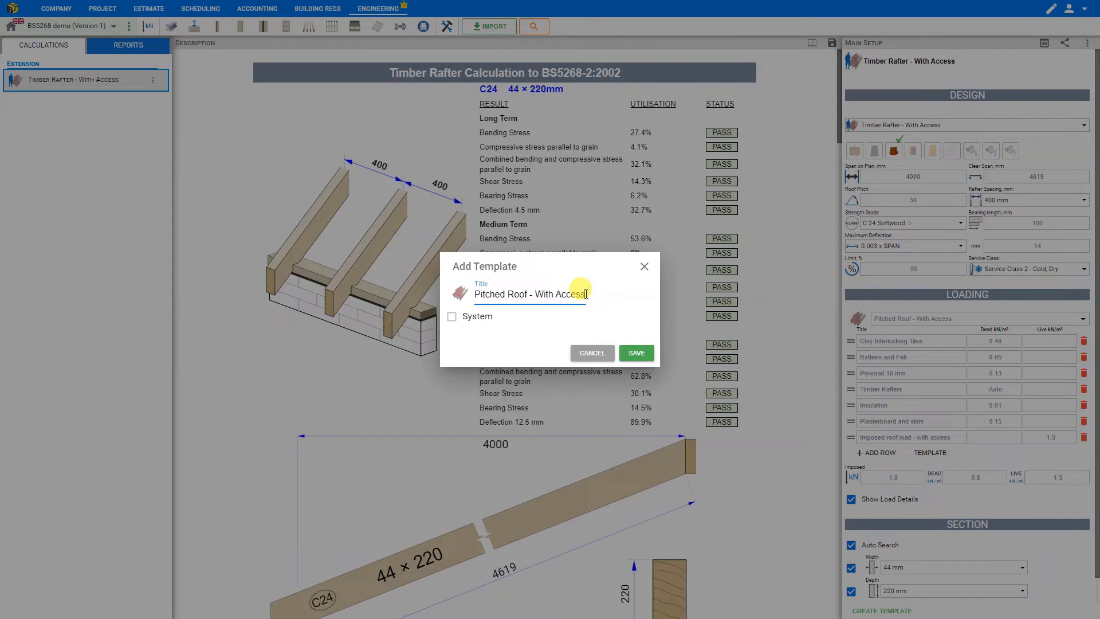
type("- w")
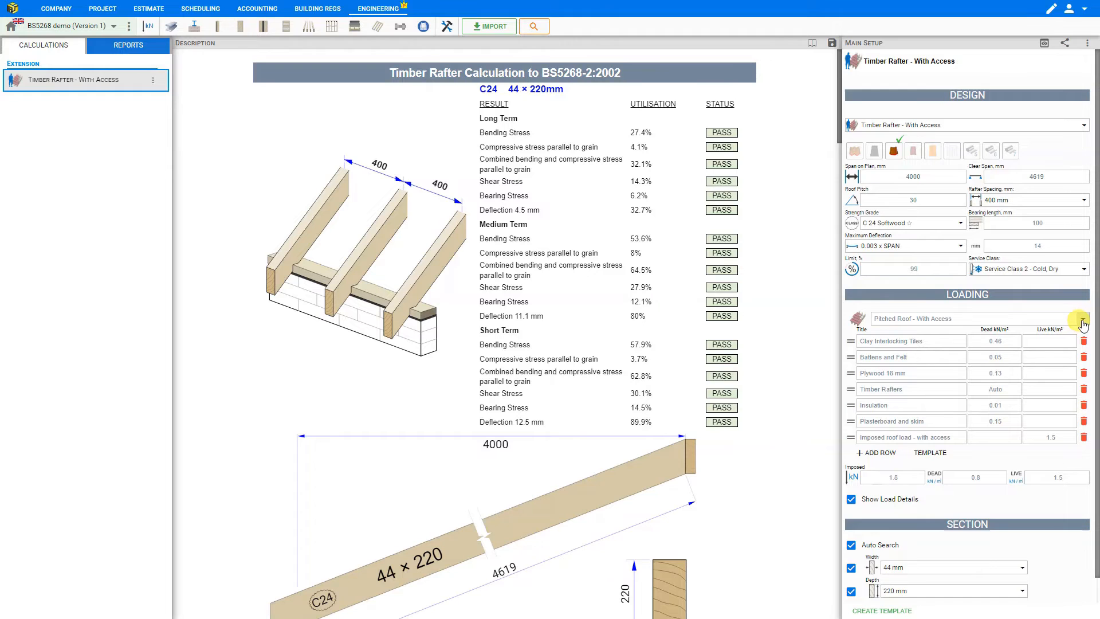
left_click(1083, 319)
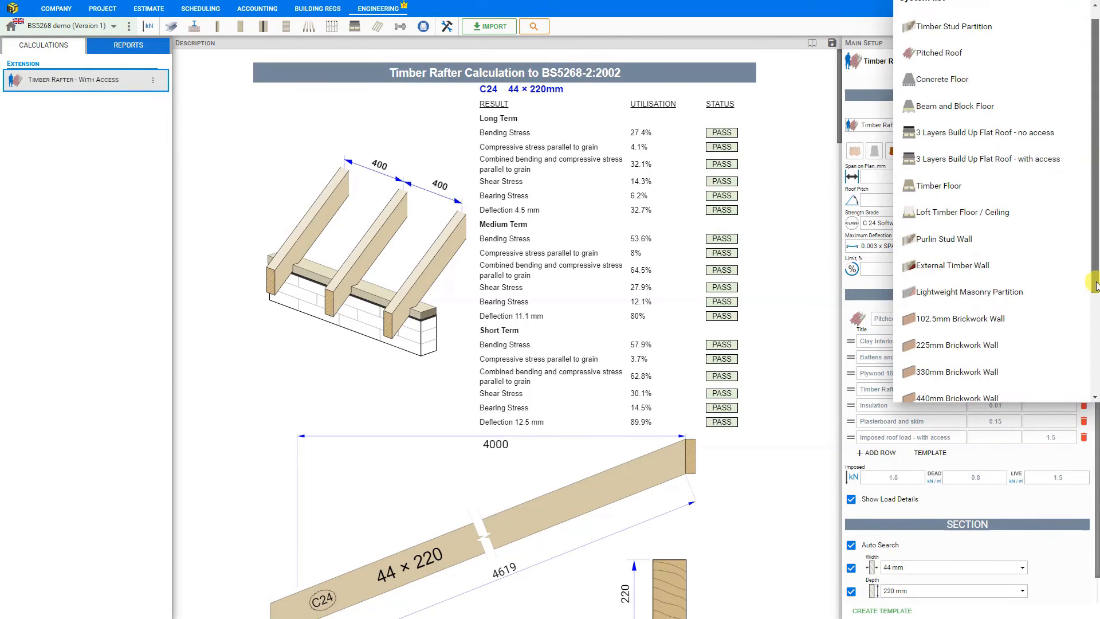
Delete the custom 'w. plywood' loading template, confirm it, and verify the list has no custom entries
scroll("down", 3)
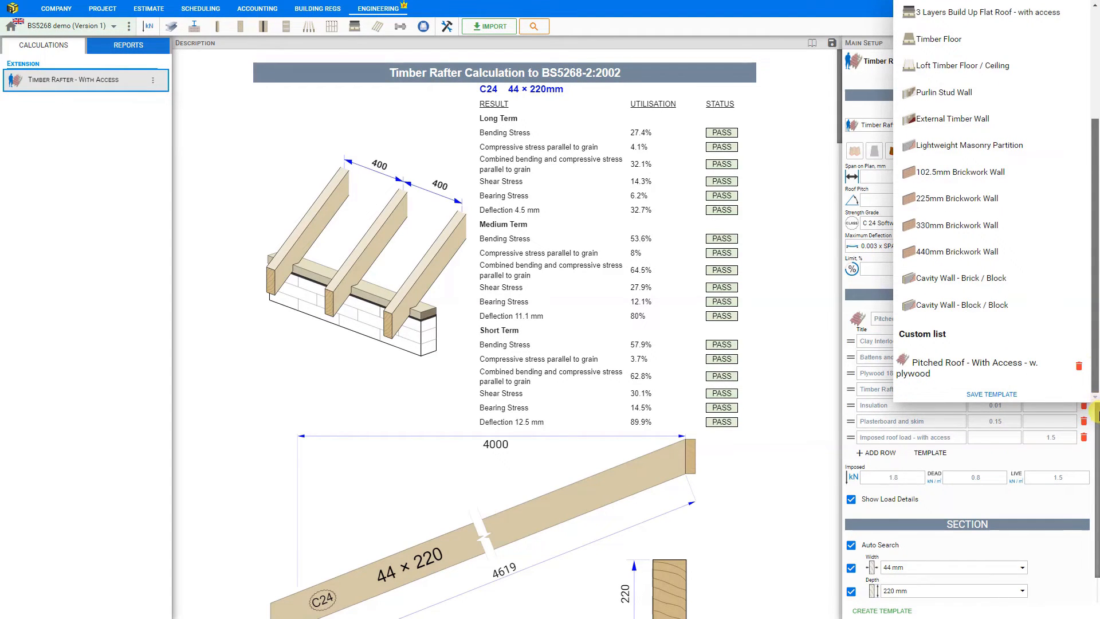
mouse_move(999, 368)
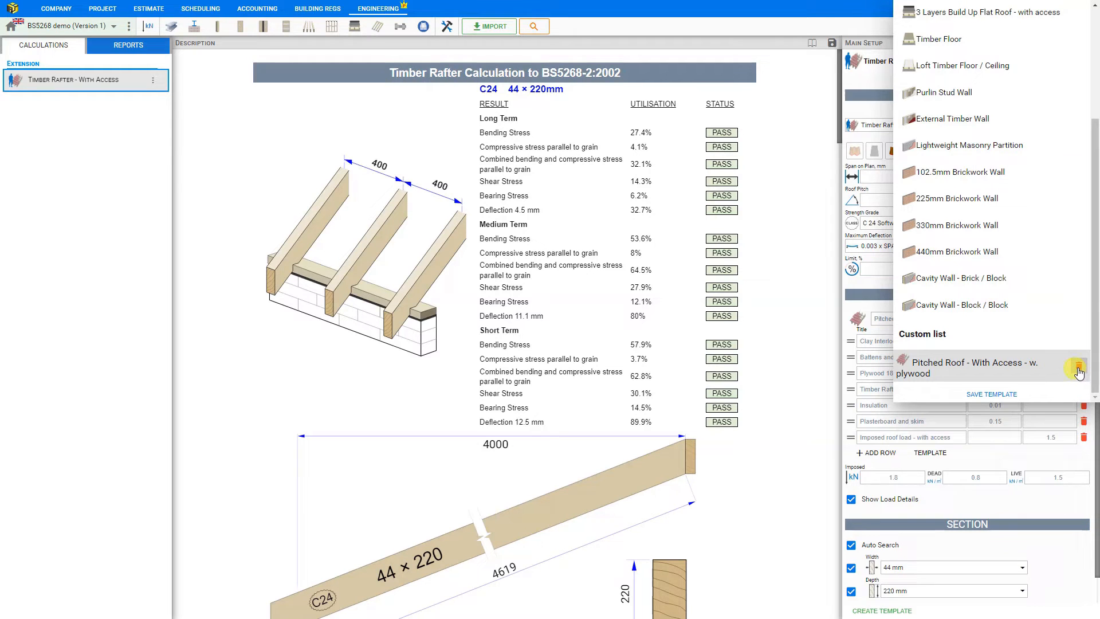
left_click(1080, 370)
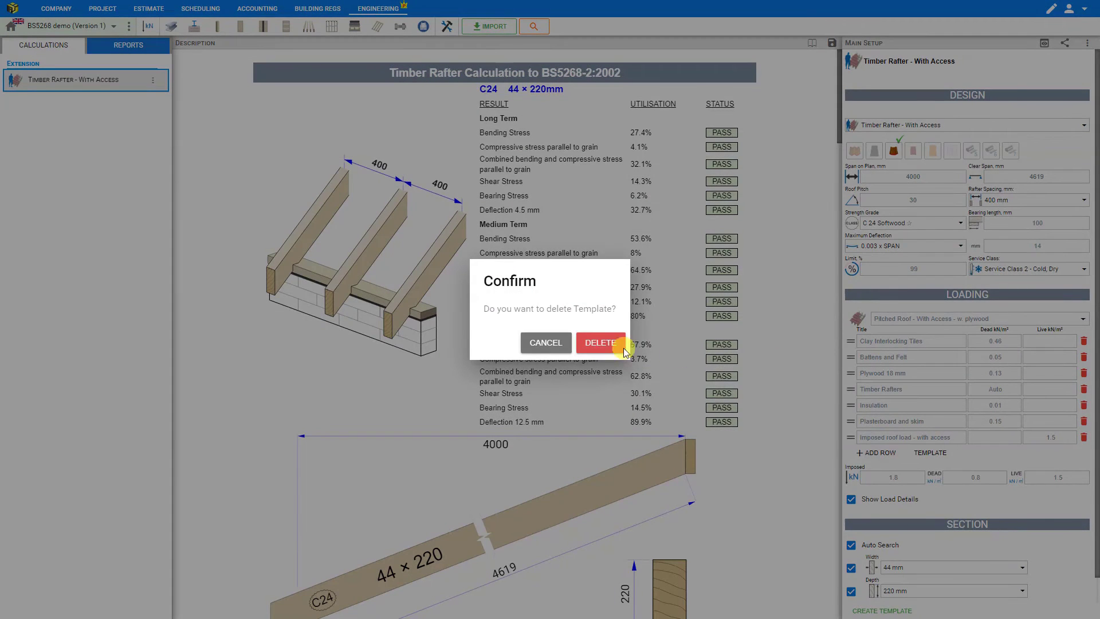
left_click(599, 343)
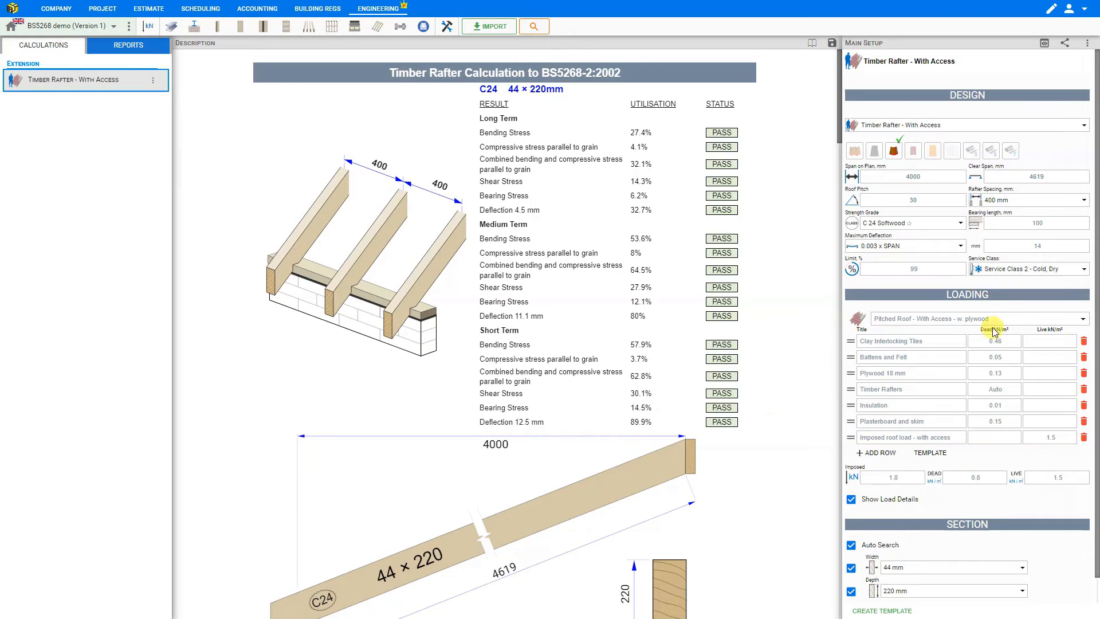
left_click(1085, 319)
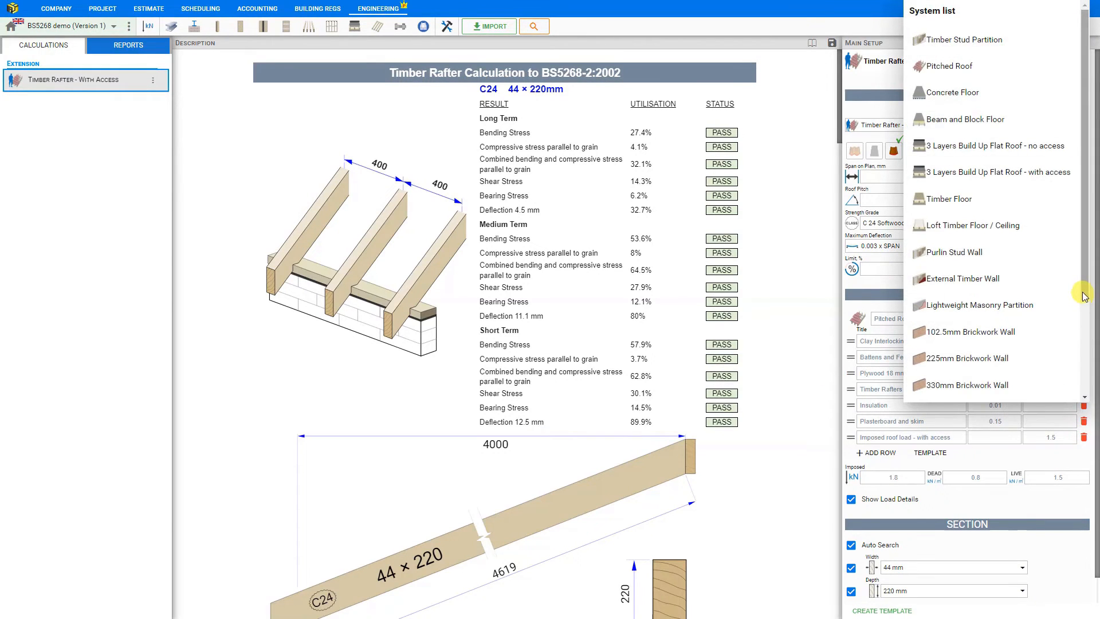
scroll("down", 3)
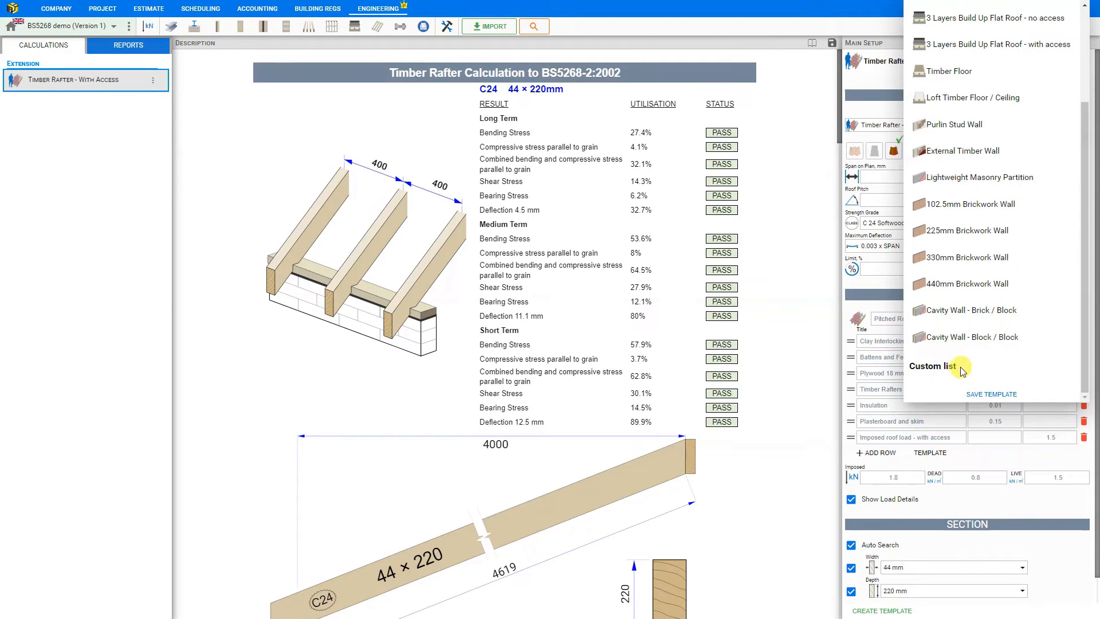
mouse_move(995, 462)
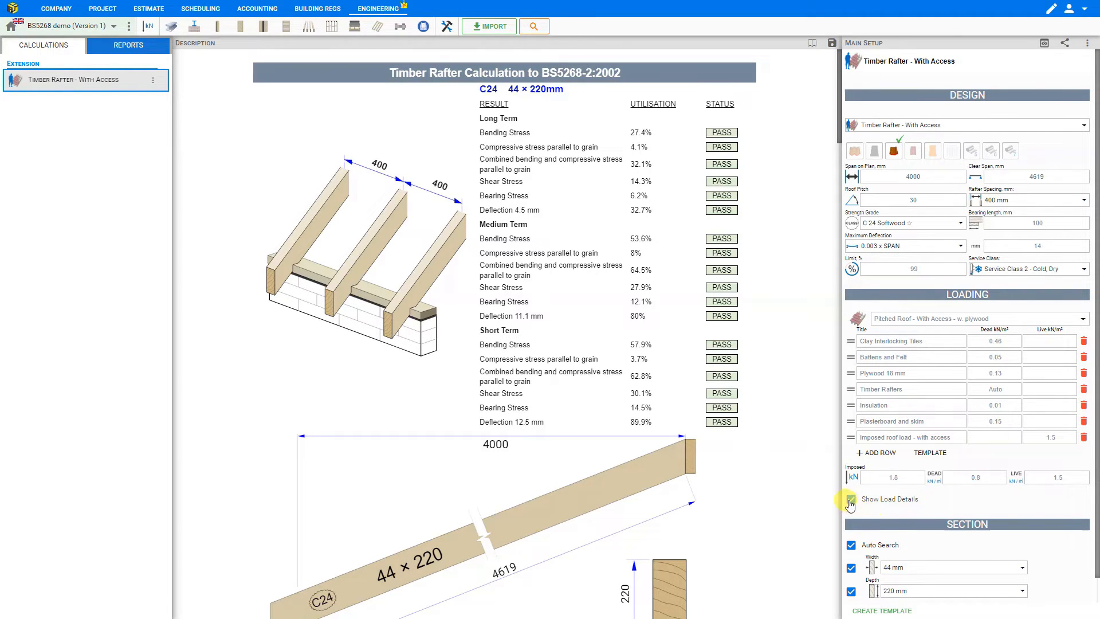
mouse_move(835, 489)
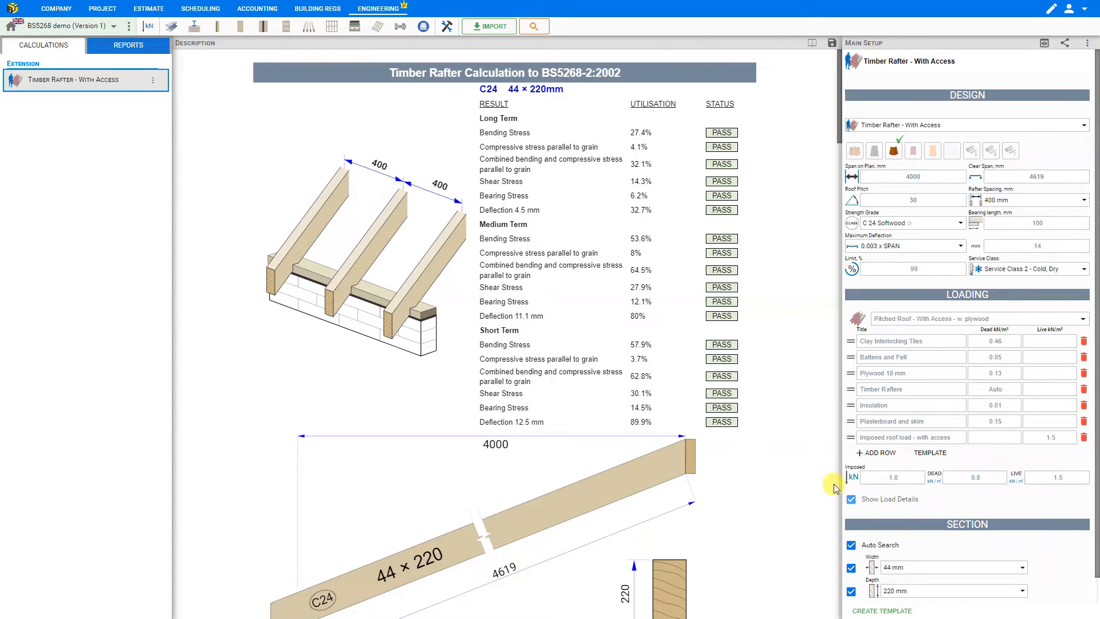
mouse_move(297, 191)
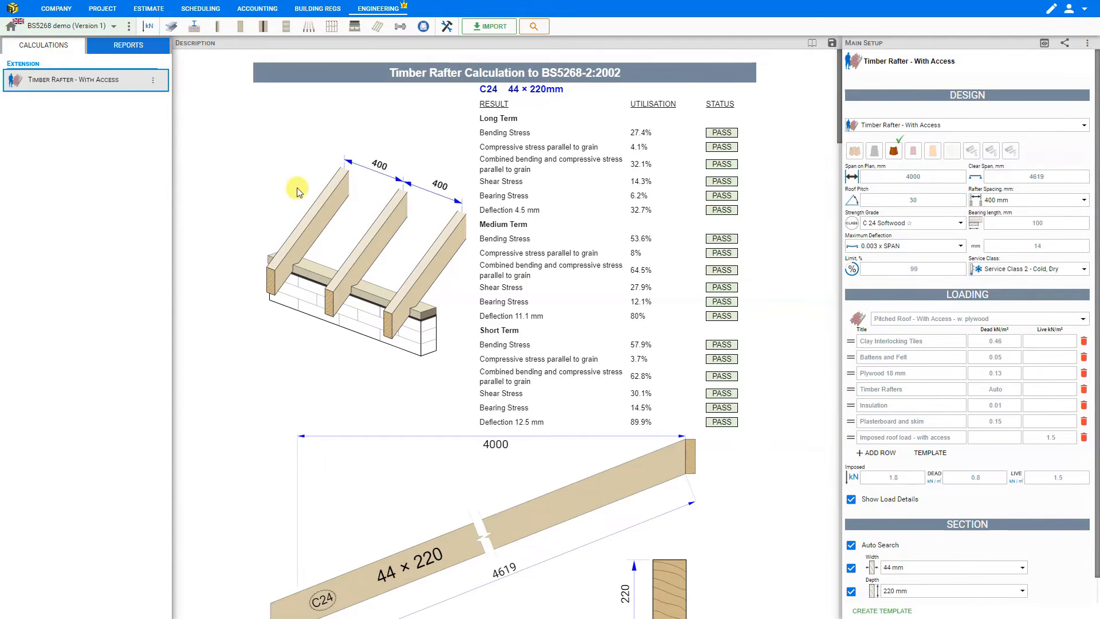
scroll("down", 3)
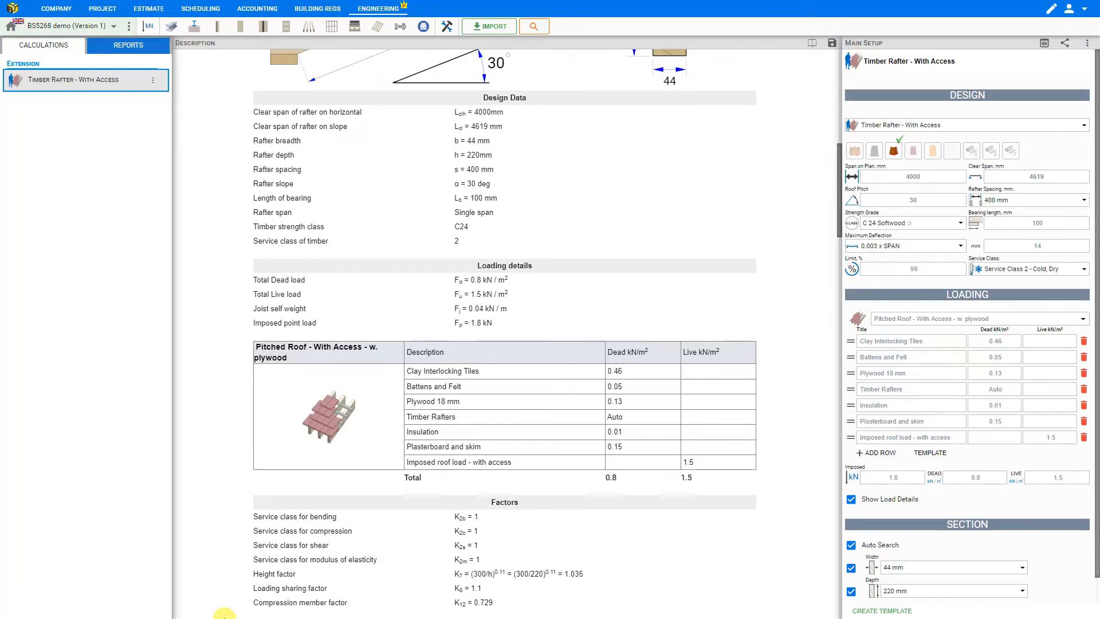
scroll("down", 3)
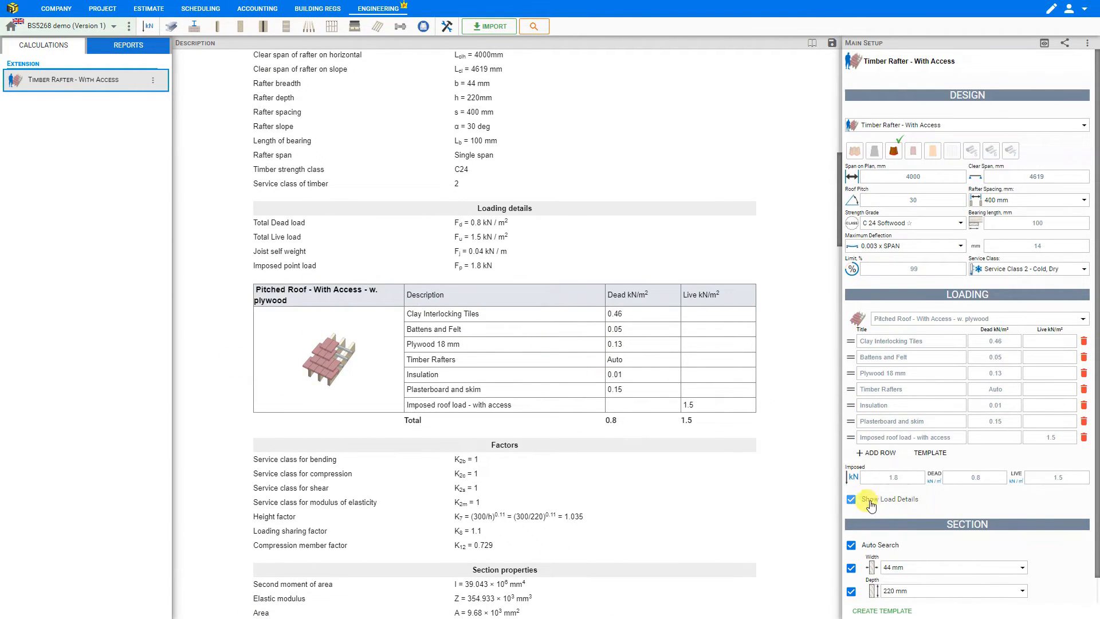
left_click(852, 500)
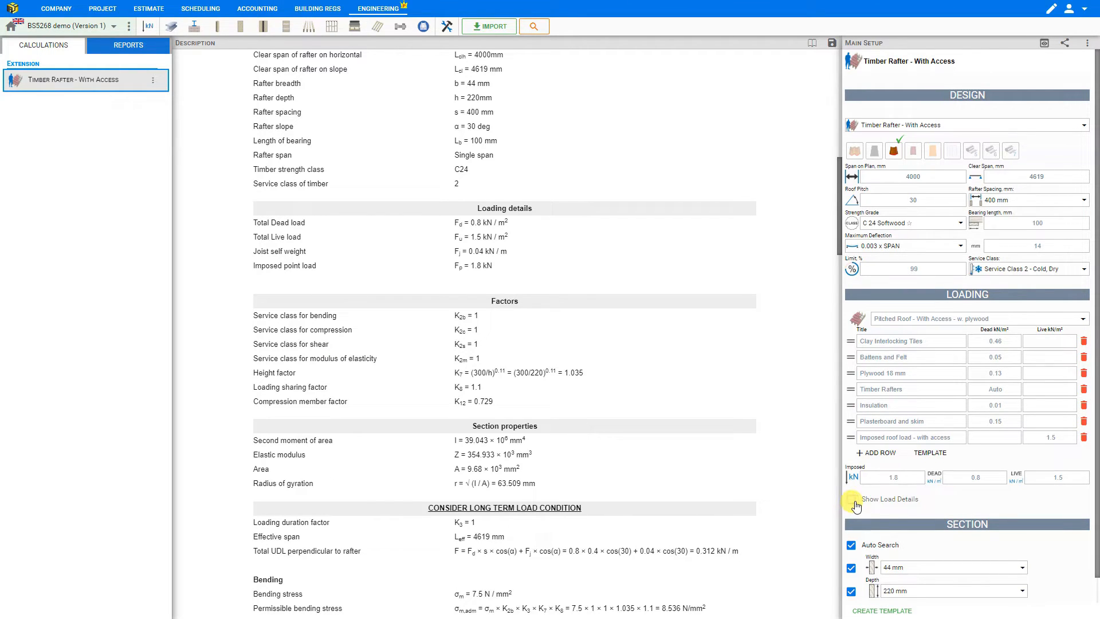
left_click(851, 498)
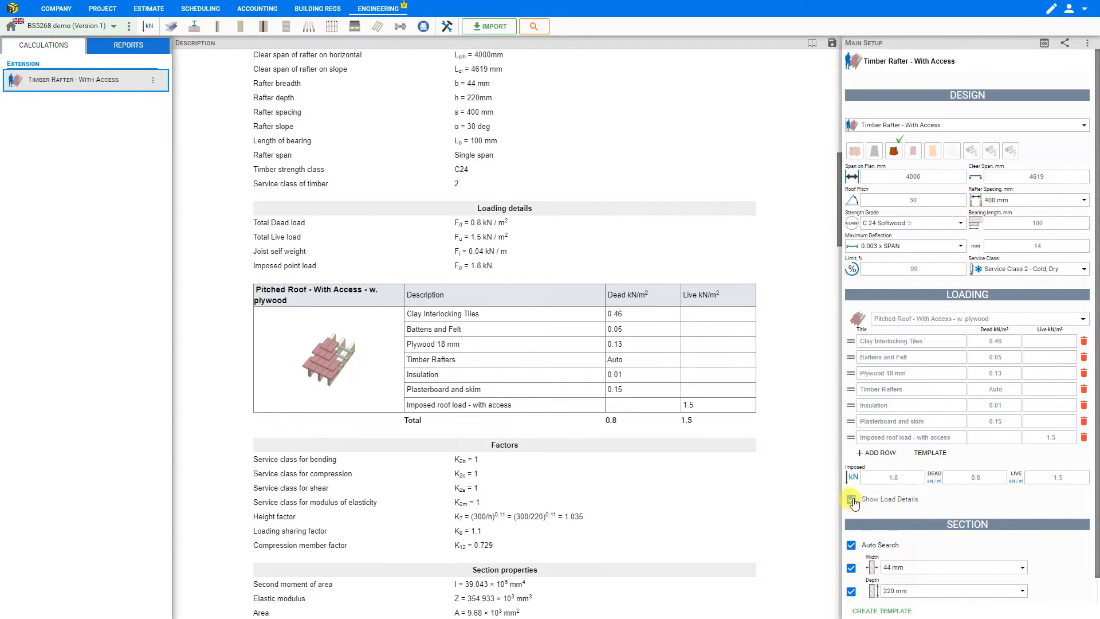
left_click(850, 499)
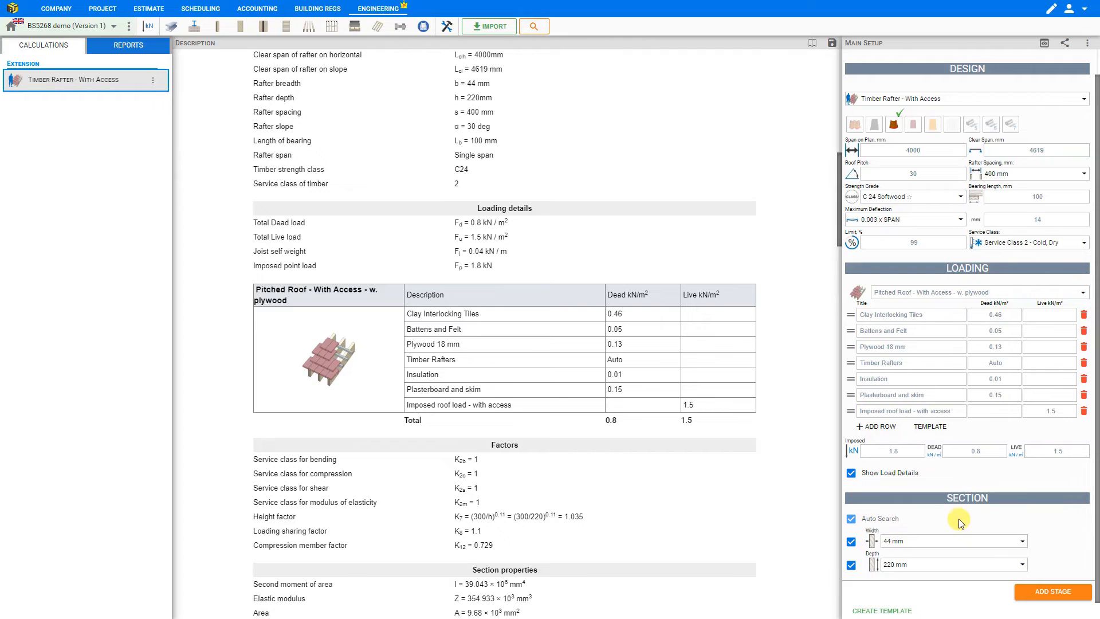
mouse_move(964, 515)
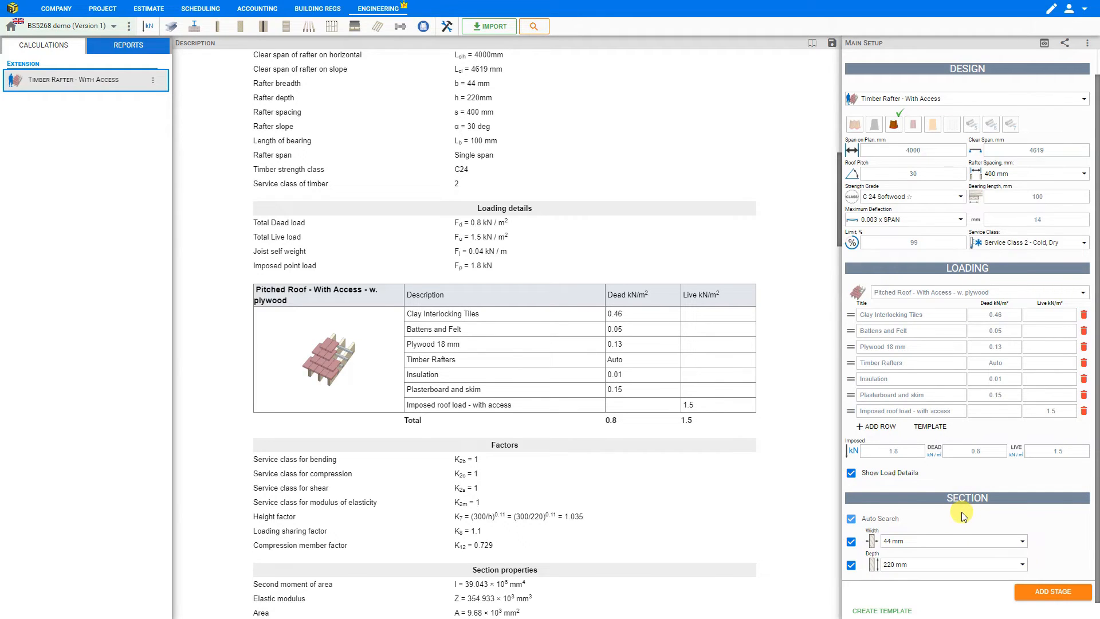
mouse_move(964, 523)
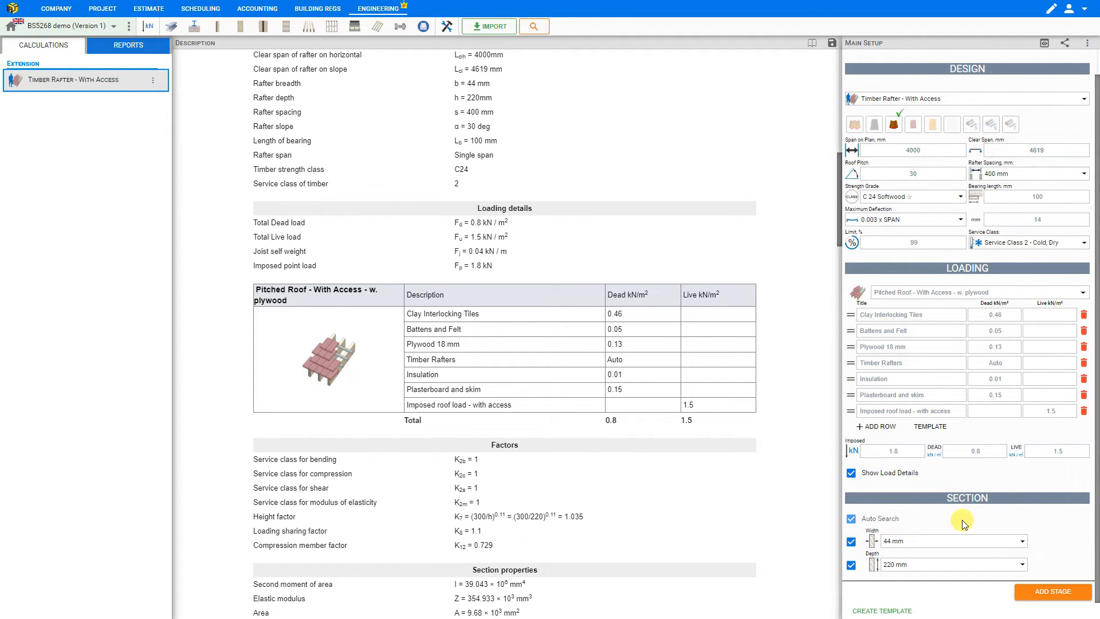
mouse_move(874, 523)
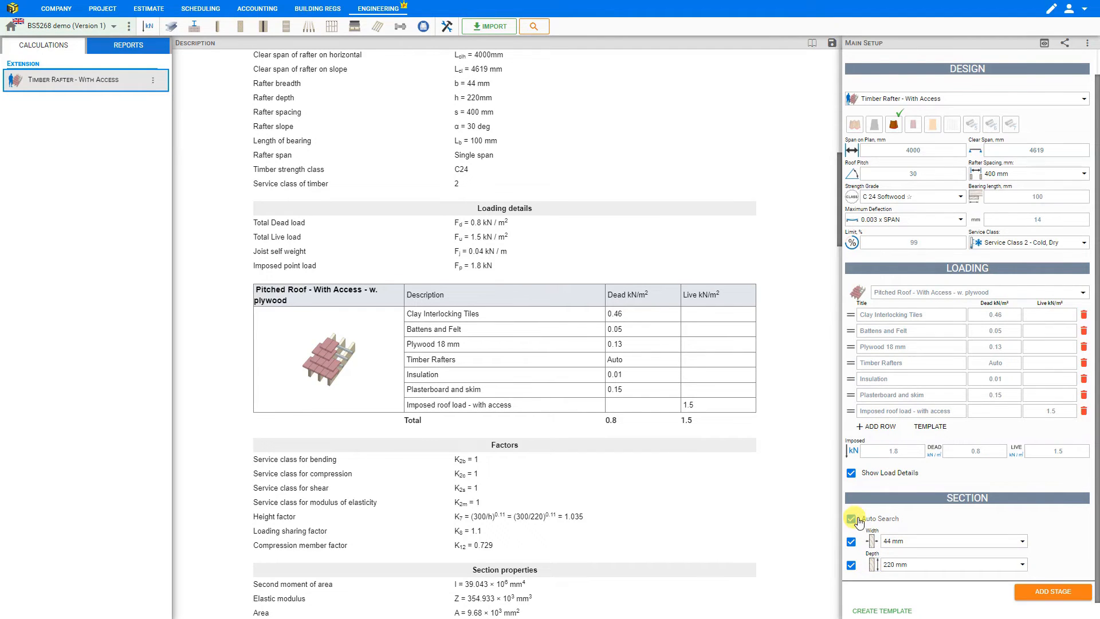
Turn off Auto Search and try a 50 × 225 mm rafter section
left_click(852, 518)
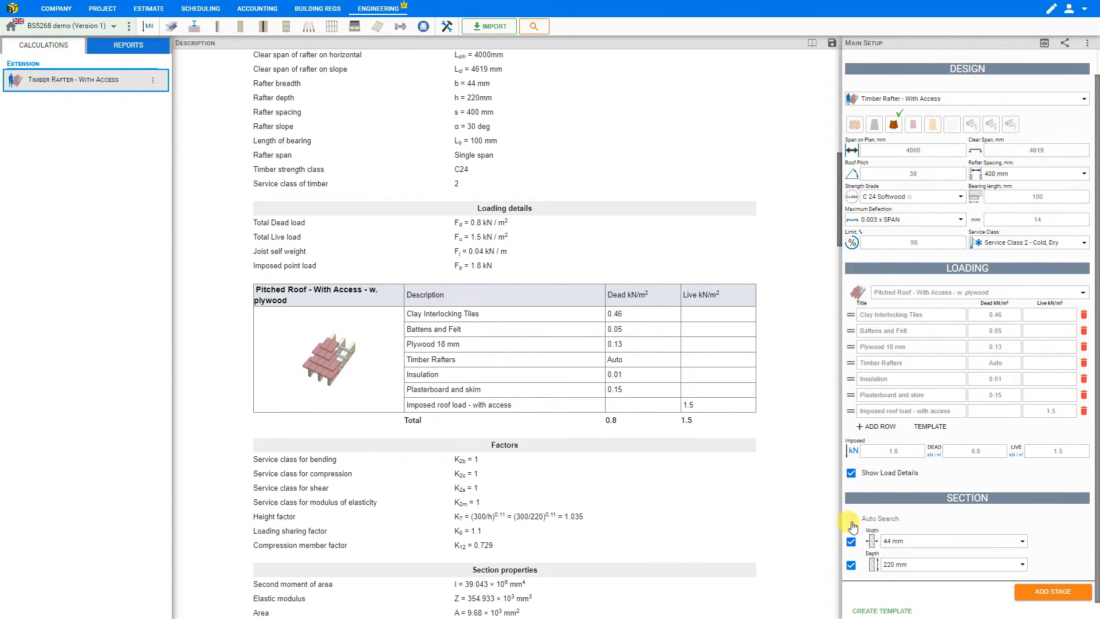
left_click(852, 518)
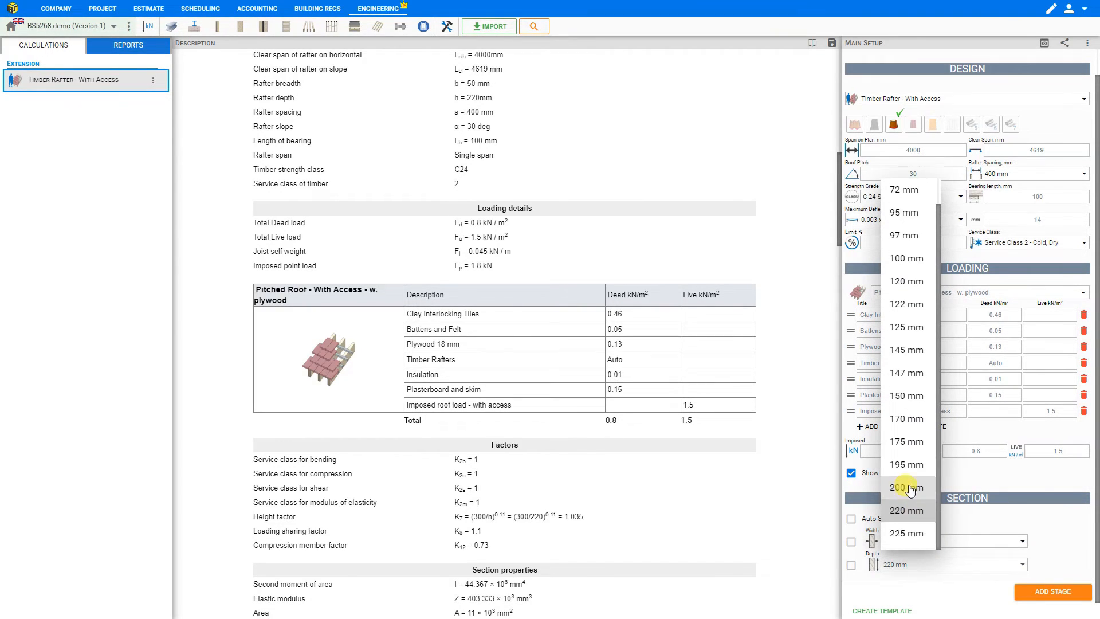
left_click(905, 533)
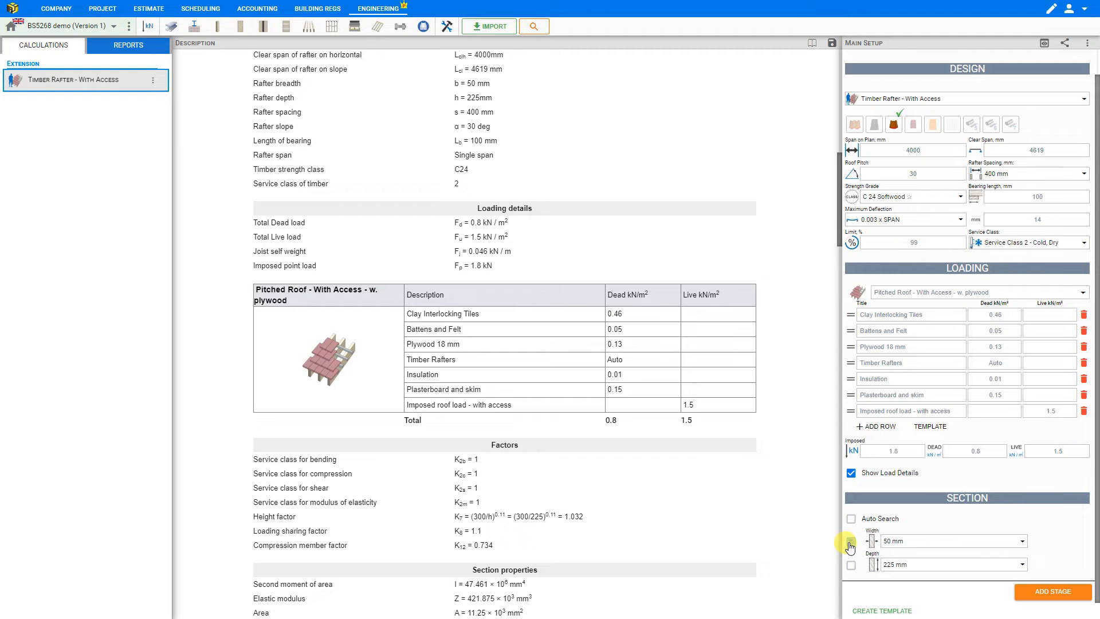
Return the rafter to 44 mm breadth and 220 mm depth, with the depth fixed
left_click(850, 545)
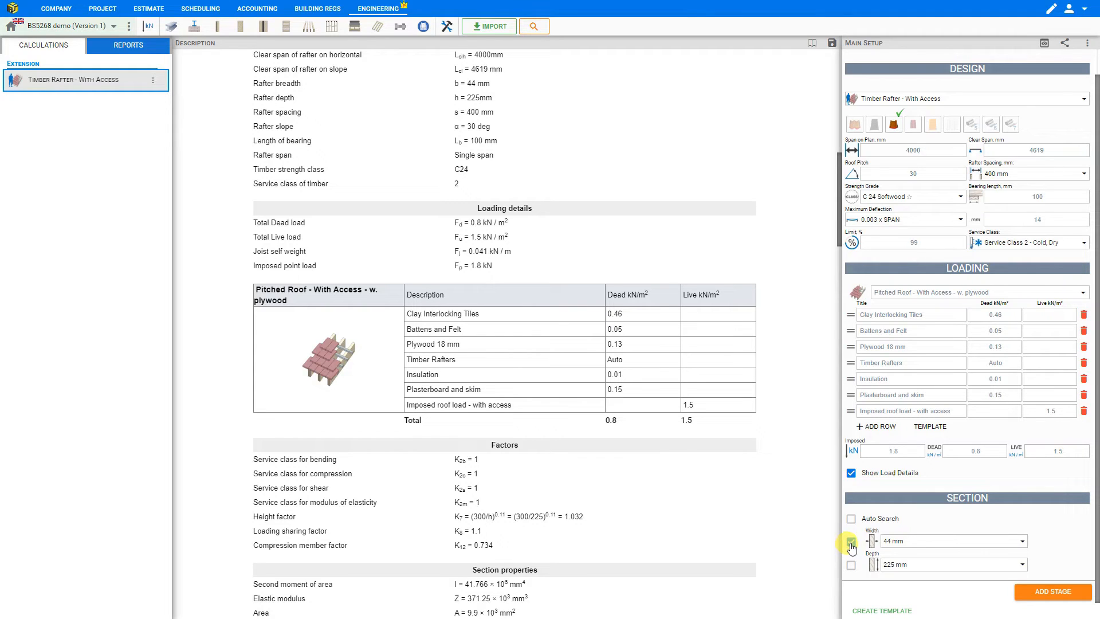
left_click(852, 541)
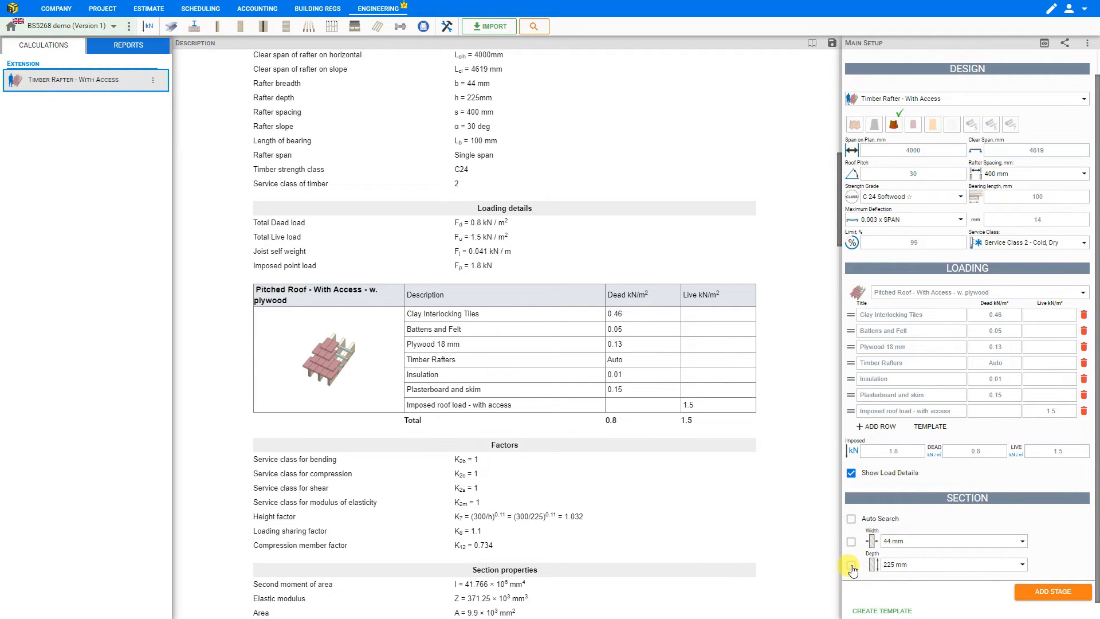
left_click(852, 568)
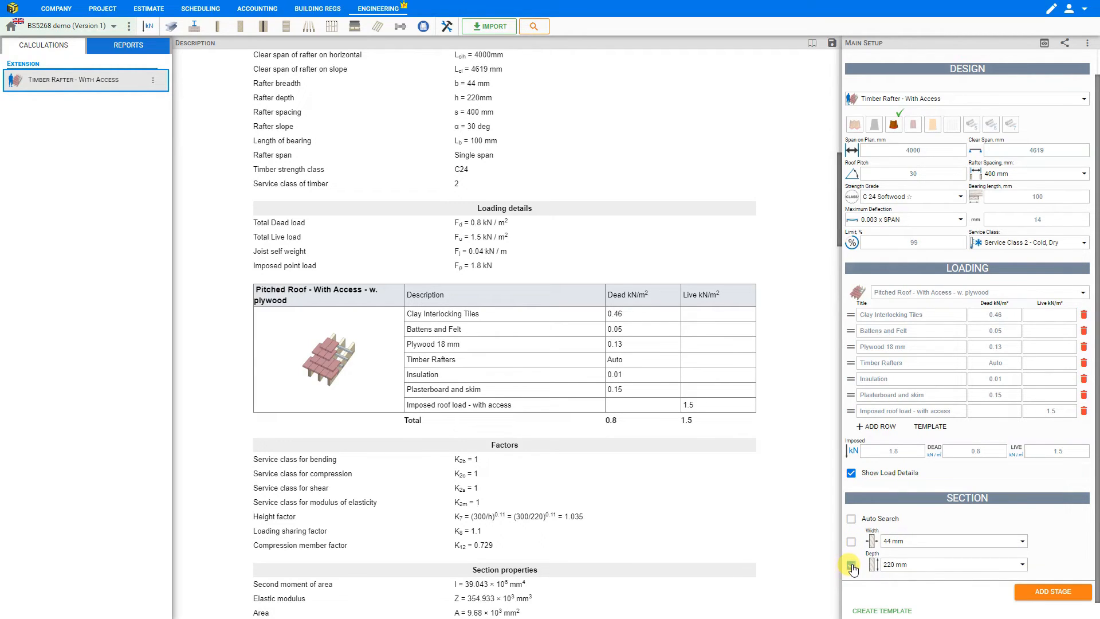
left_click(851, 565)
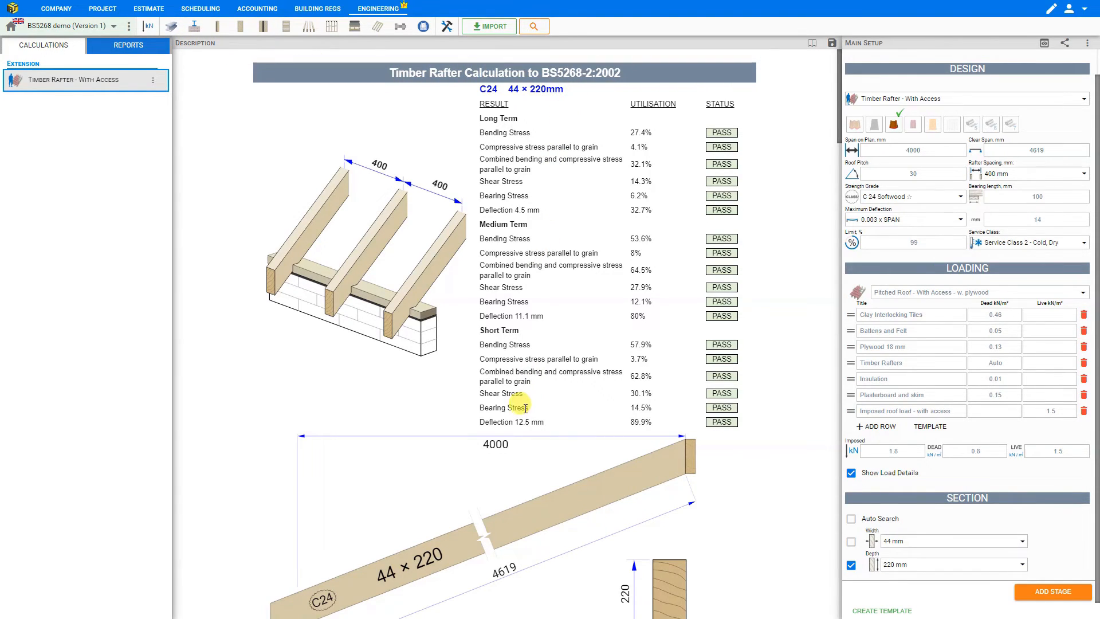
scroll("down", 3)
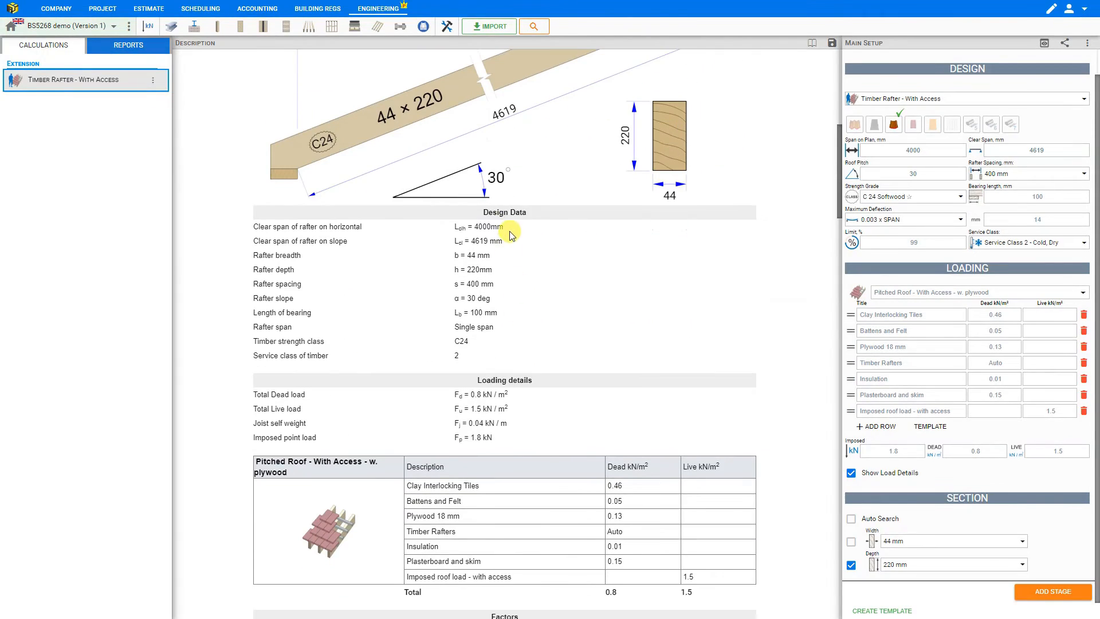
mouse_move(504, 389)
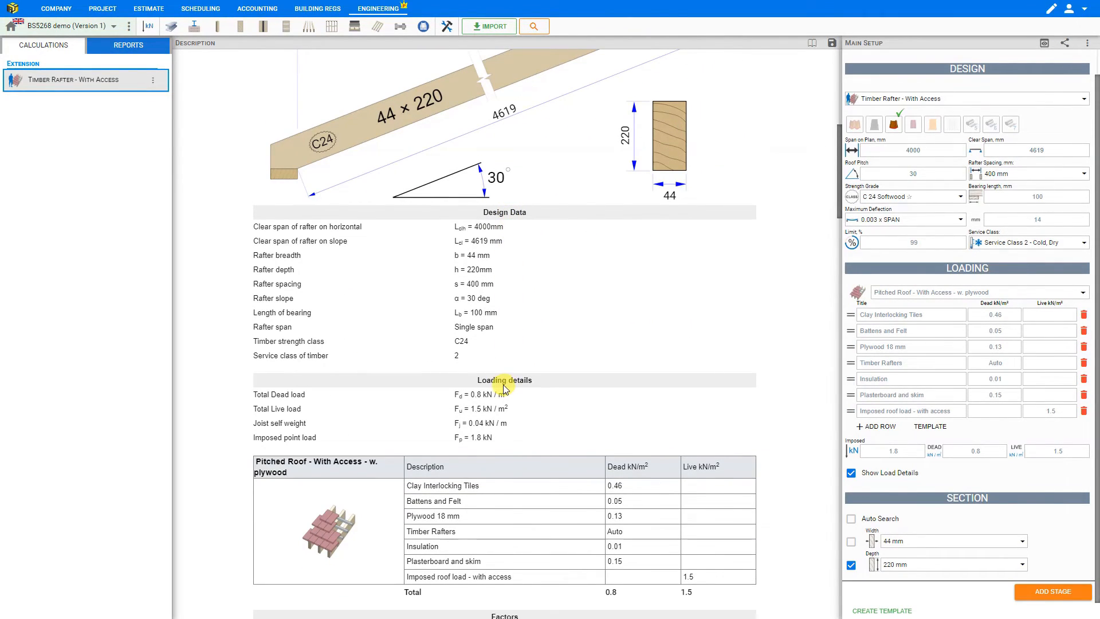
scroll("down", 3)
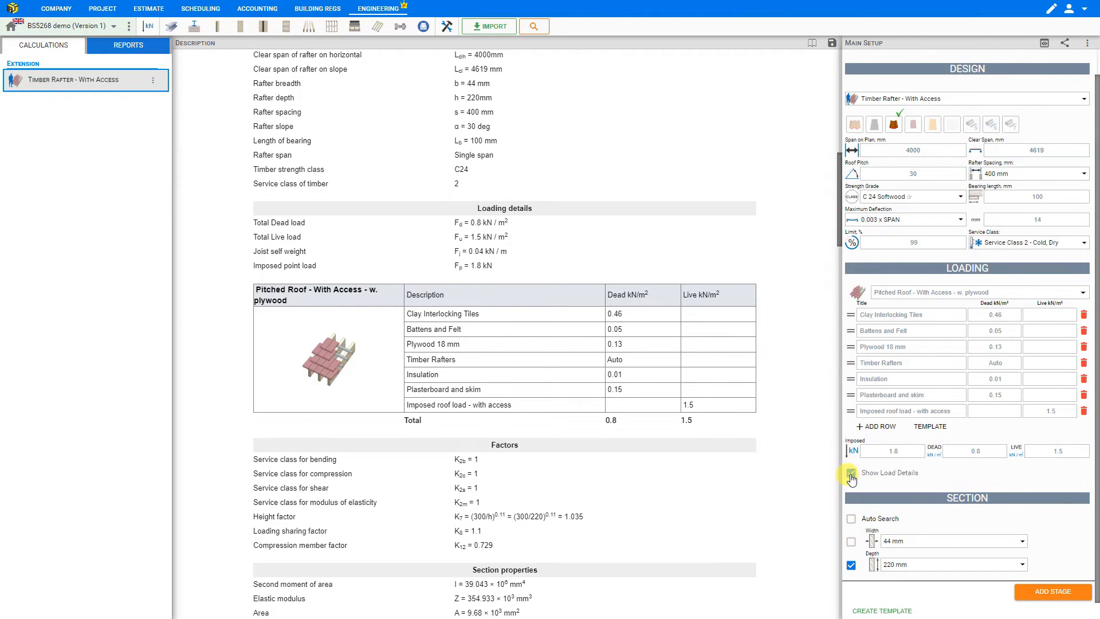
left_click(852, 472)
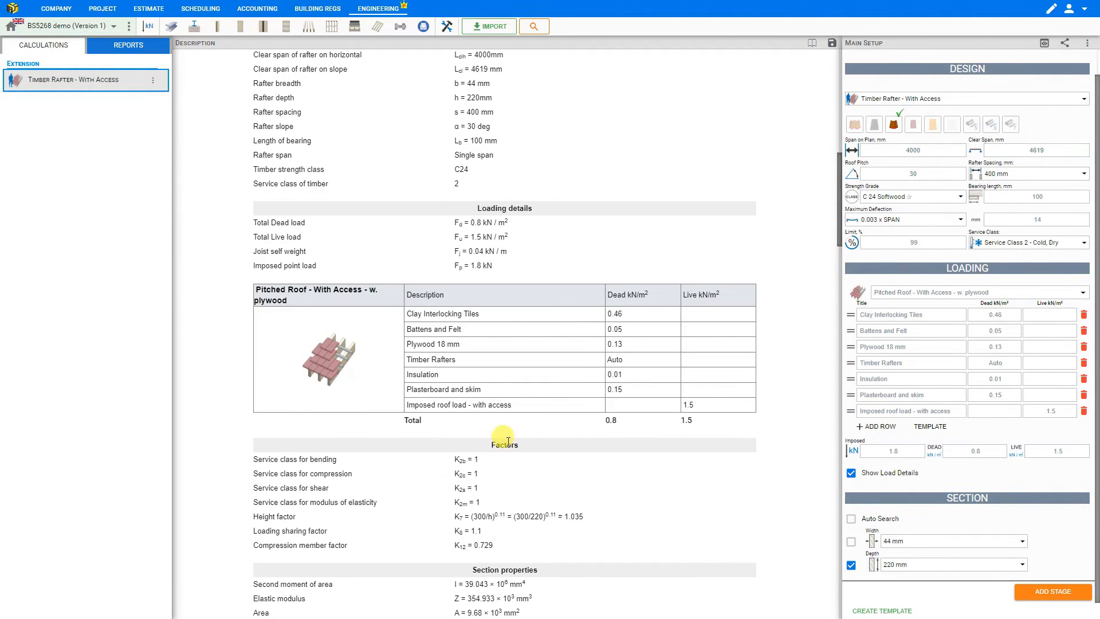
scroll("down", 3)
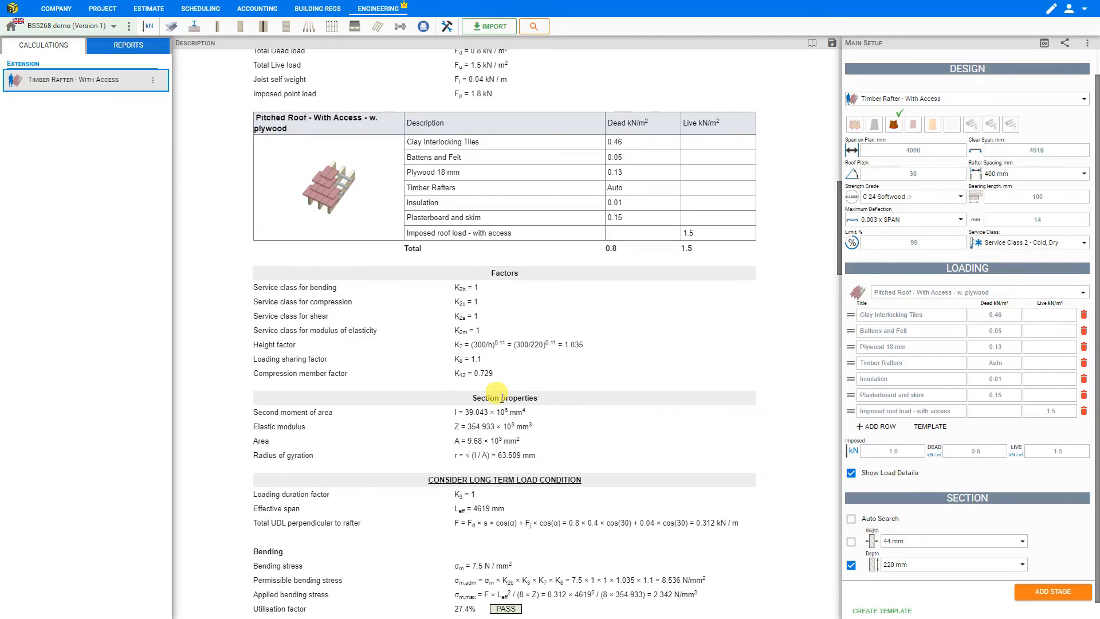
scroll("down", 3)
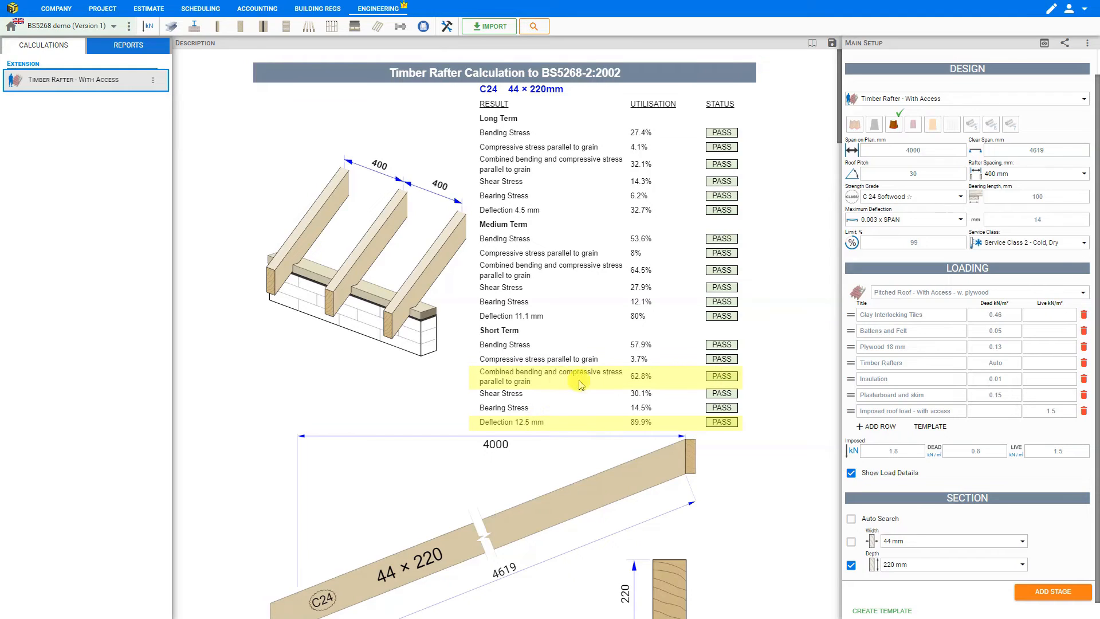
mouse_move(625, 376)
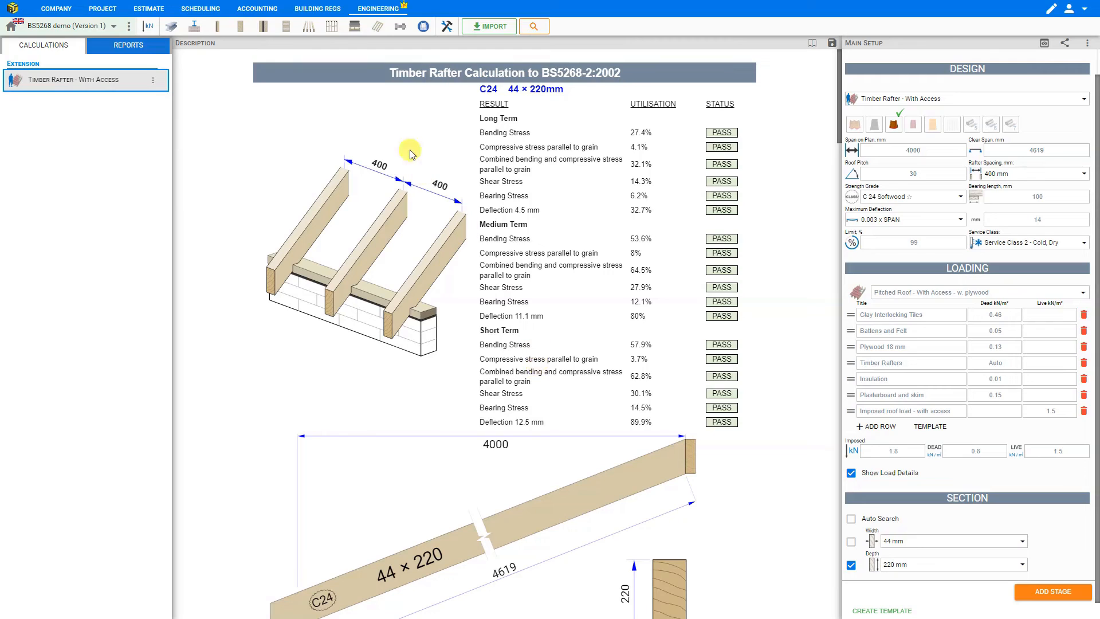
Duplicate the Timber Rafter calculation in the pitched roof module list
left_click(377, 27)
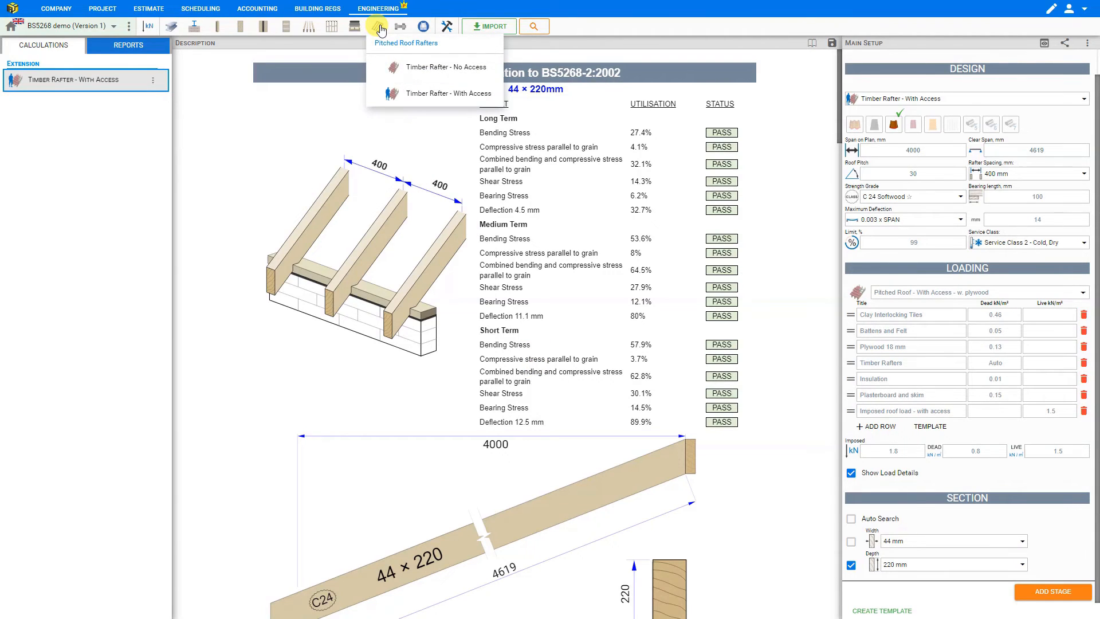
mouse_move(160, 79)
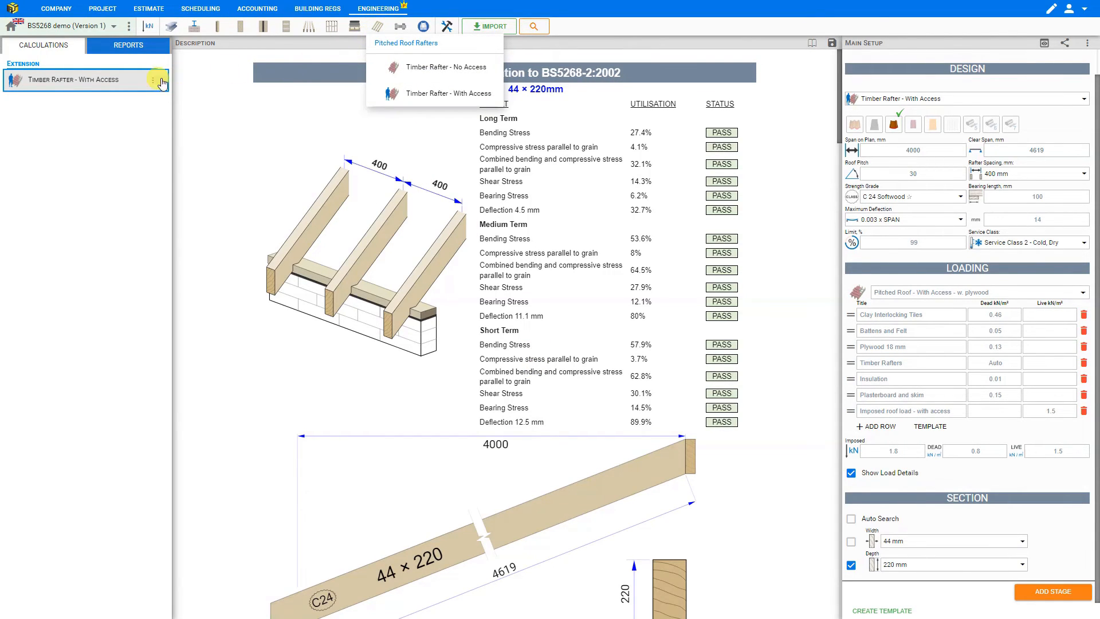
left_click(157, 79)
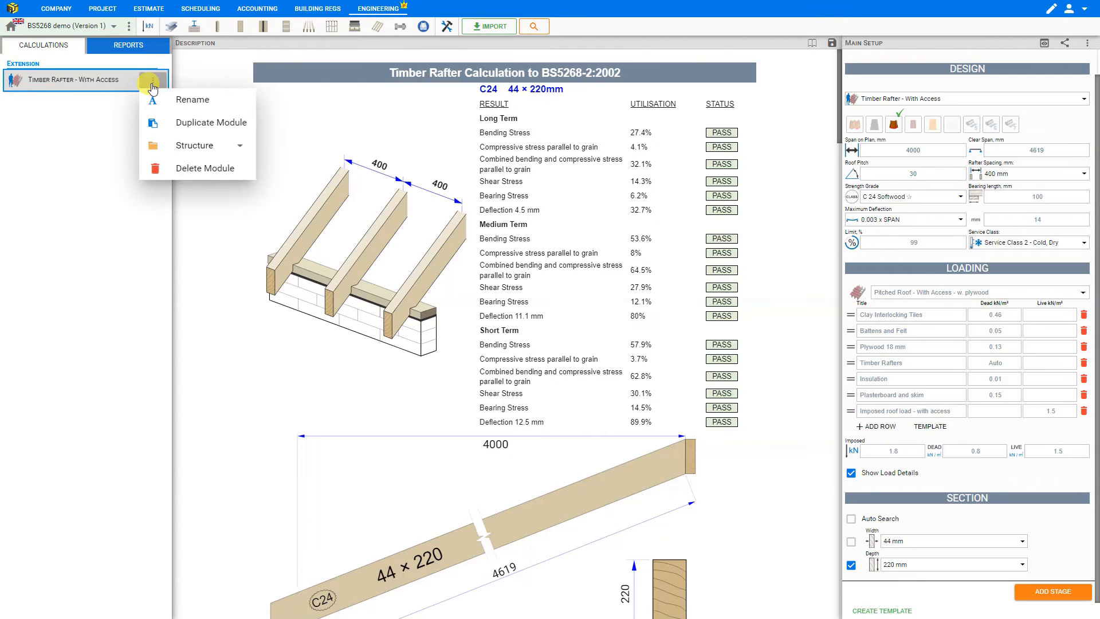
mouse_move(210, 122)
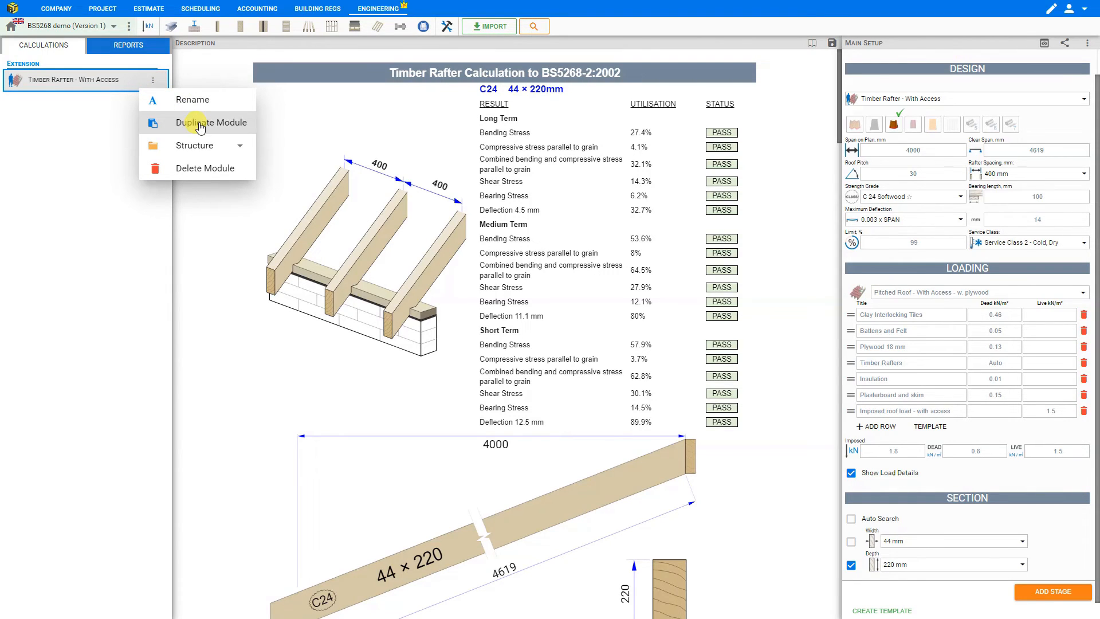
left_click(211, 122)
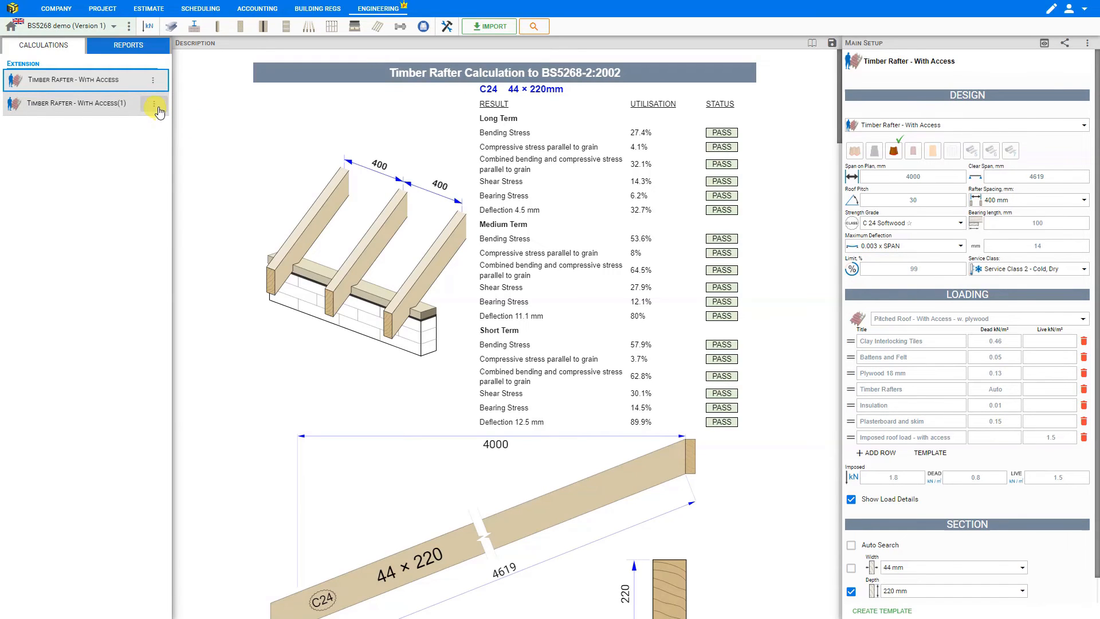
Rename the duplicated calculation to 'Timber Rafter No2' and save it
left_click(153, 105)
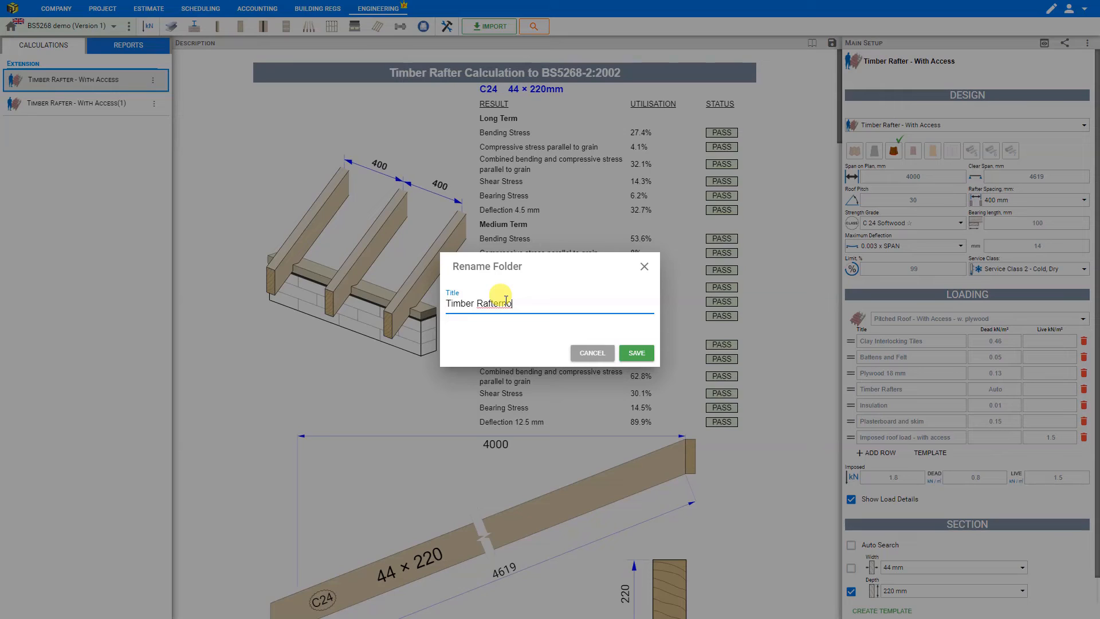
type("No2")
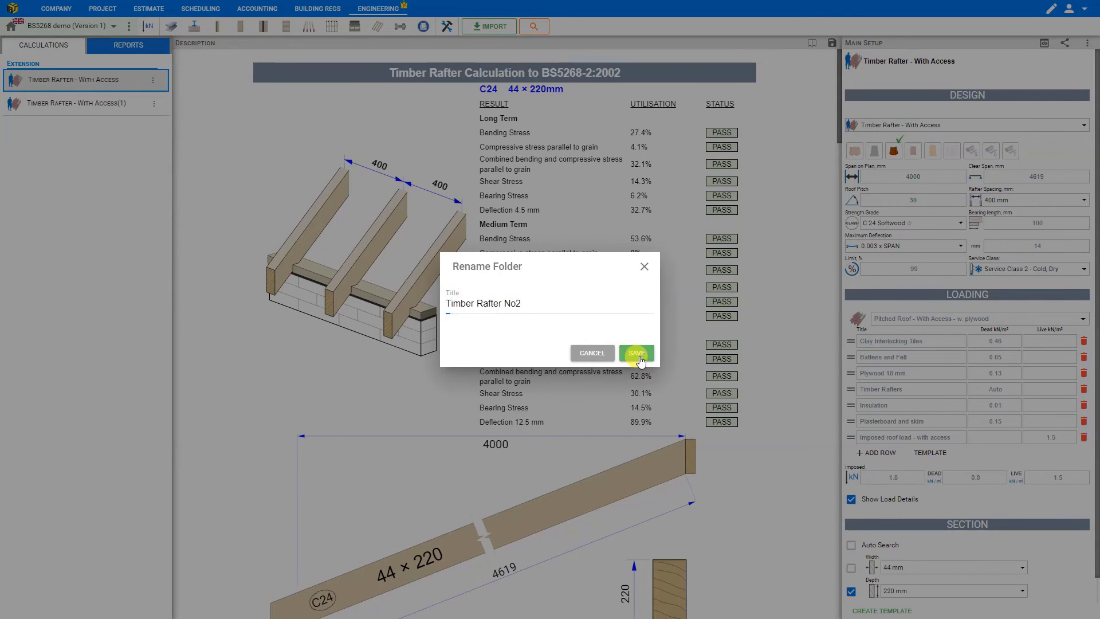
left_click(636, 353)
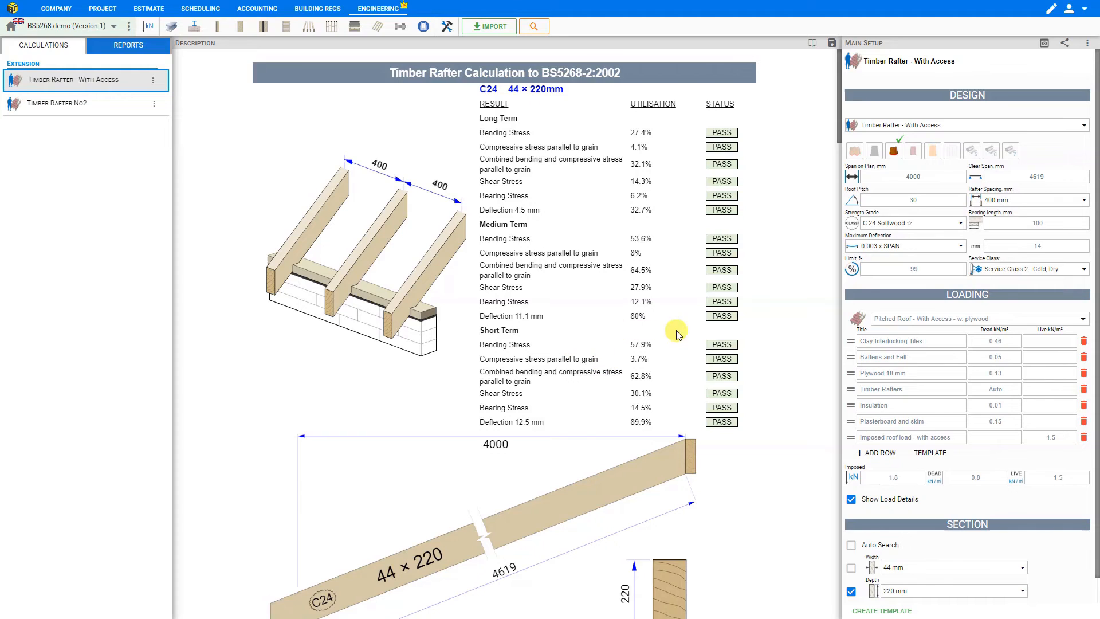
mouse_move(945, 364)
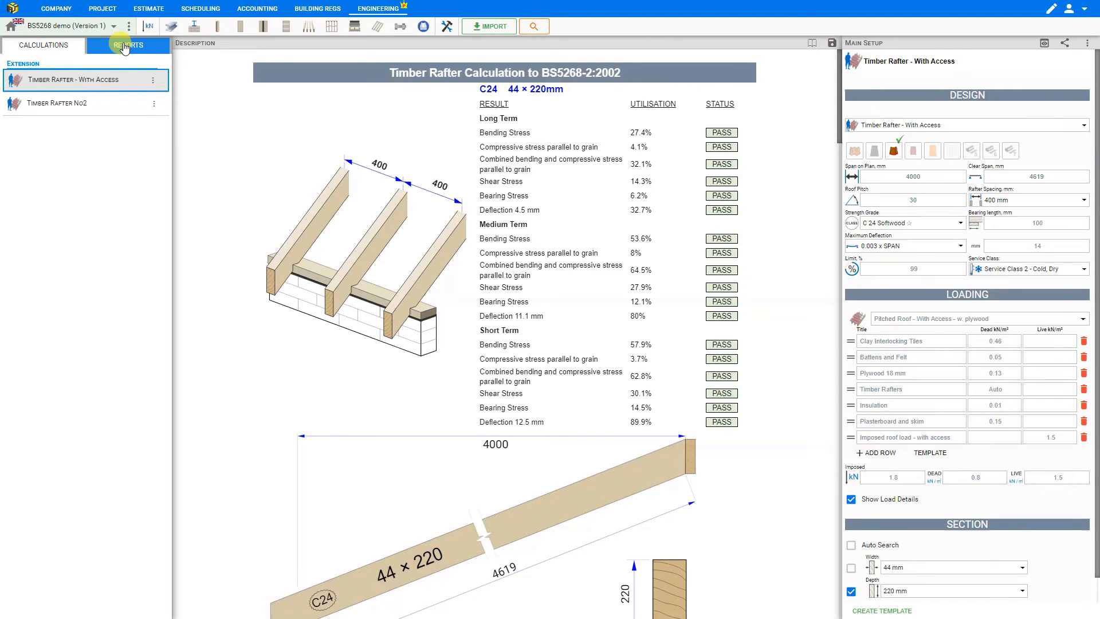
Show the Structural Calculations report and set its PDF export header to Logo on Right
left_click(128, 45)
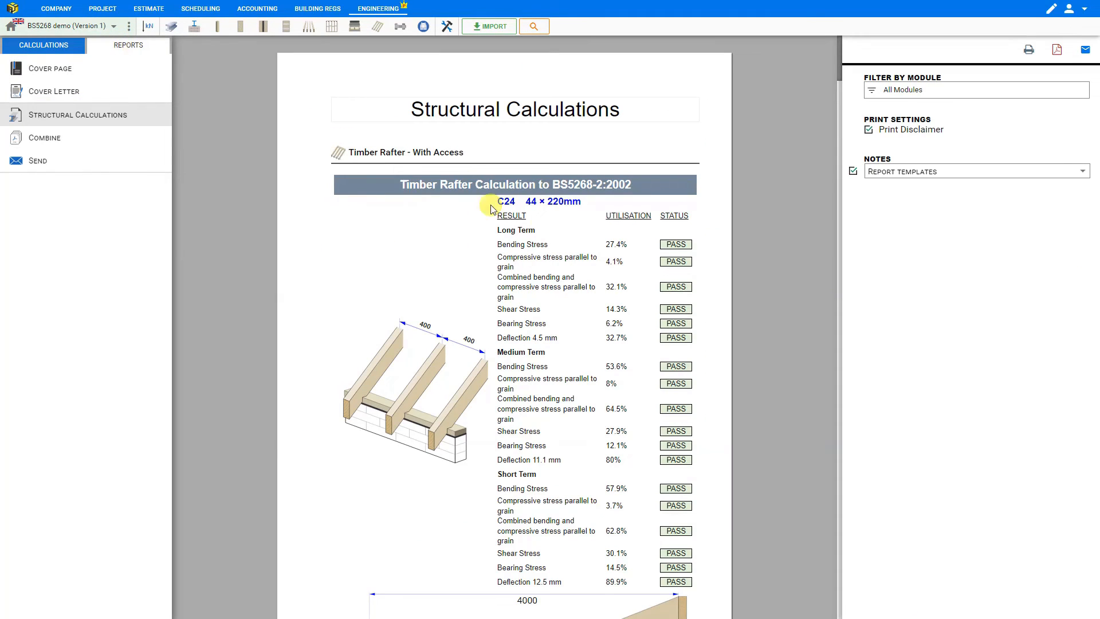
scroll("down", 3)
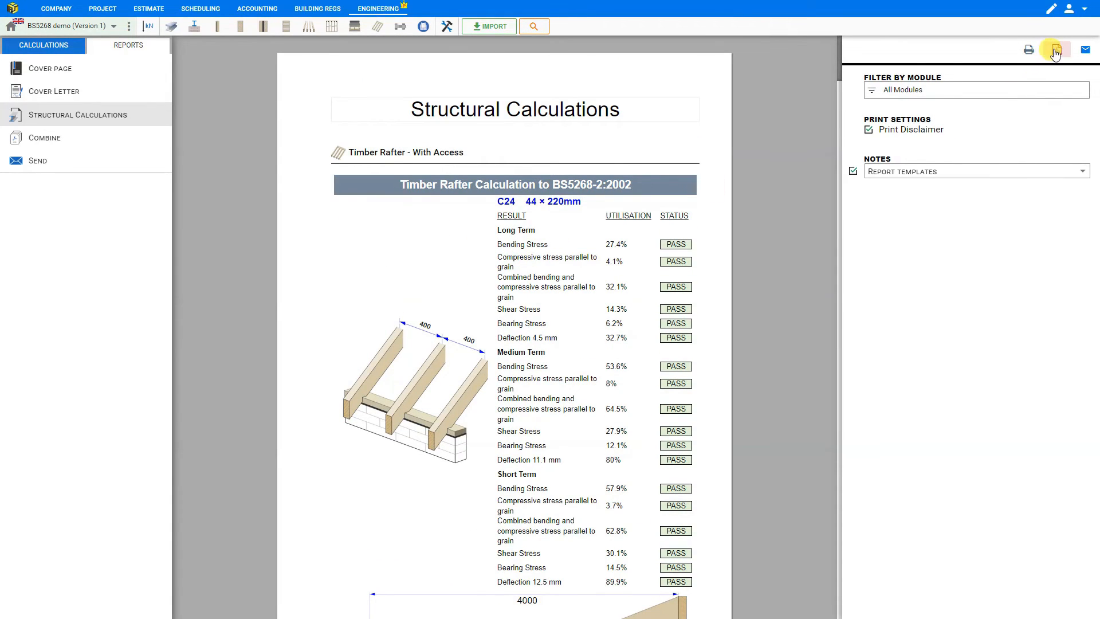
left_click(1055, 50)
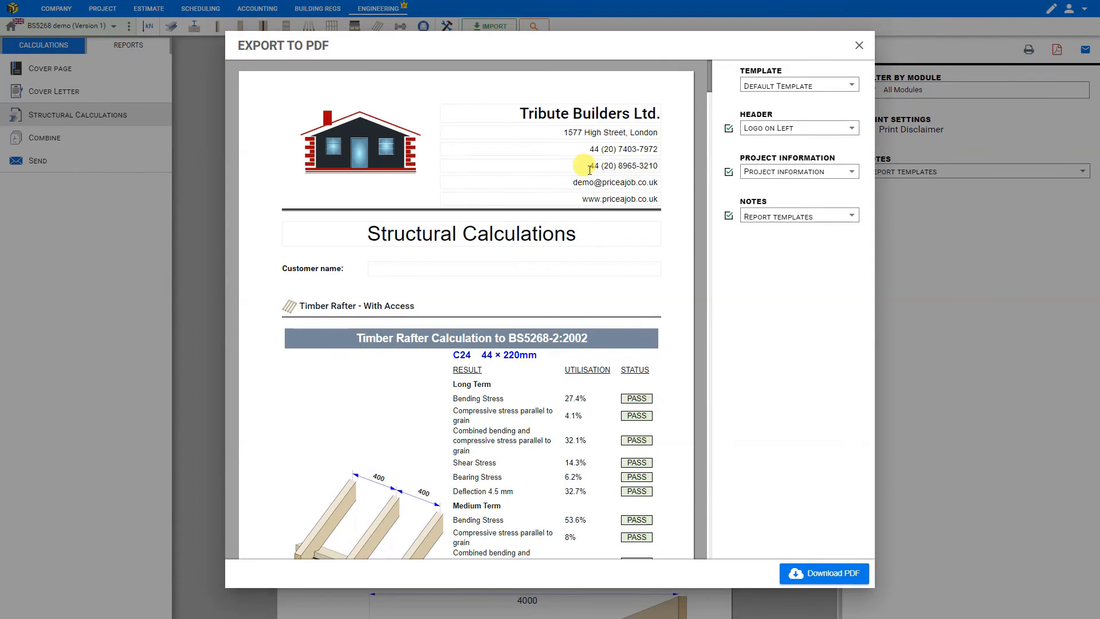
mouse_move(734, 157)
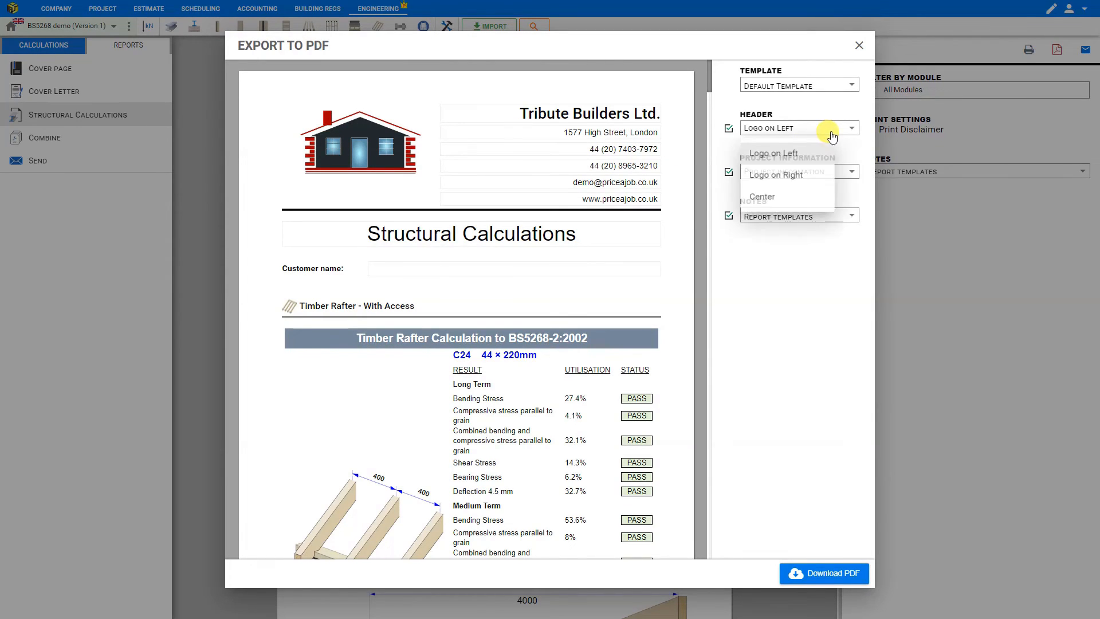
left_click(776, 175)
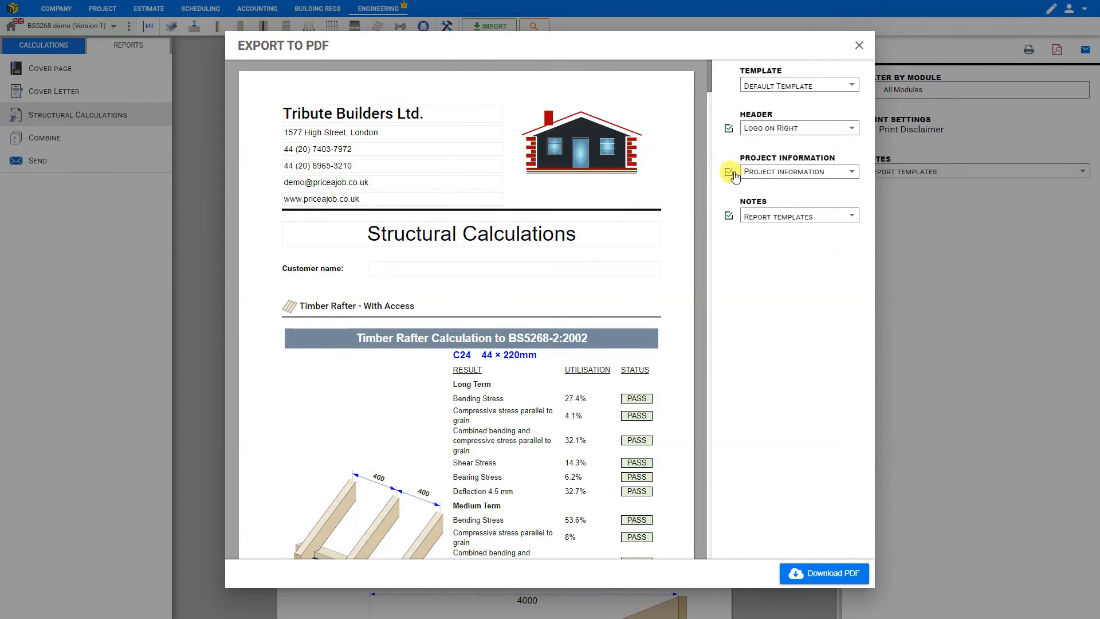
left_click(858, 45)
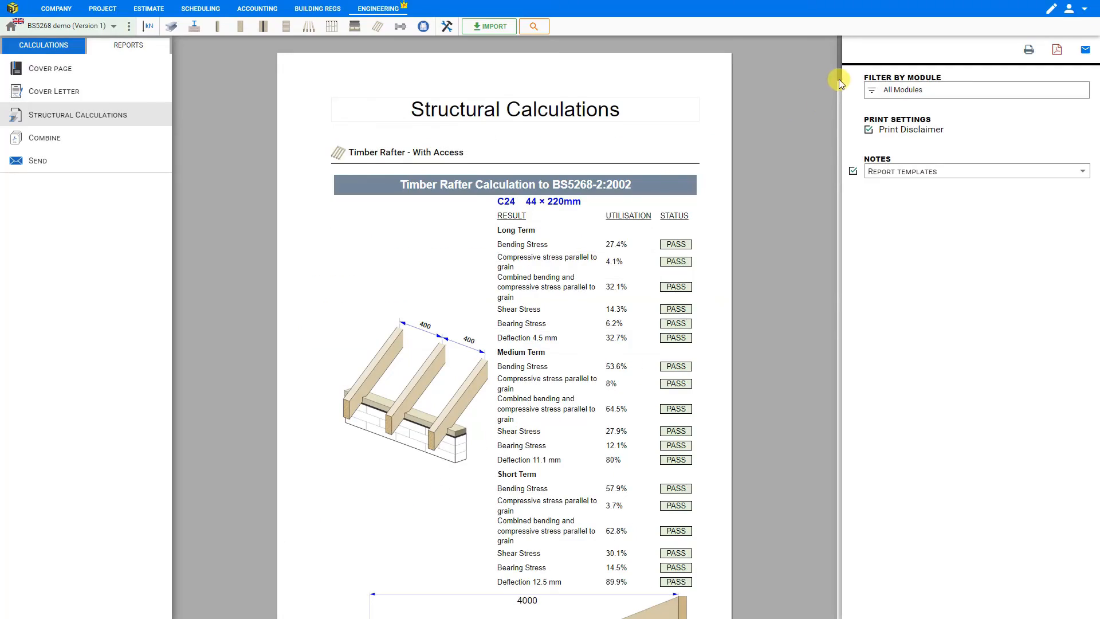
Replace the whole report note text with 'notes' and bring up the note template library
scroll("down", 3)
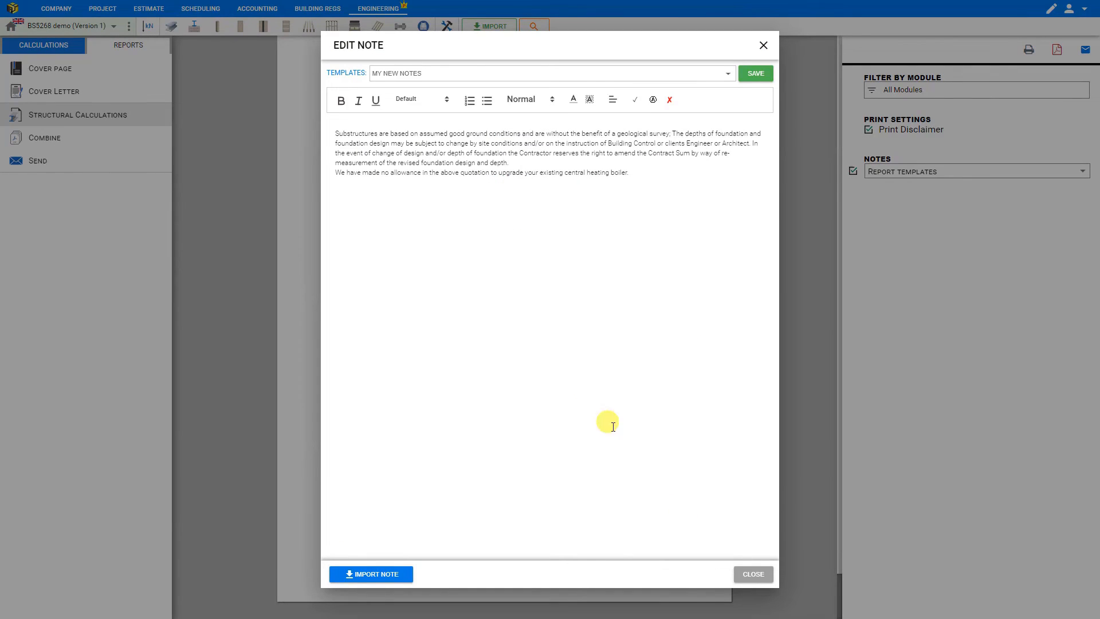
key("ctrl+a")
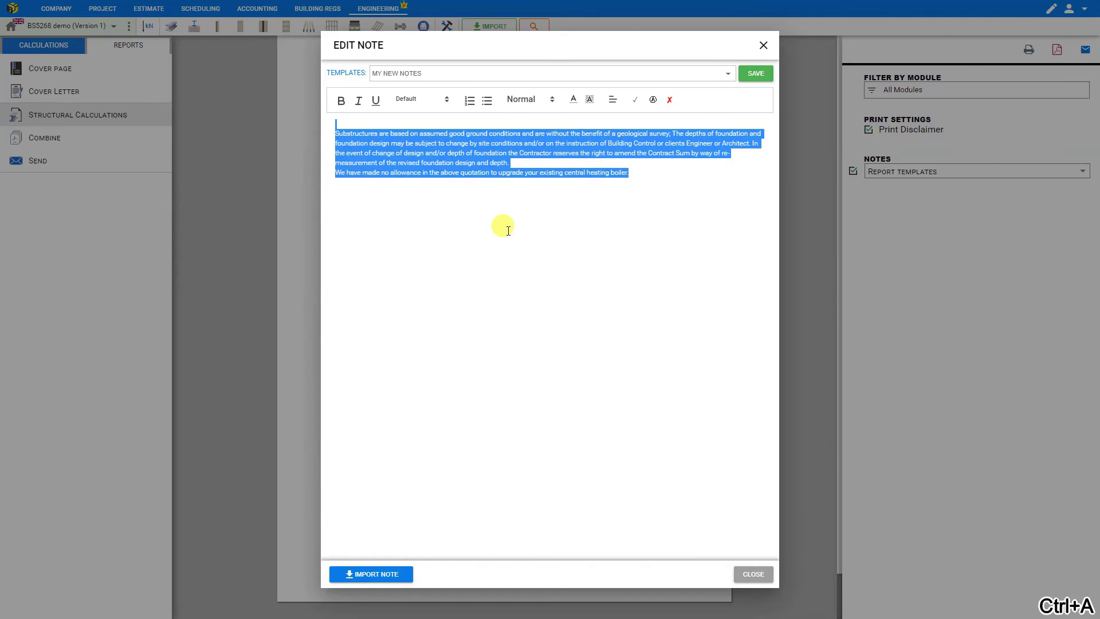
type("notes")
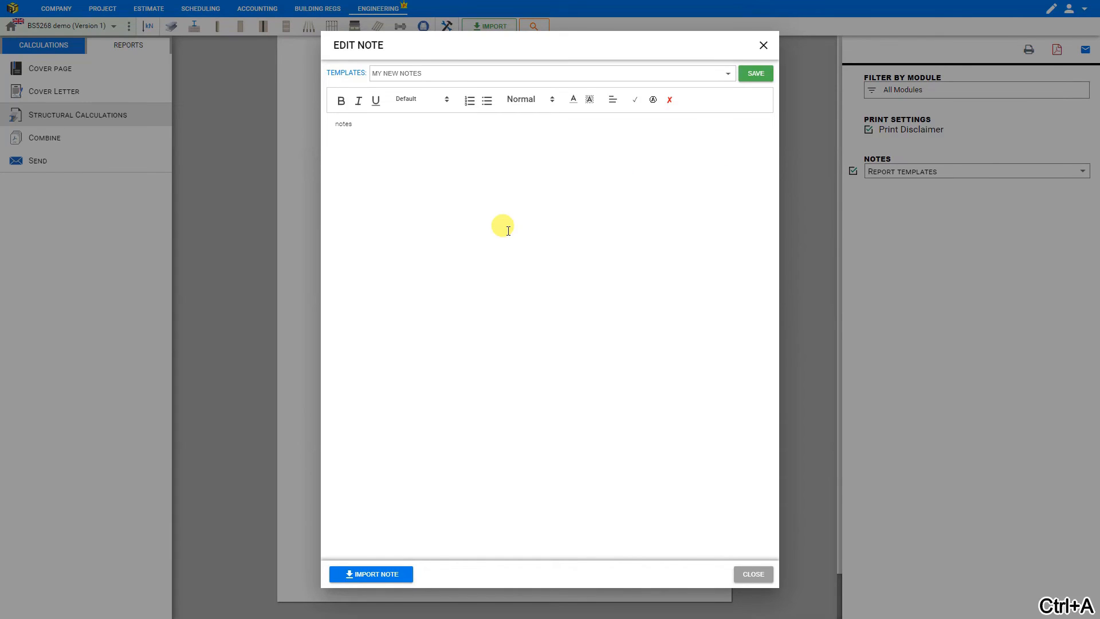
mouse_move(479, 337)
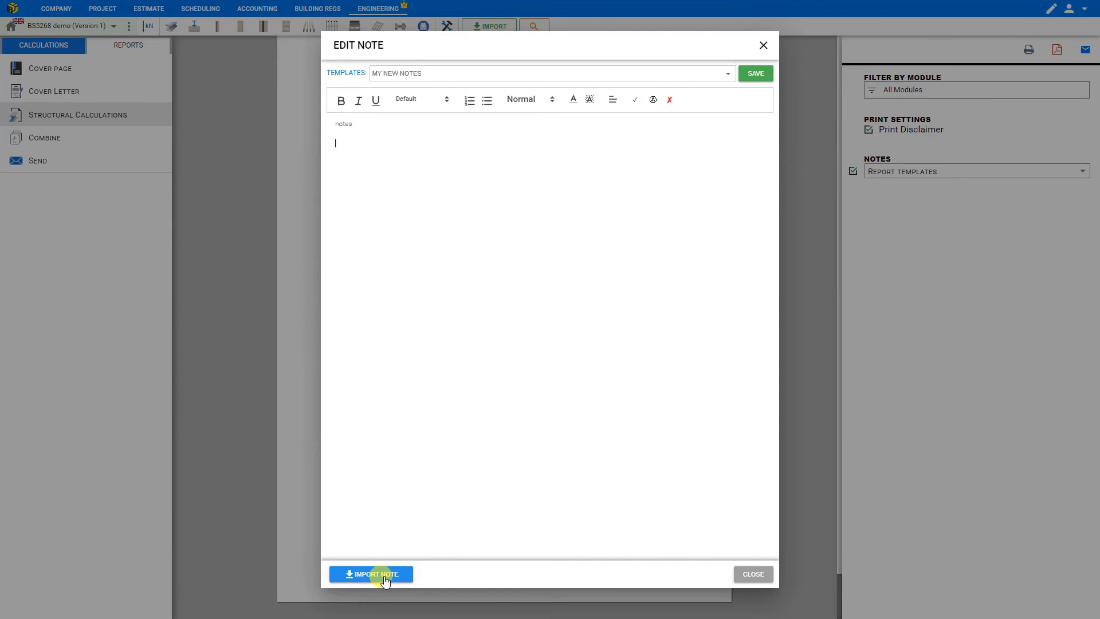
left_click(370, 574)
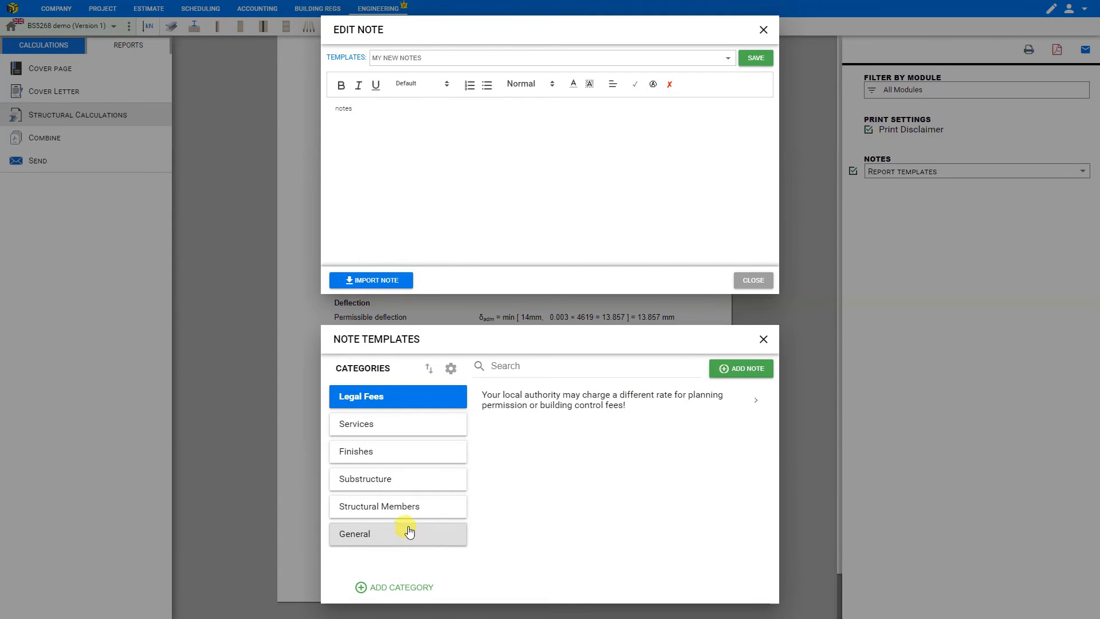
mouse_move(400, 395)
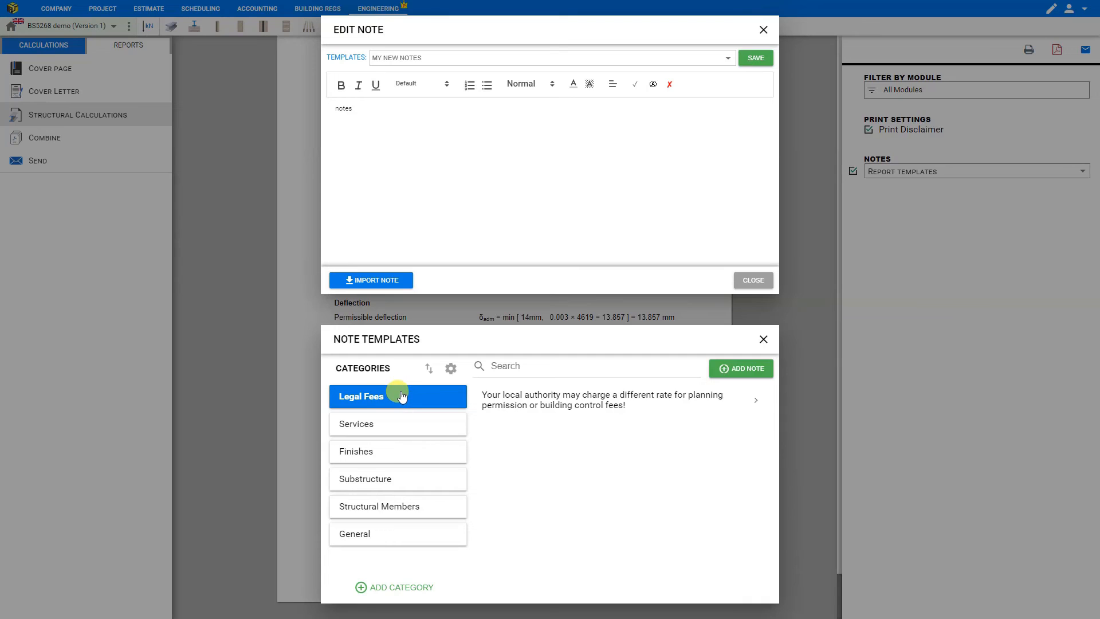
mouse_move(391, 432)
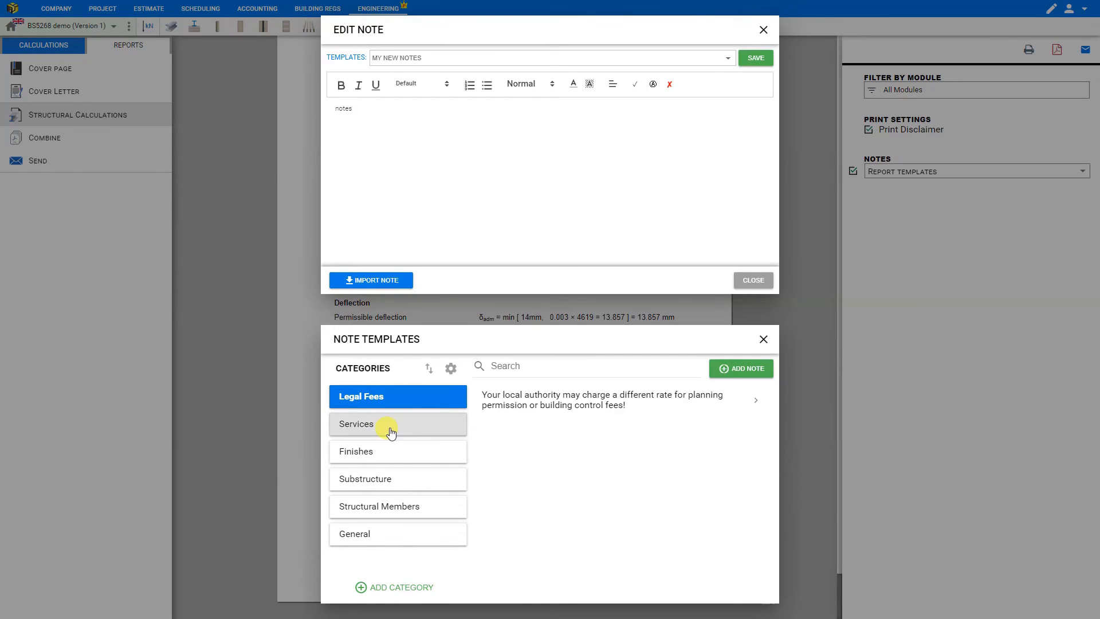
Browse the Finishes, Structural Members and General templates and import the steel beams pricing note
left_click(398, 452)
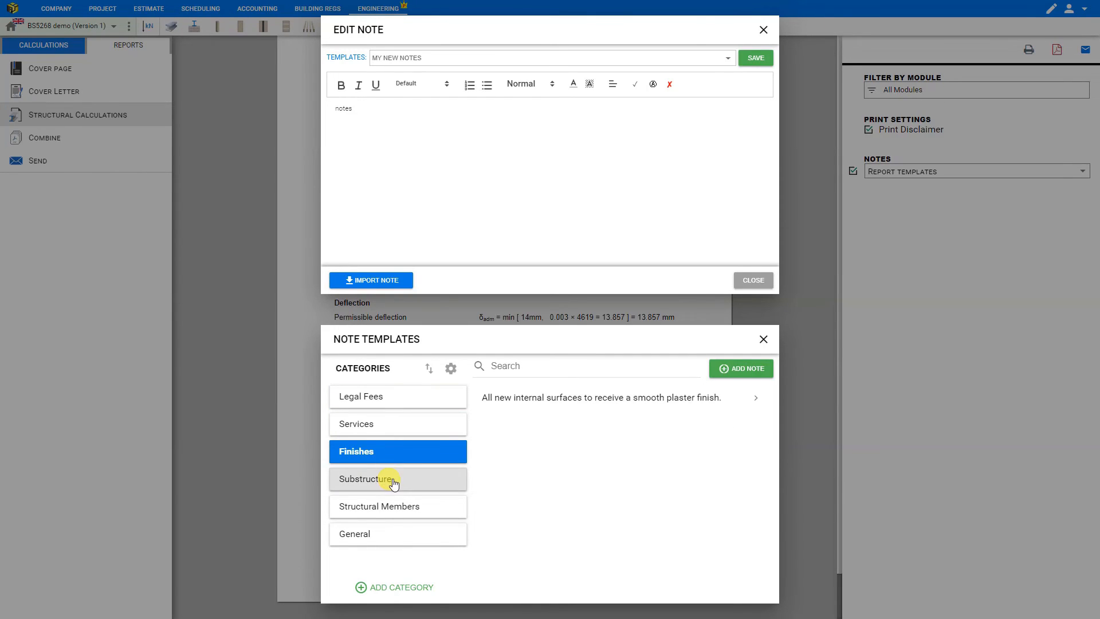
left_click(397, 505)
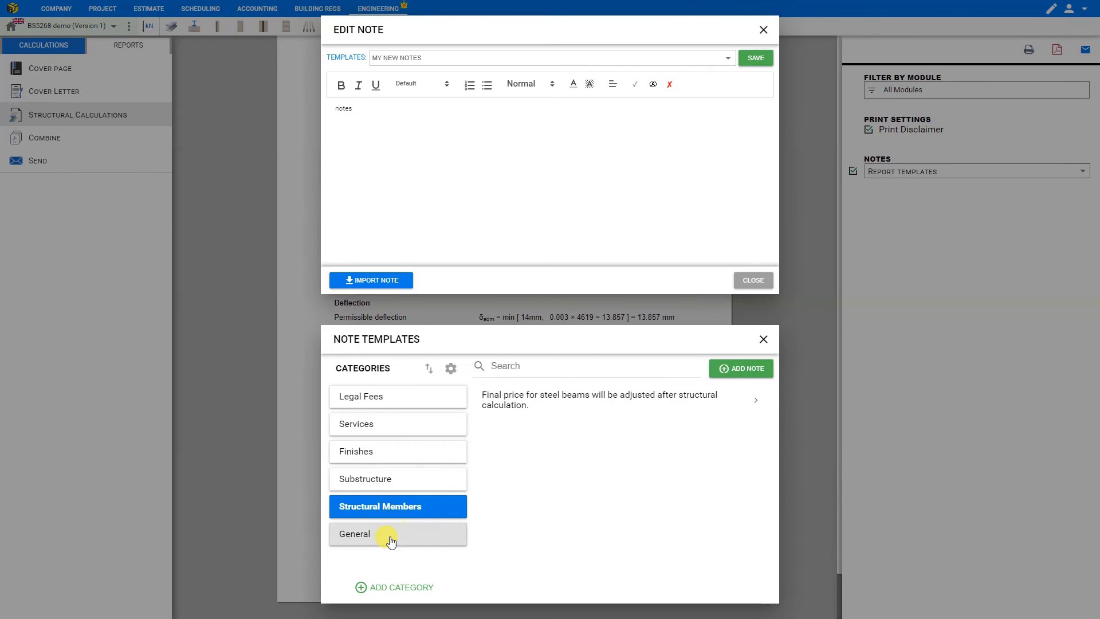
left_click(397, 534)
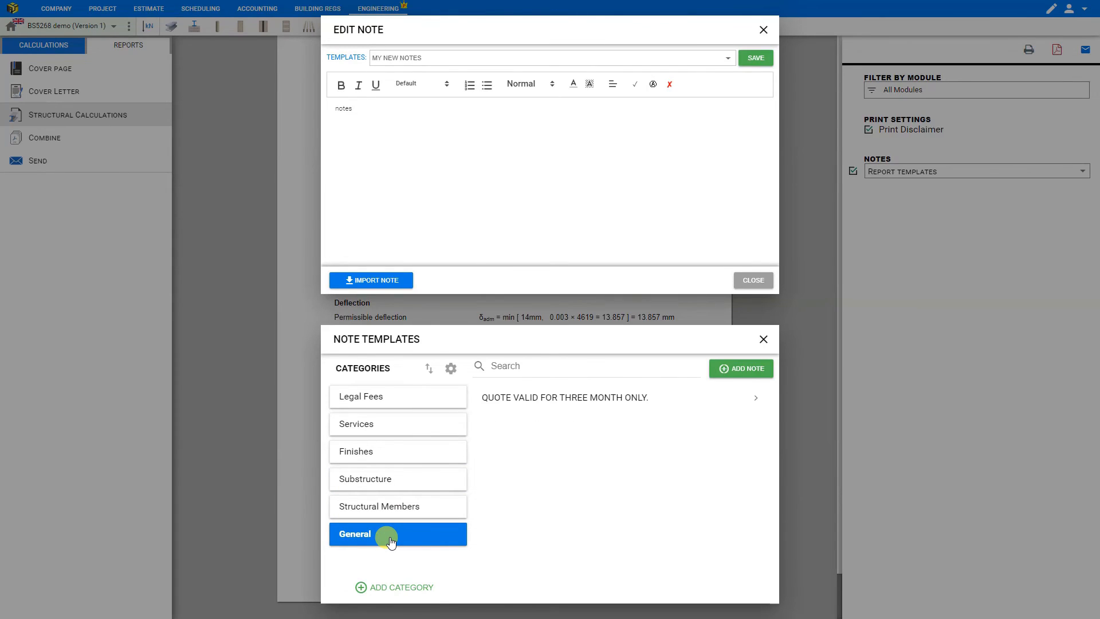
mouse_move(397, 506)
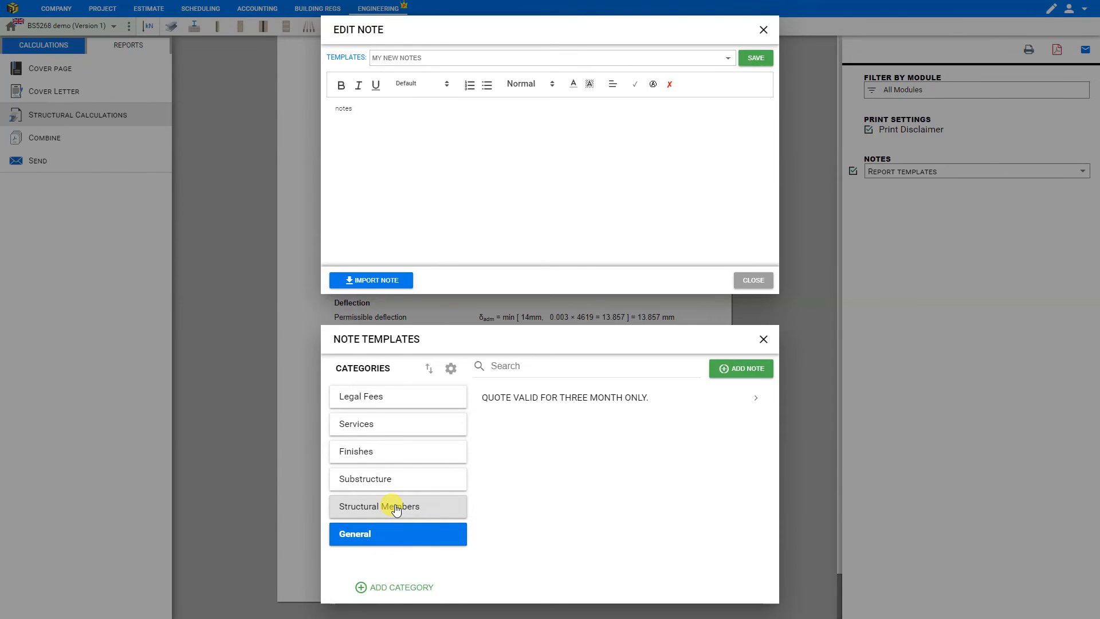
left_click(398, 506)
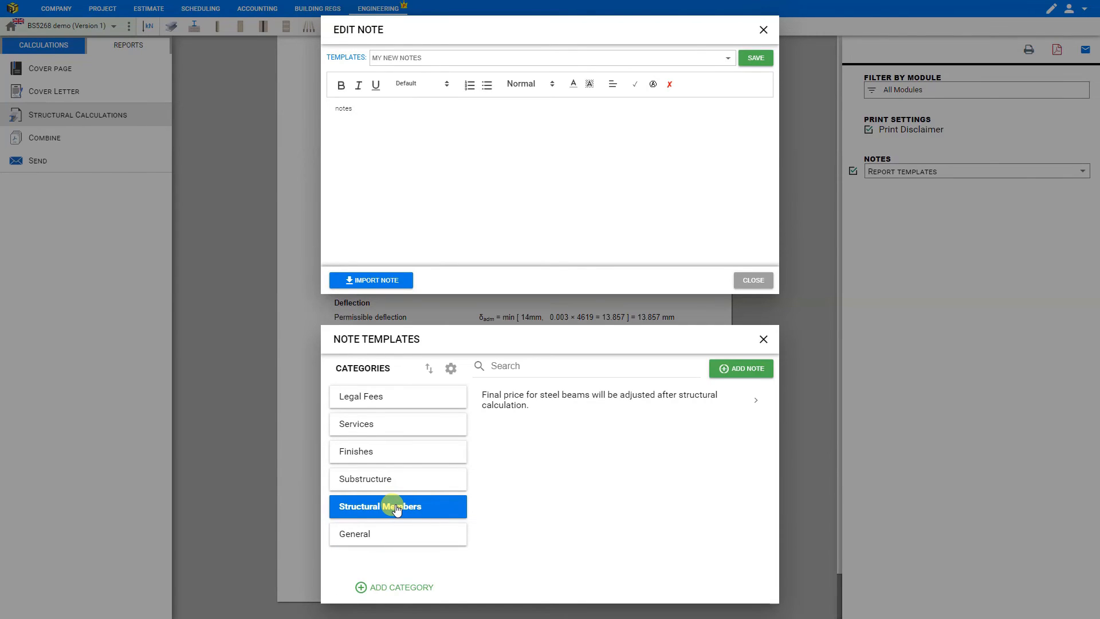
left_click(620, 398)
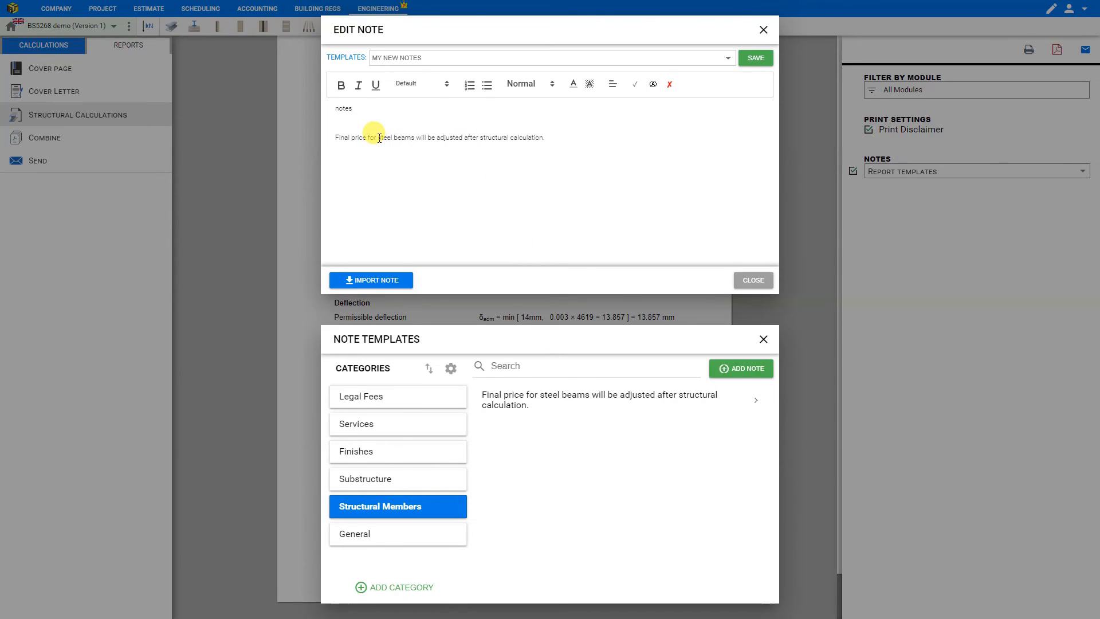
Reword the imported line so 'steel beams' reads 'timber rafters'
double_click(396, 137)
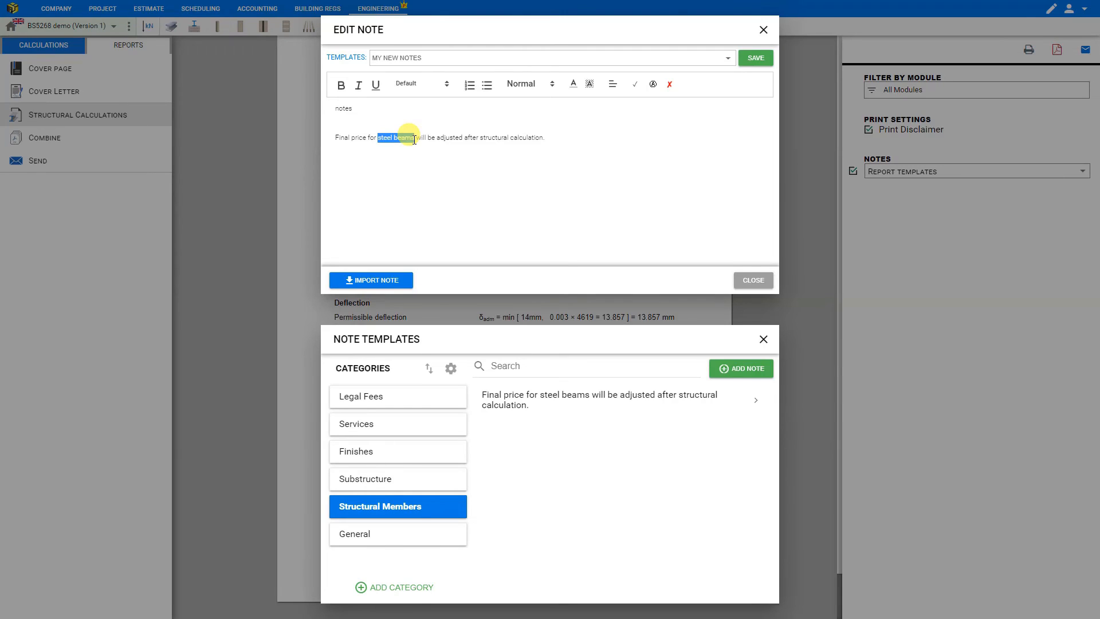
type("timber")
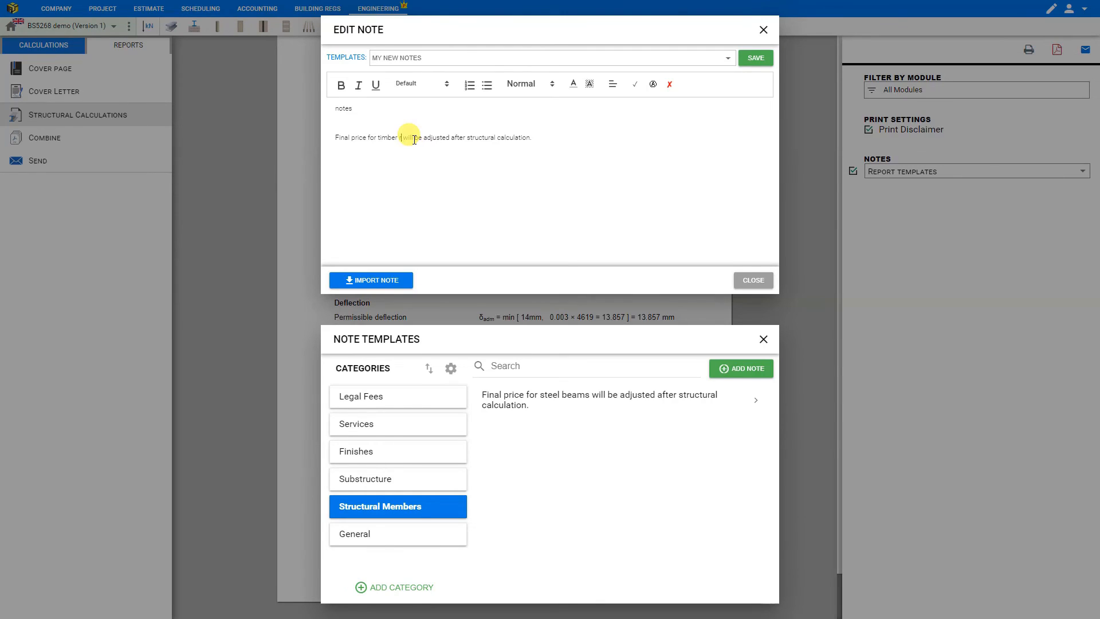
type("rafters")
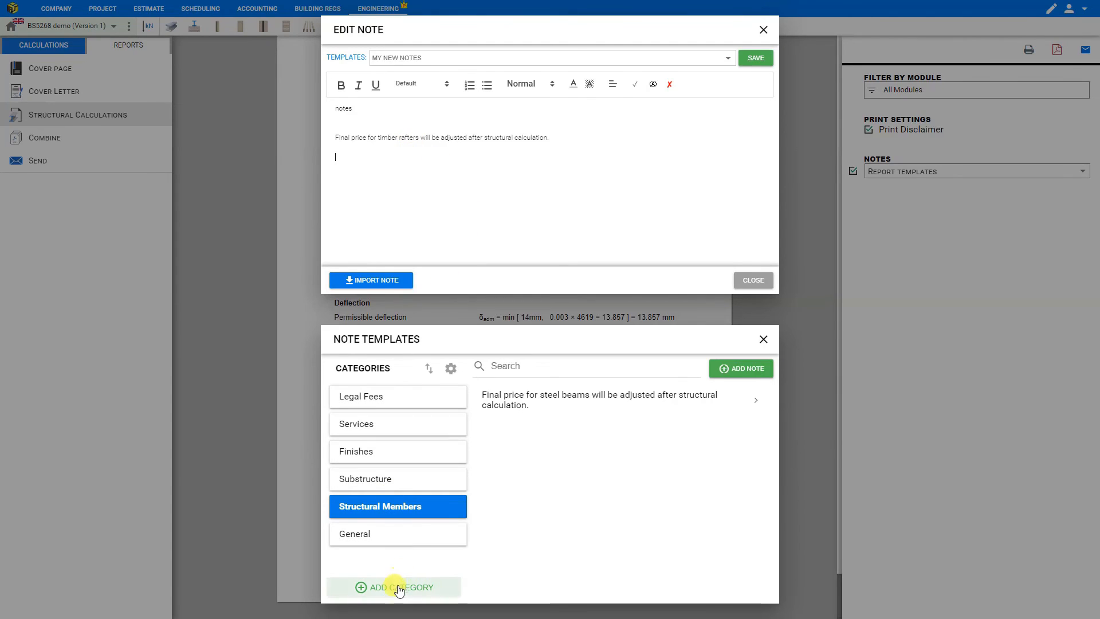
Create and save a note template category named 'New category'
left_click(394, 587)
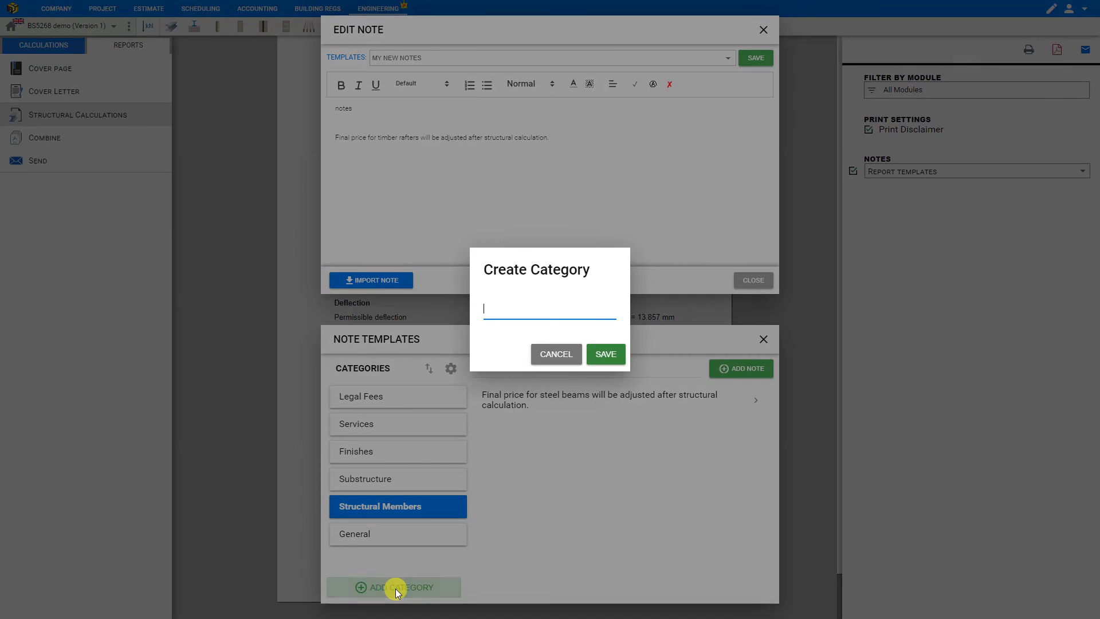
type("New")
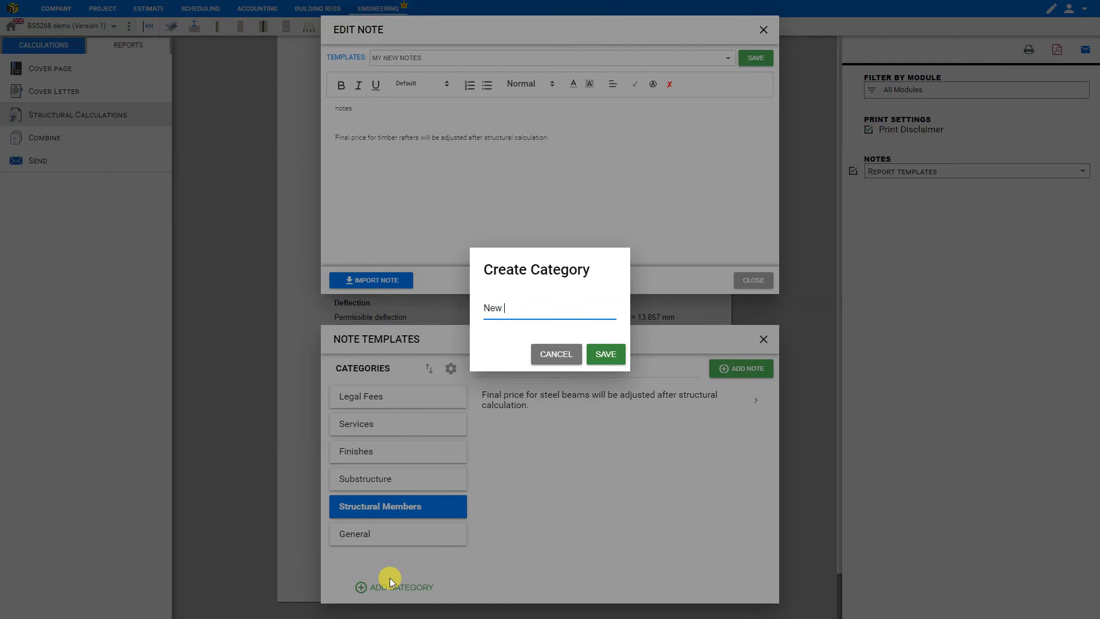
type("category")
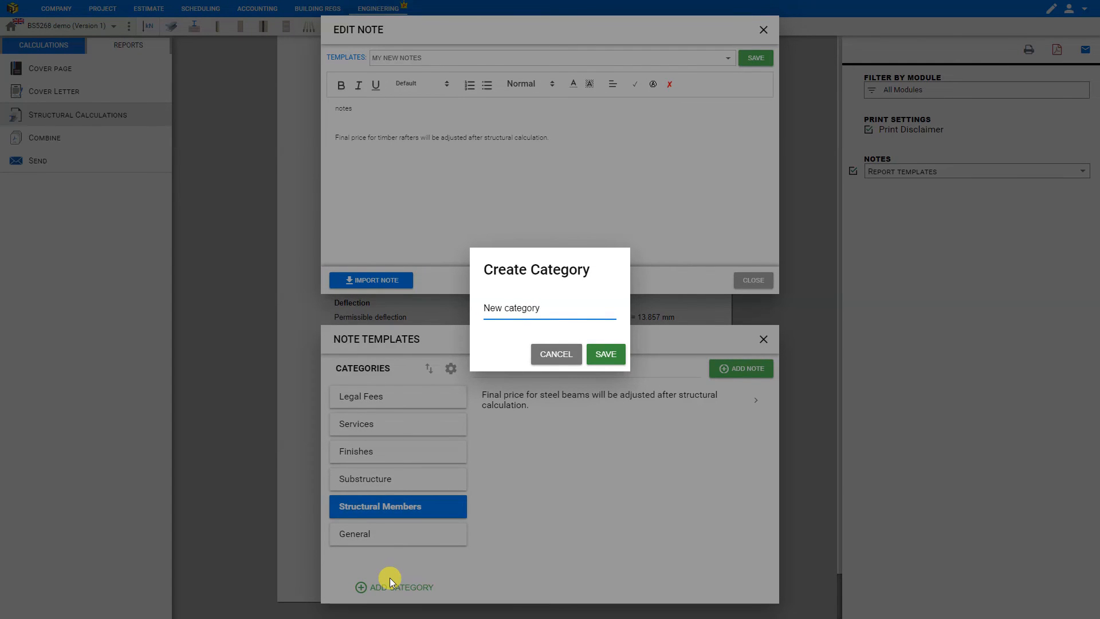
left_click(605, 355)
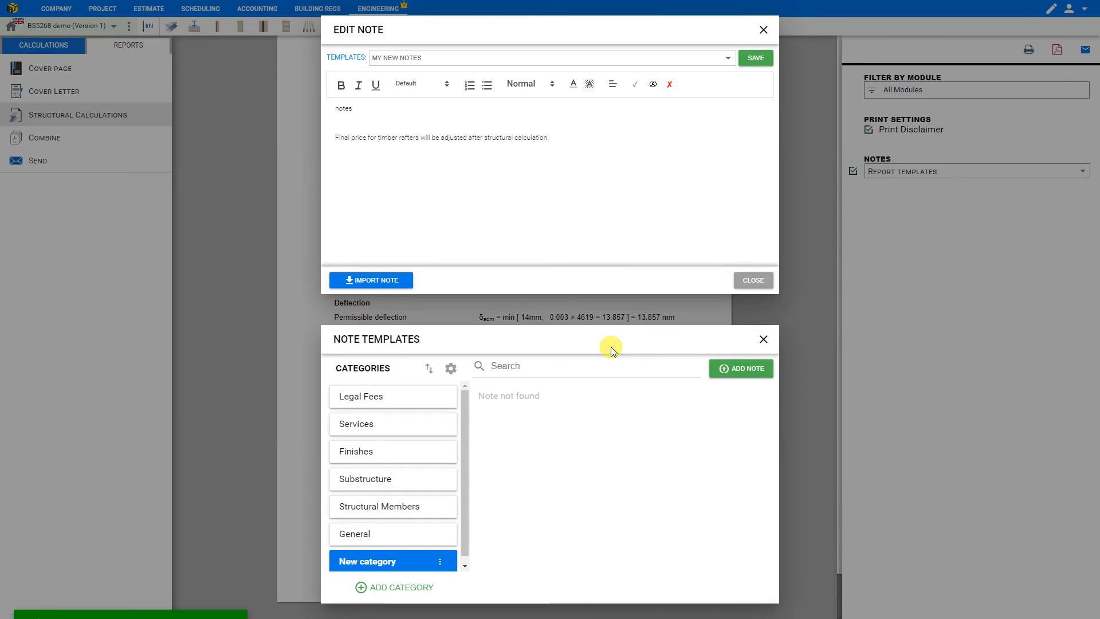
Add a 'New Notes' template to the category, save it, and insert it into the note
left_click(742, 367)
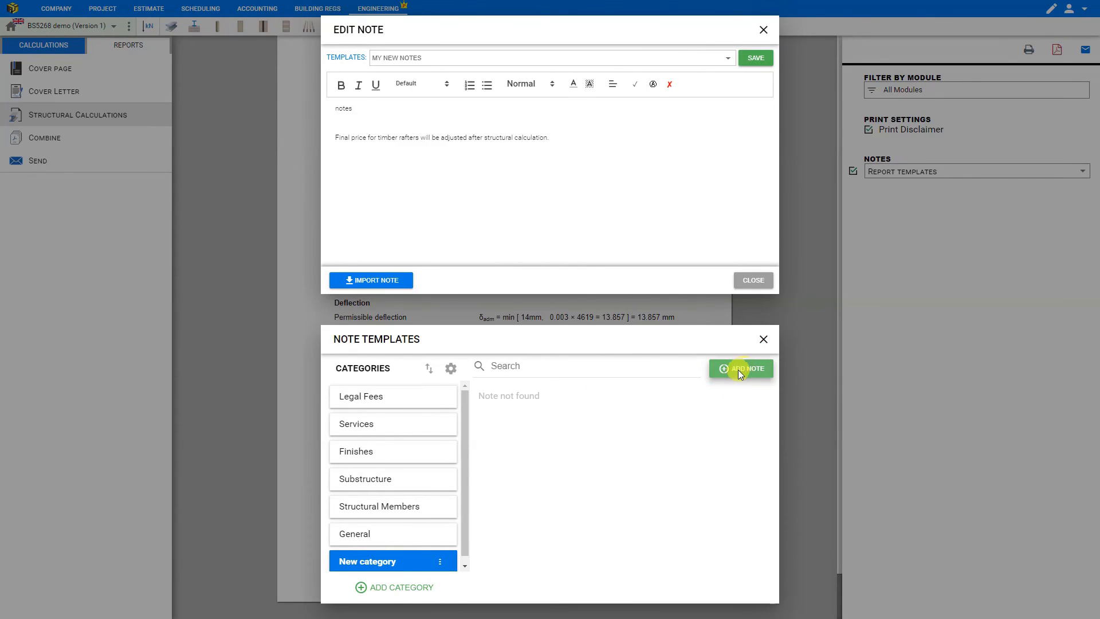
left_click(741, 367)
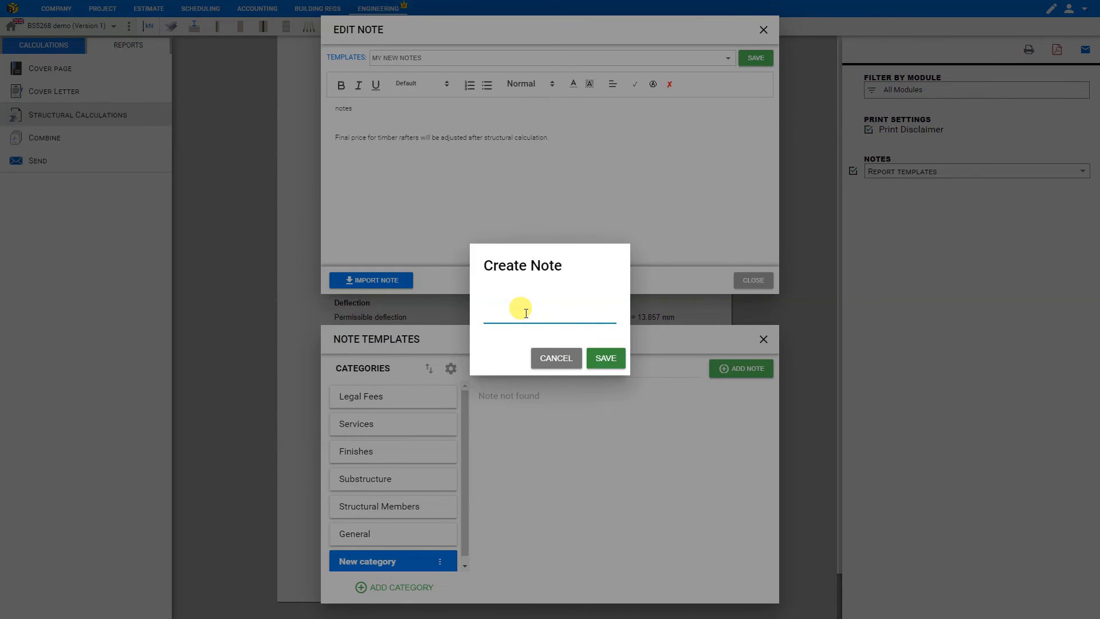
type("New Notes")
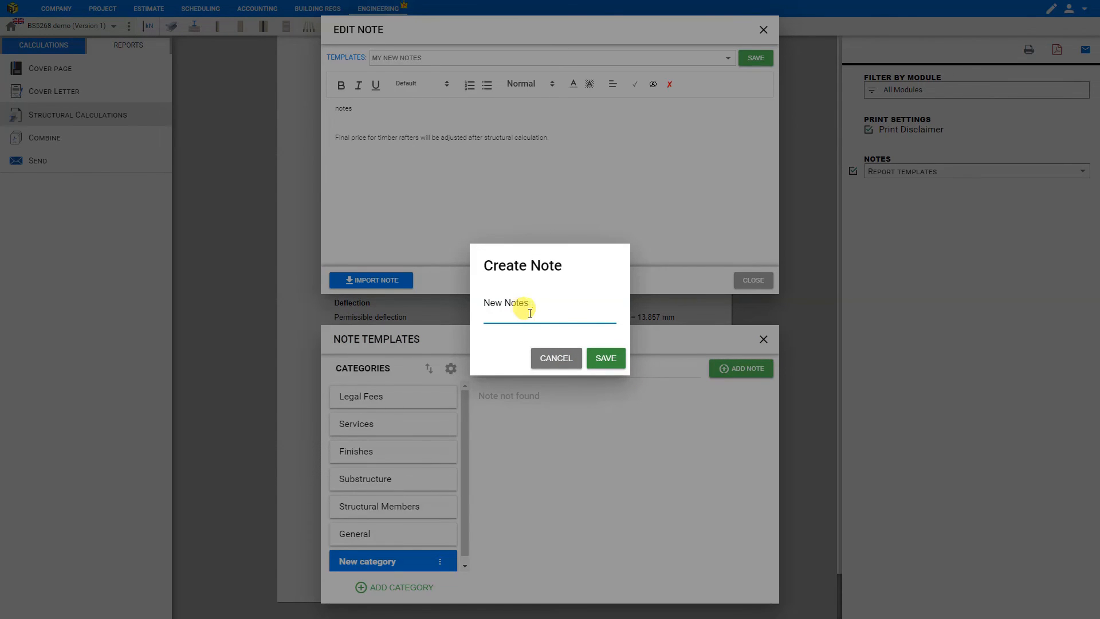
left_click(605, 357)
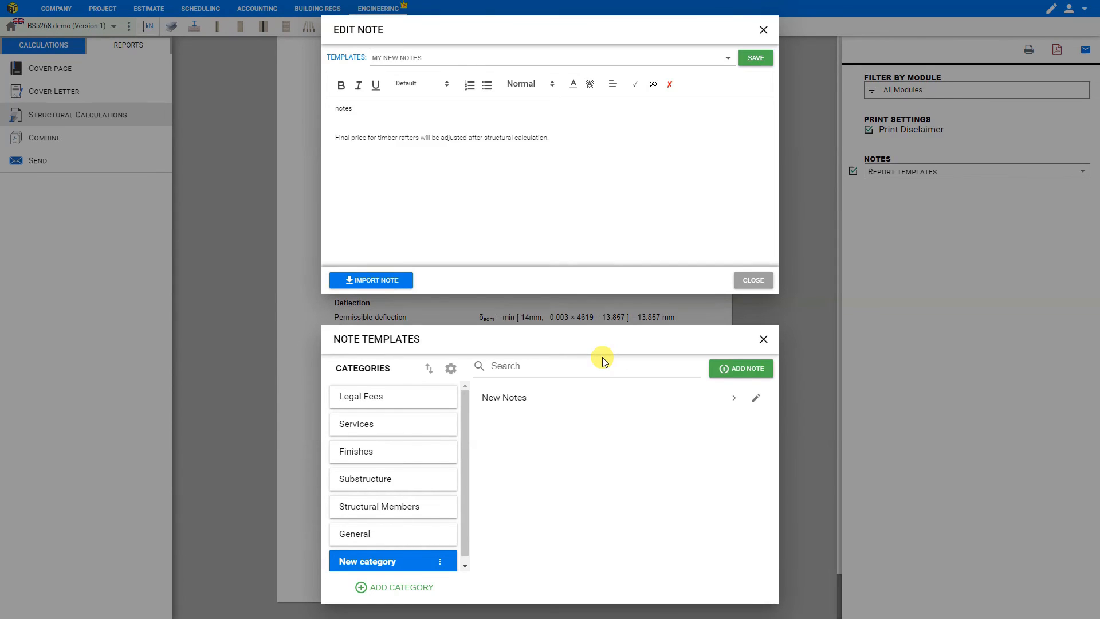
mouse_move(526, 403)
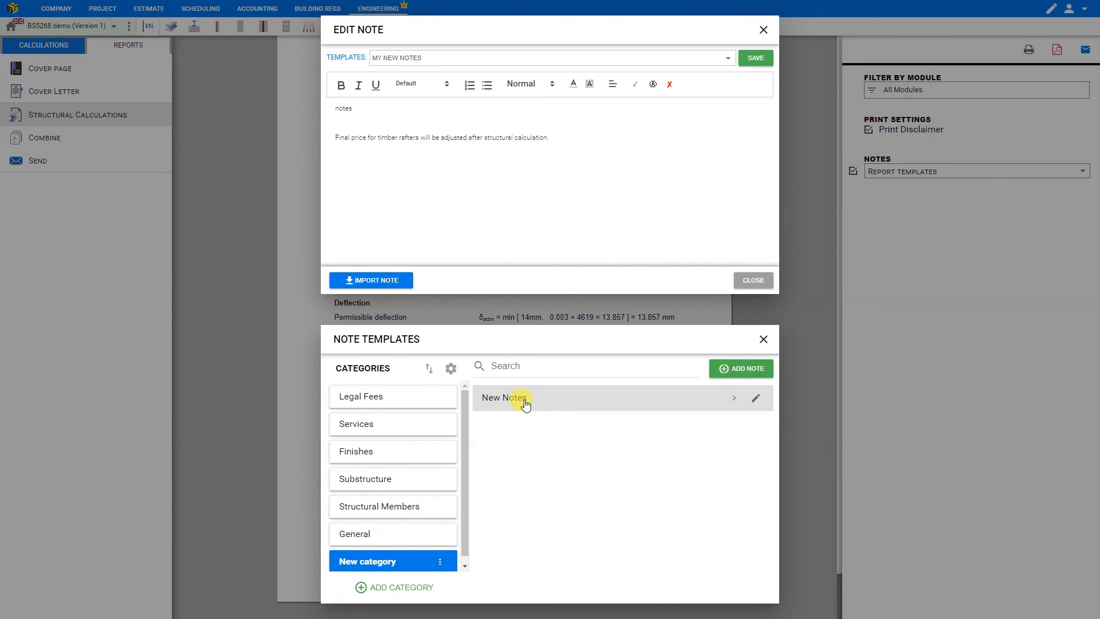
left_click(733, 397)
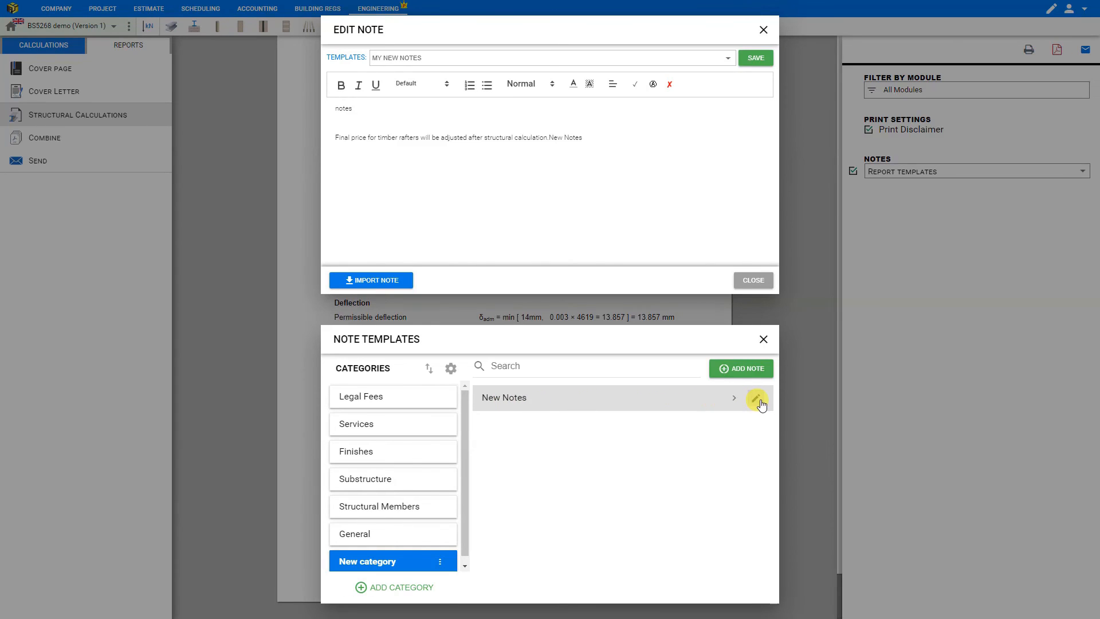
Delete the New Notes template from the timber rafter report notes
left_click(756, 397)
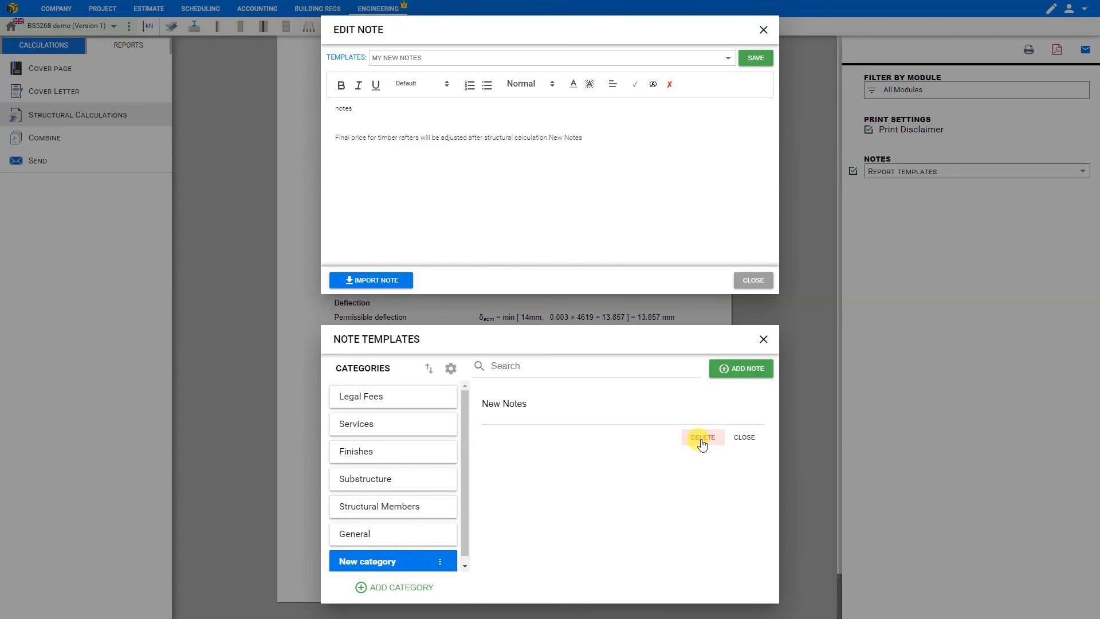
left_click(702, 437)
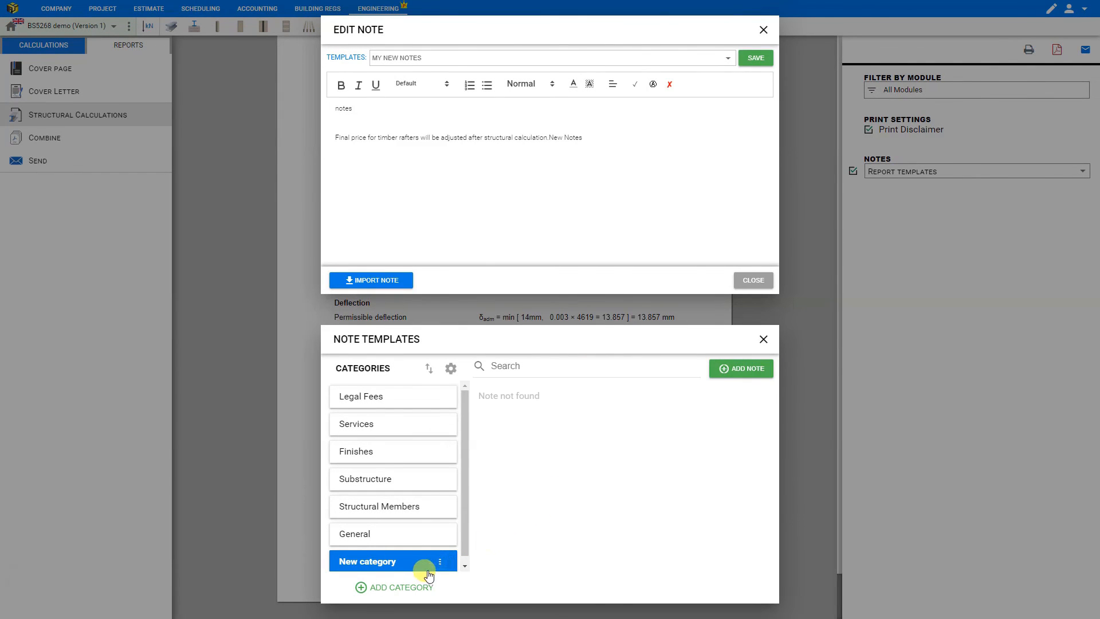
Delete the New category and confirm, leaving only the timber rafter note sentence
left_click(440, 561)
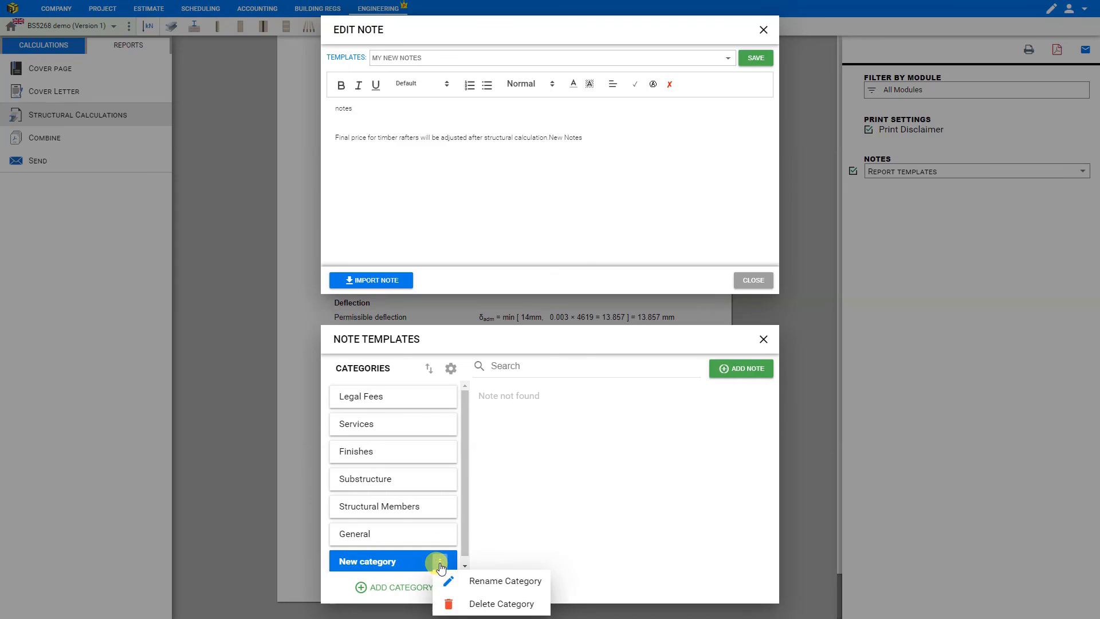
left_click(502, 604)
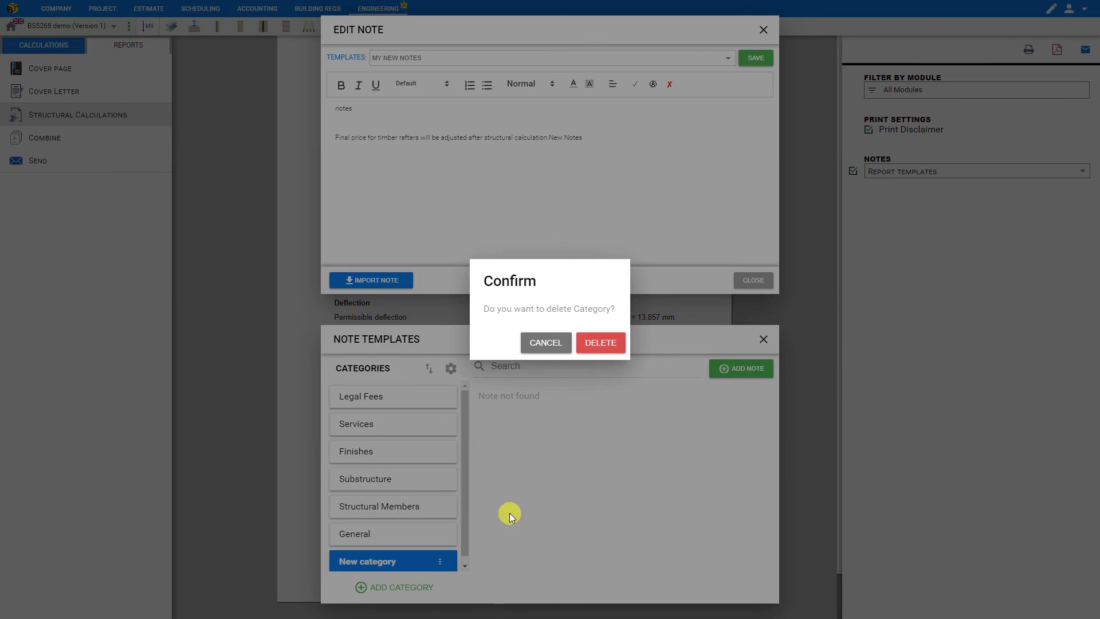
left_click(599, 342)
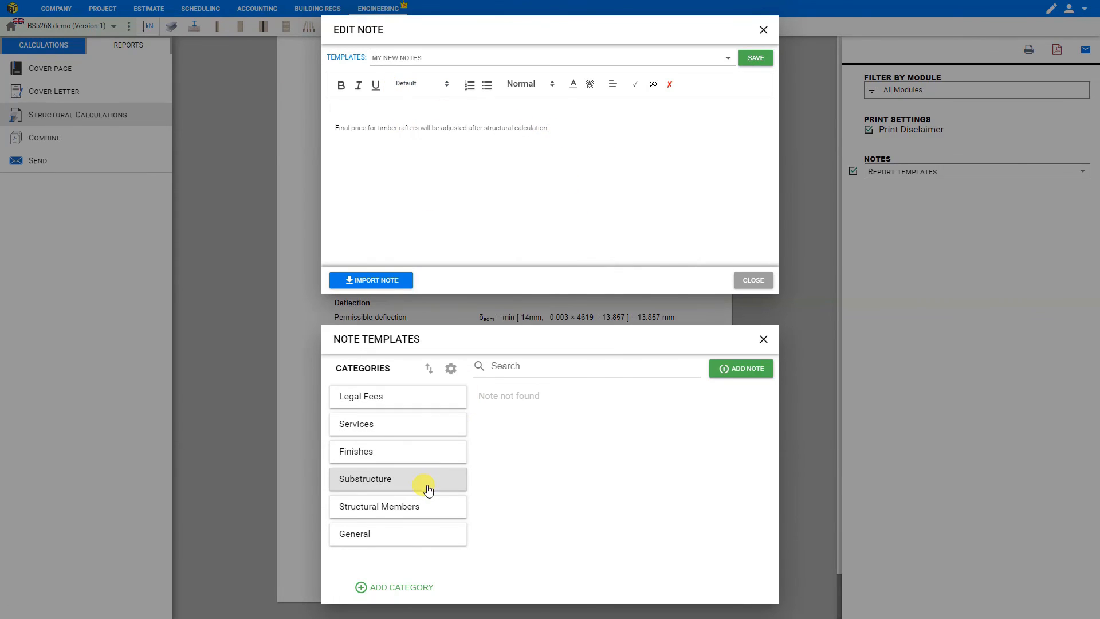
left_click(396, 479)
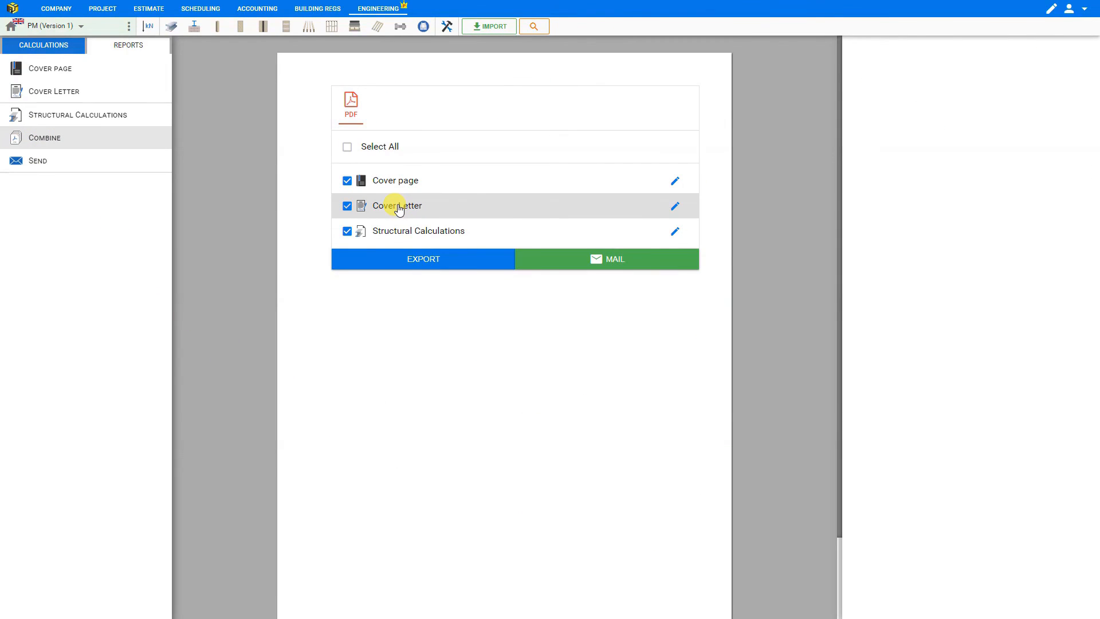
mouse_move(50, 67)
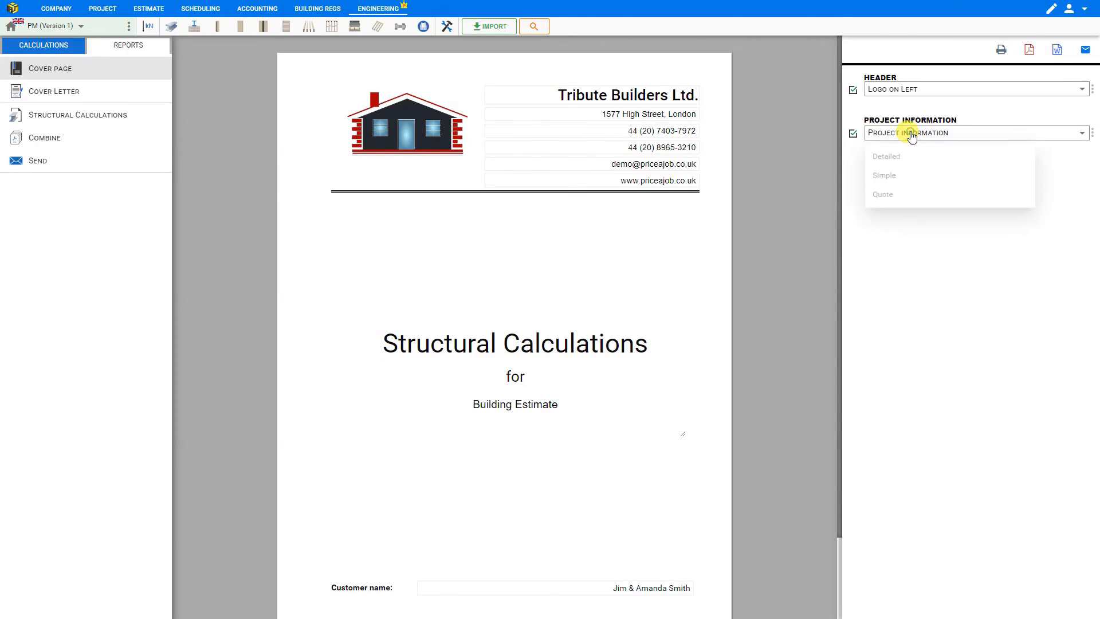
Switch the cover page project information to Quote style and move on to the Cover Letter report
left_click(883, 195)
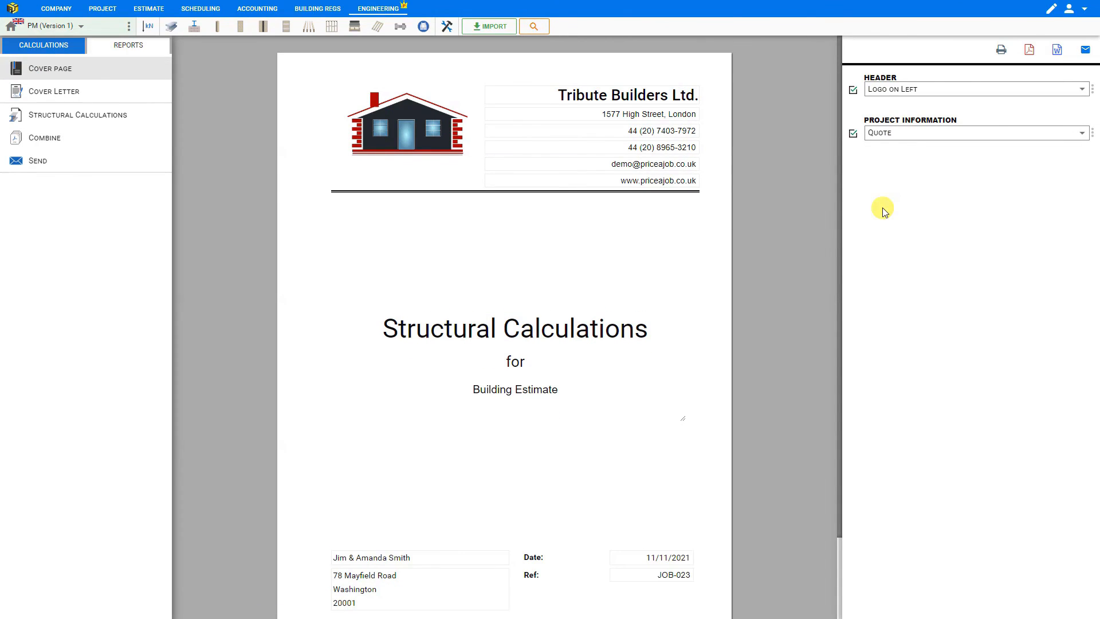
left_click(52, 92)
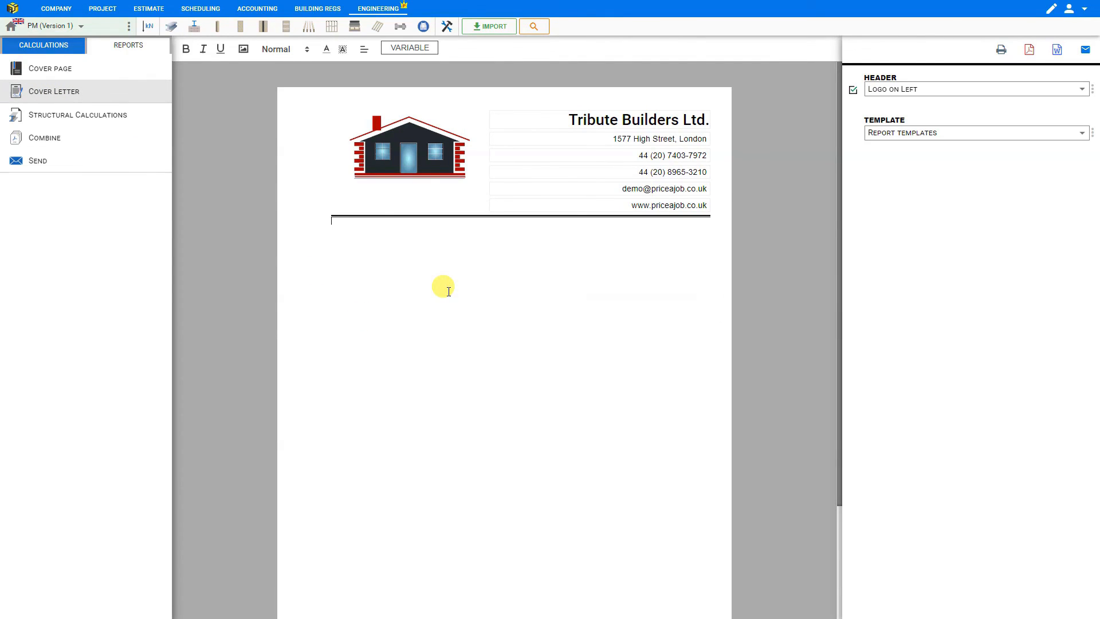
Write 'Thank you' in the cover letter, save it as a 'Thank you' template and select that template
type("Thank you")
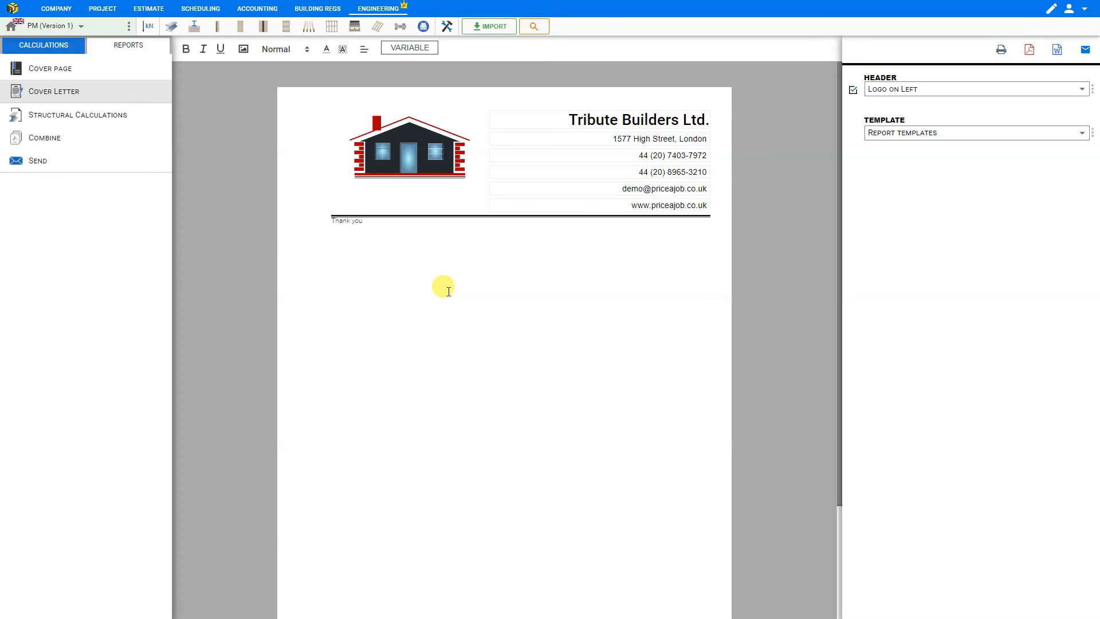
mouse_move(1092, 133)
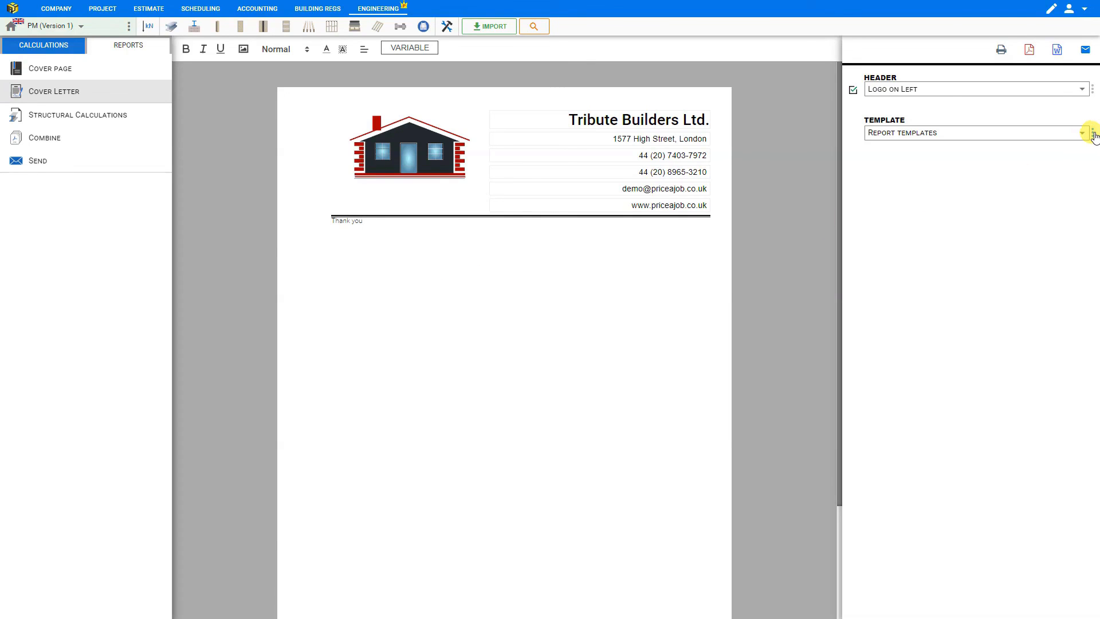
left_click(1083, 133)
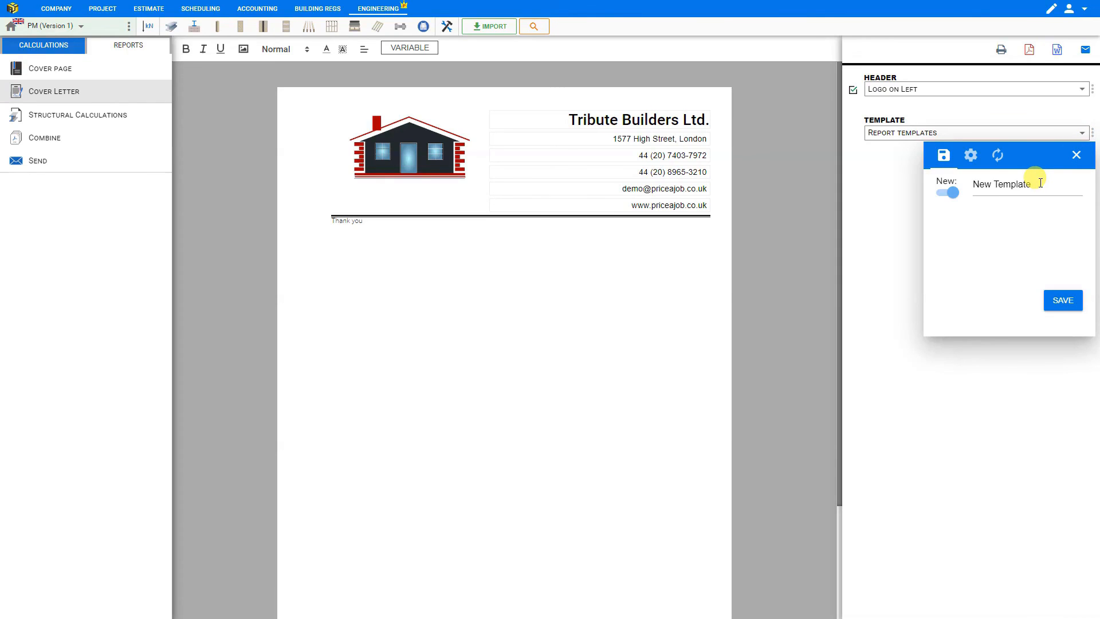
type("Thank you")
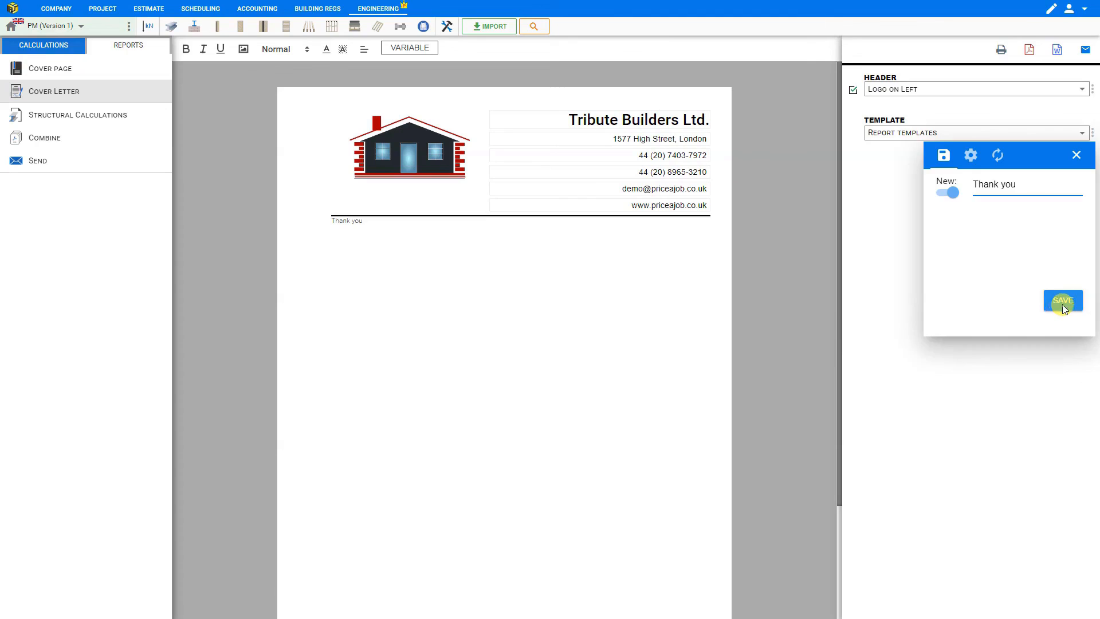
left_click(1064, 301)
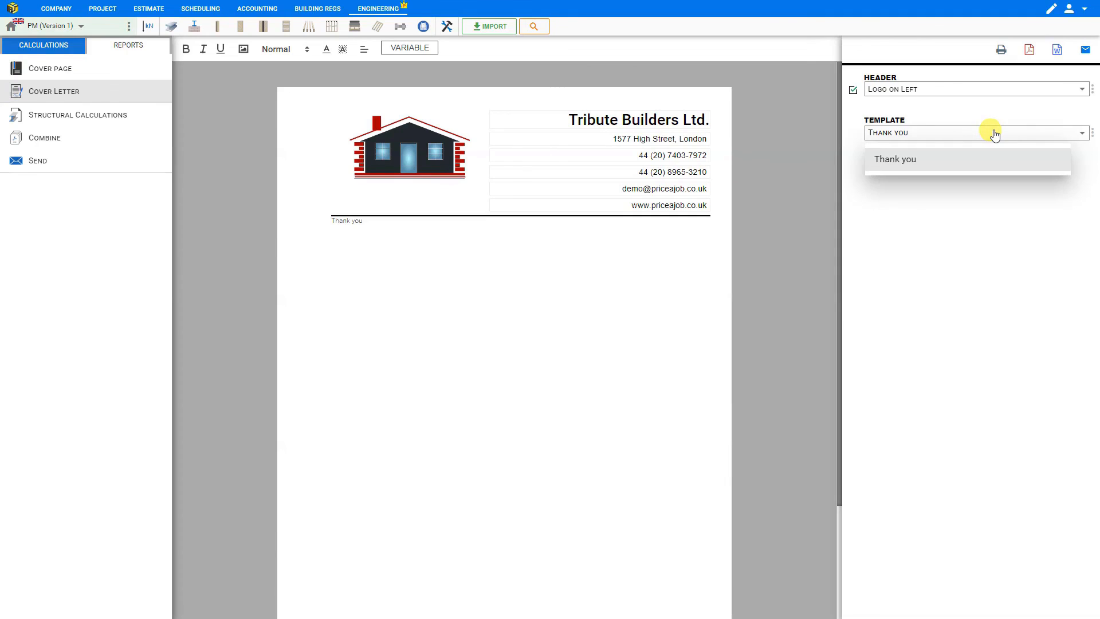
left_click(895, 160)
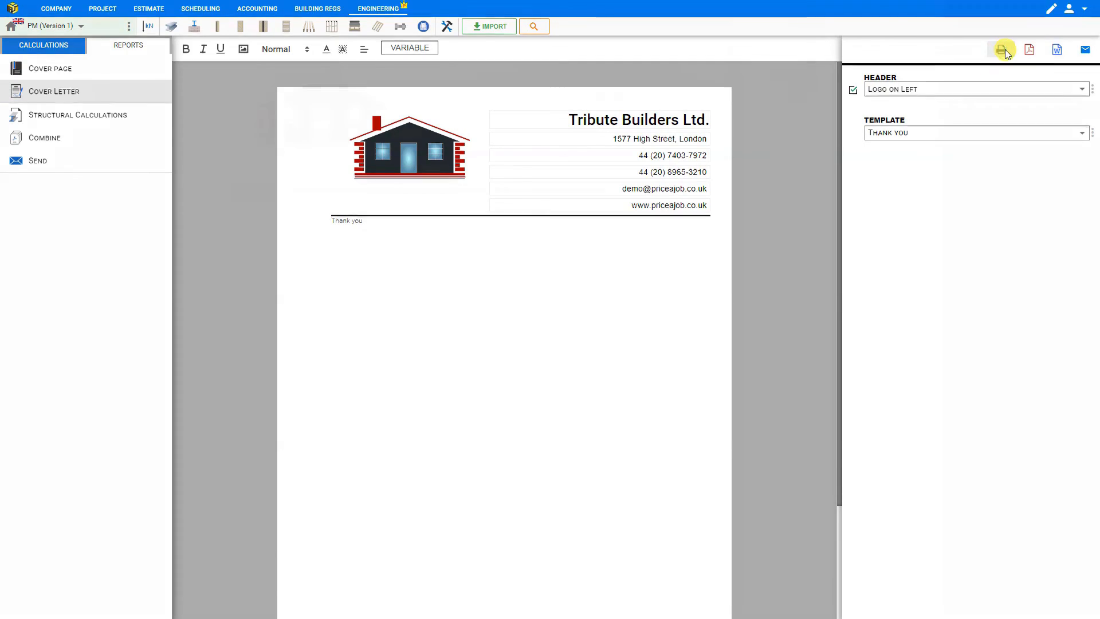
Preview the cover letter as print, PDF and Word exports, closing each preview
left_click(1004, 49)
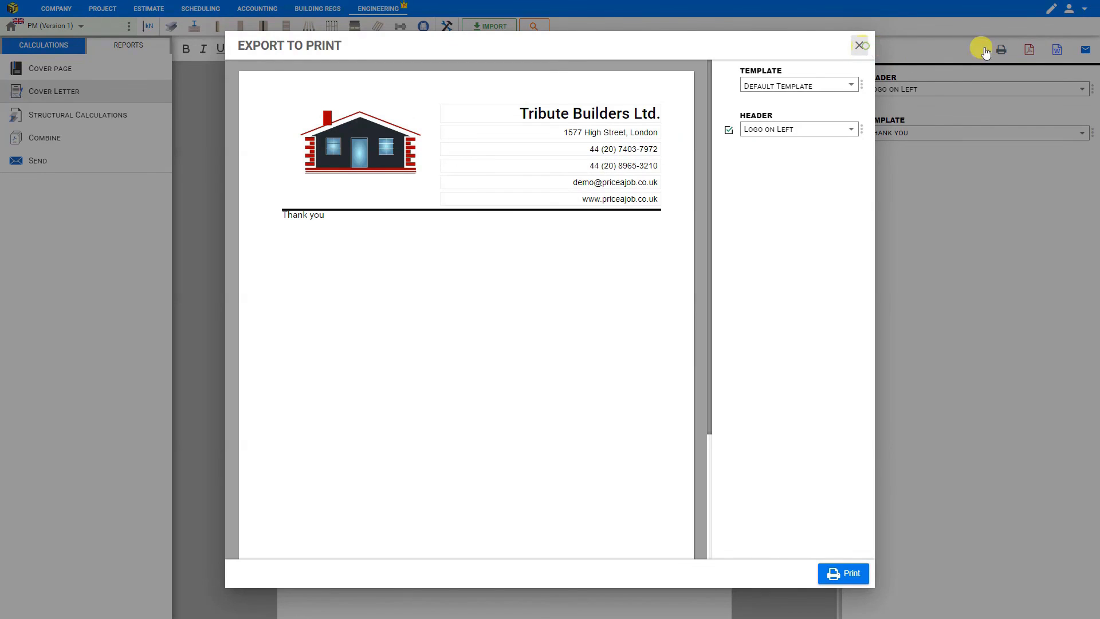
left_click(1029, 49)
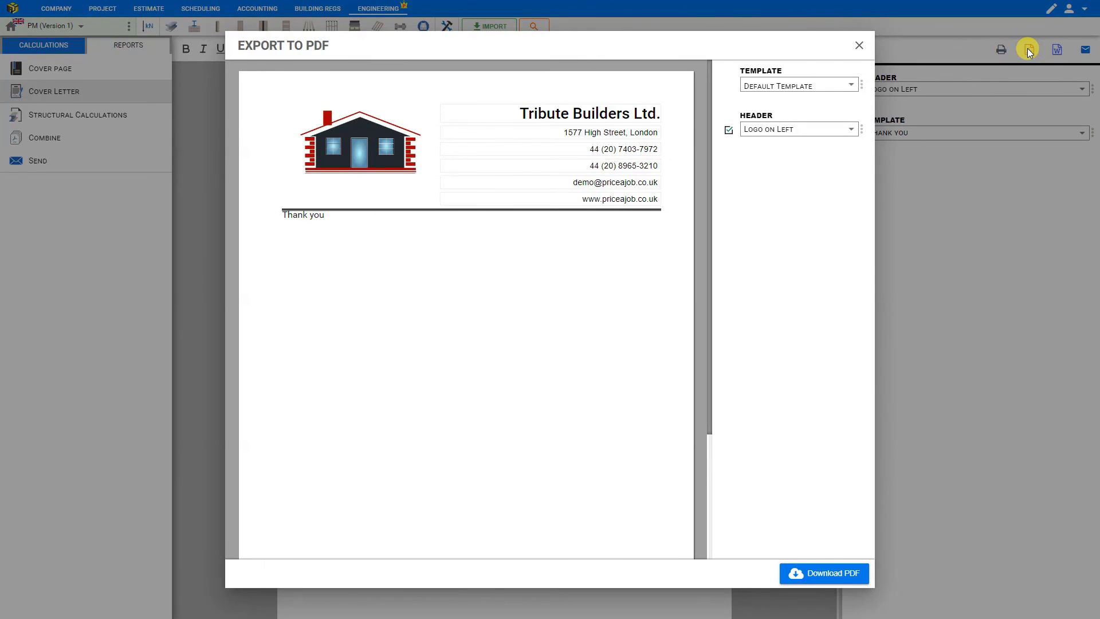
left_click(858, 44)
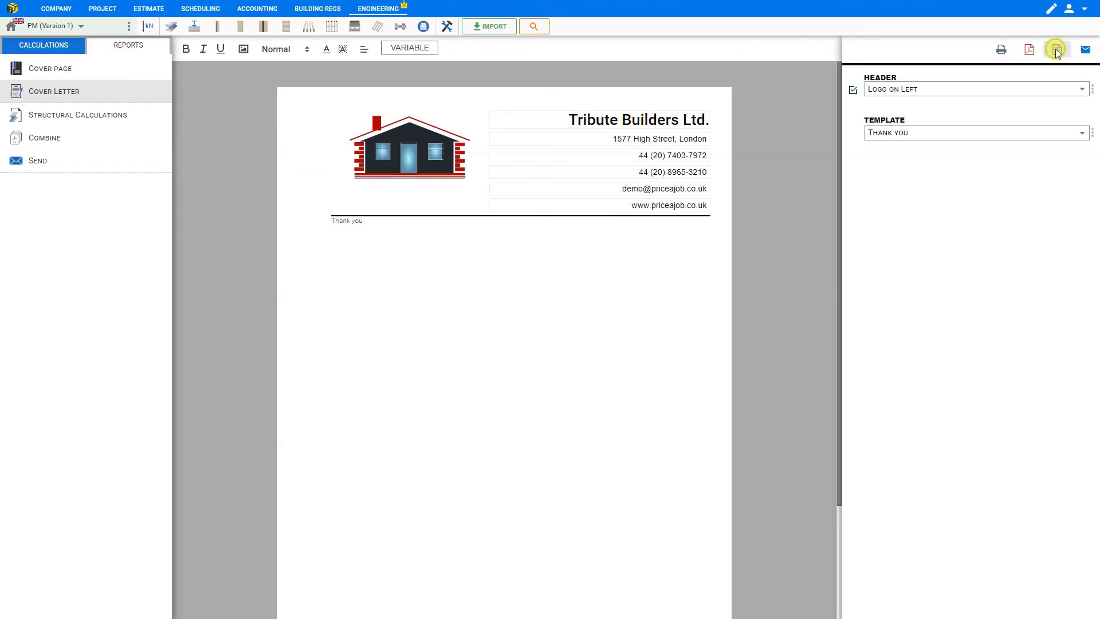
left_click(1054, 49)
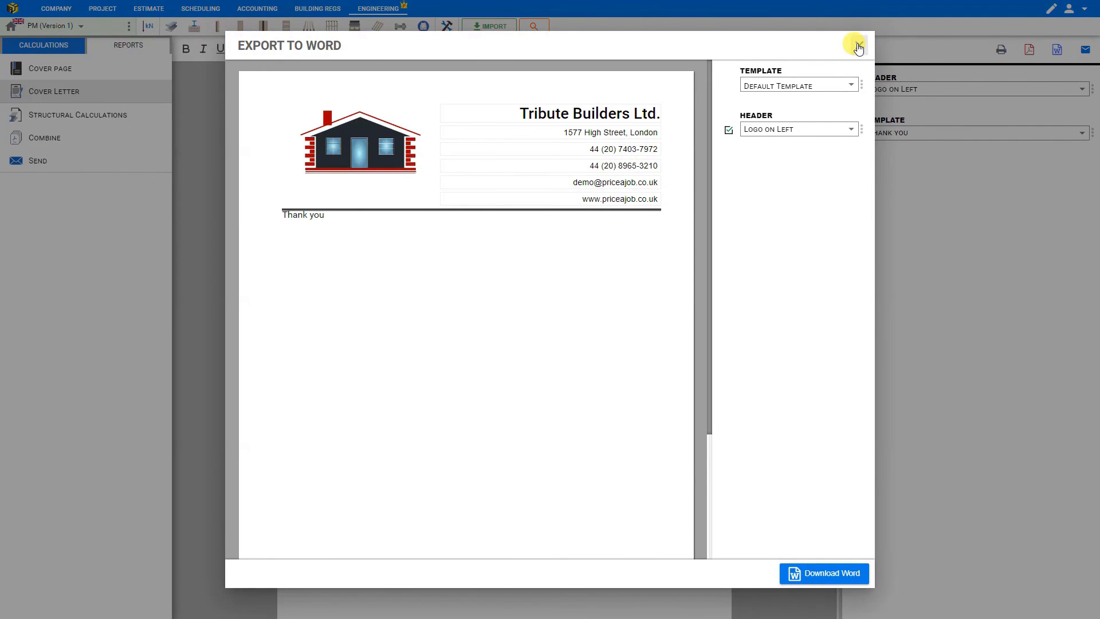
left_click(857, 45)
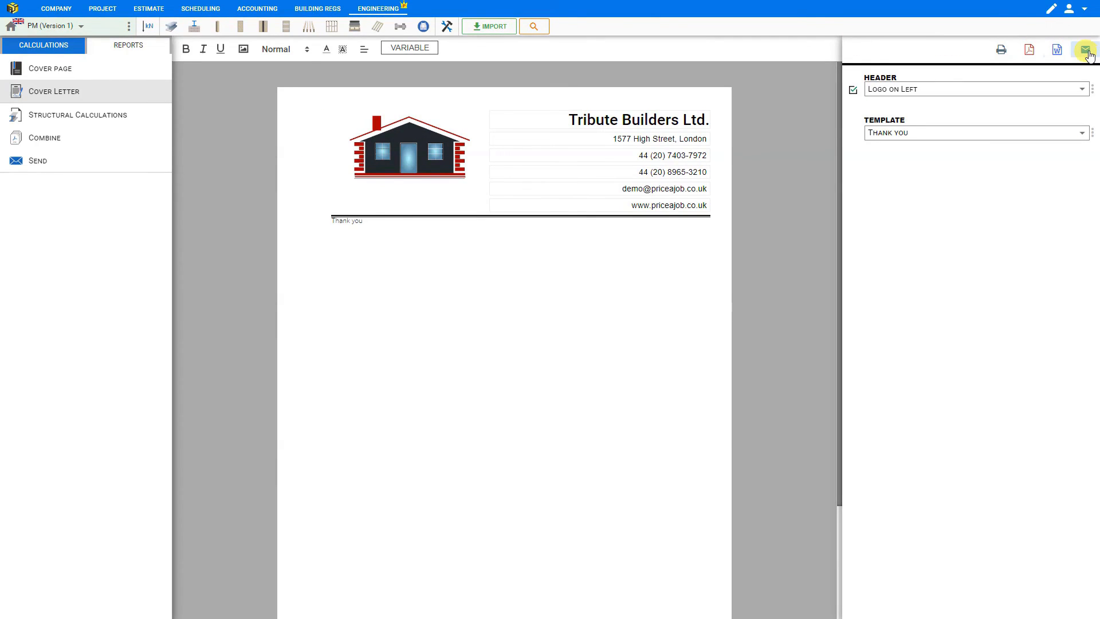
Start an email draft with Cover Letter.pdf attached using the Structural Calculation Report template
left_click(1088, 49)
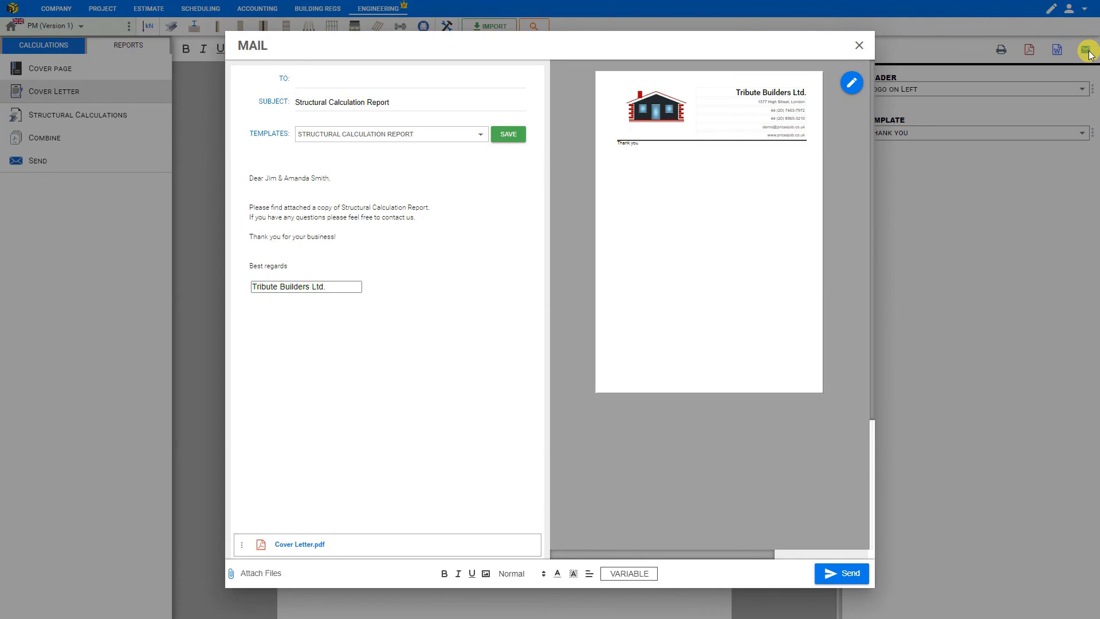